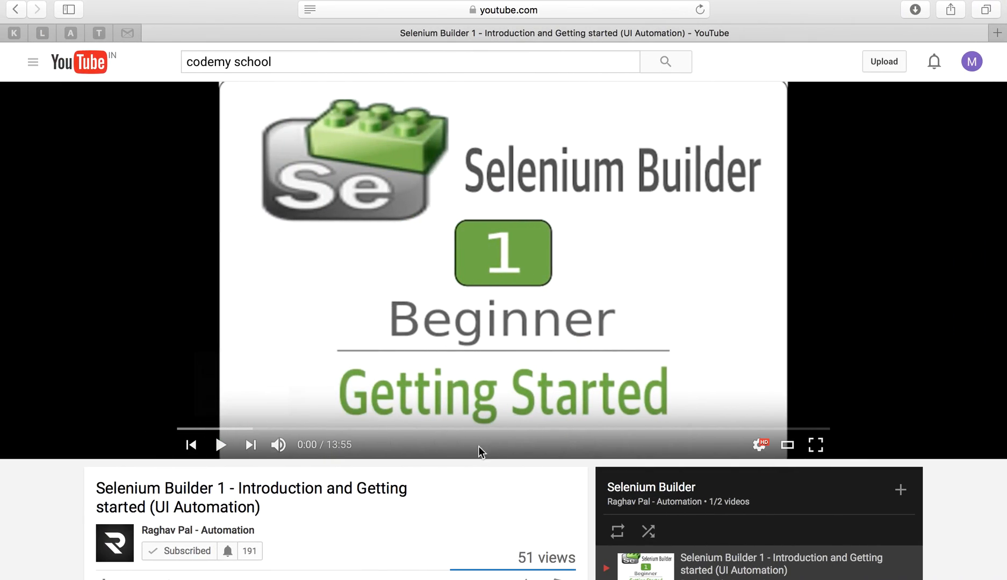
Scroll away from the Selenium Builder beginner video toward the SelBuilder note
scroll("down", 3)
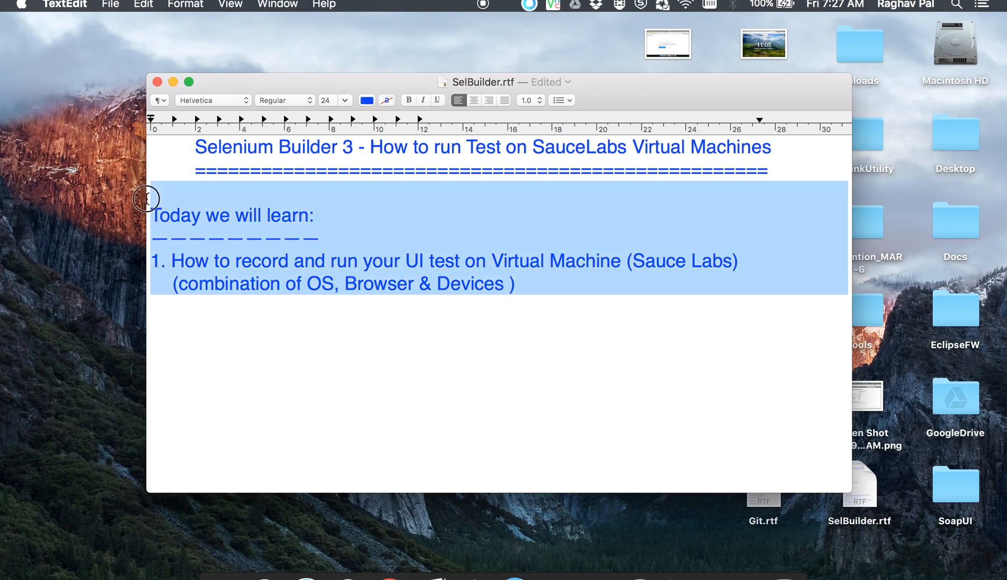
Type 'Step 1 : firefox - launch Se Builder' over the selected learning-goals paragraph
type("Step")
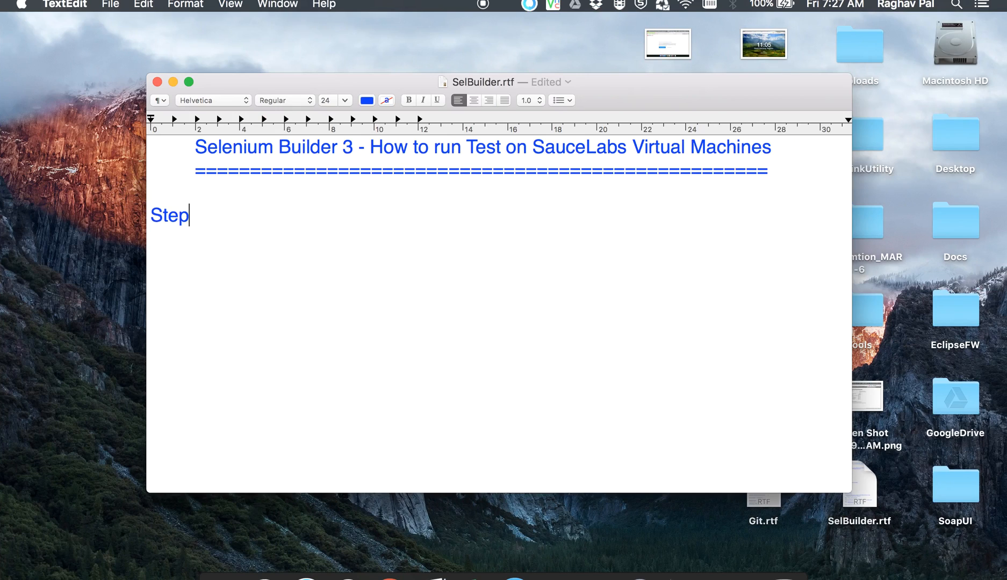
type("1 : fire")
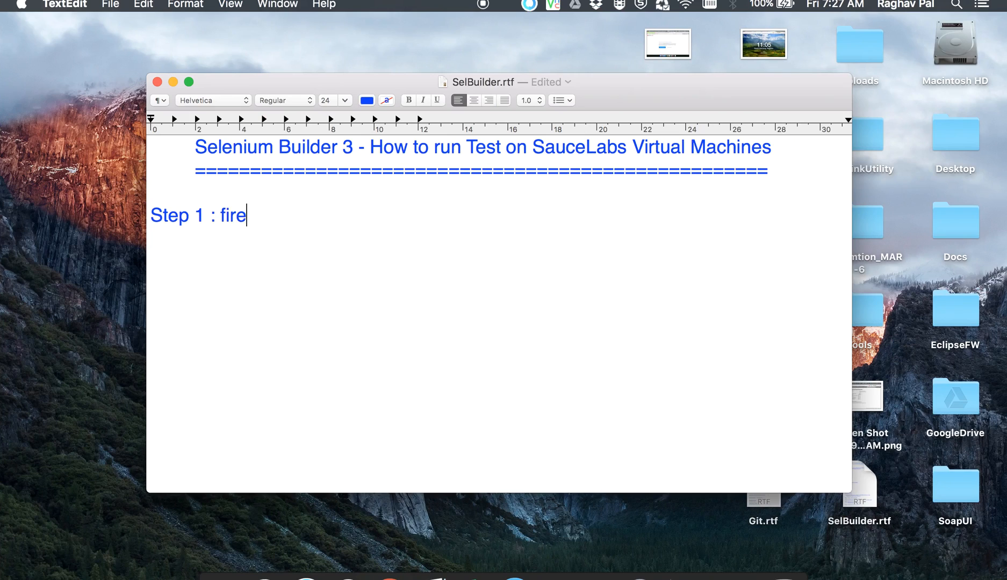
type("fox - lau")
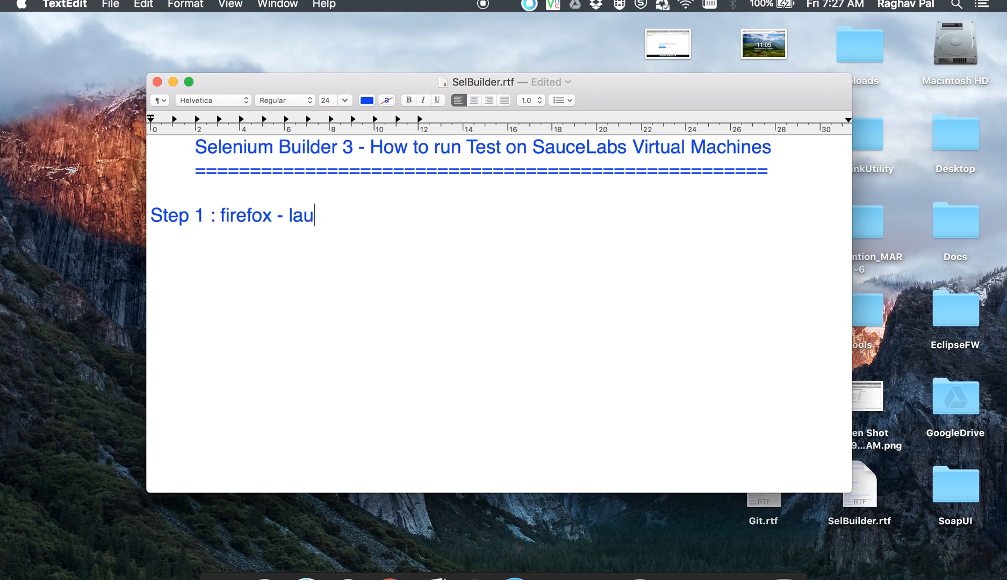
type("nch Se Bu")
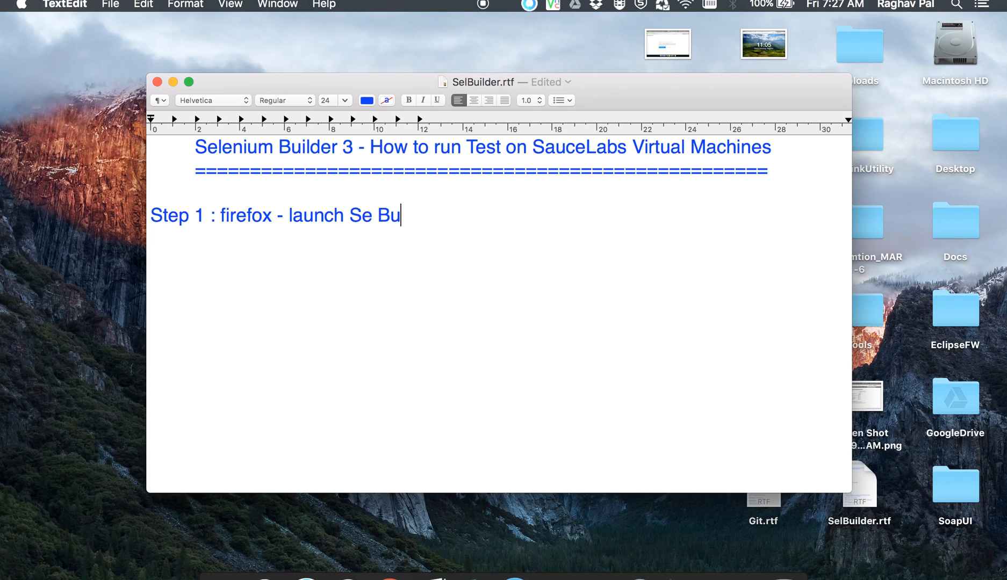
type("ilder")
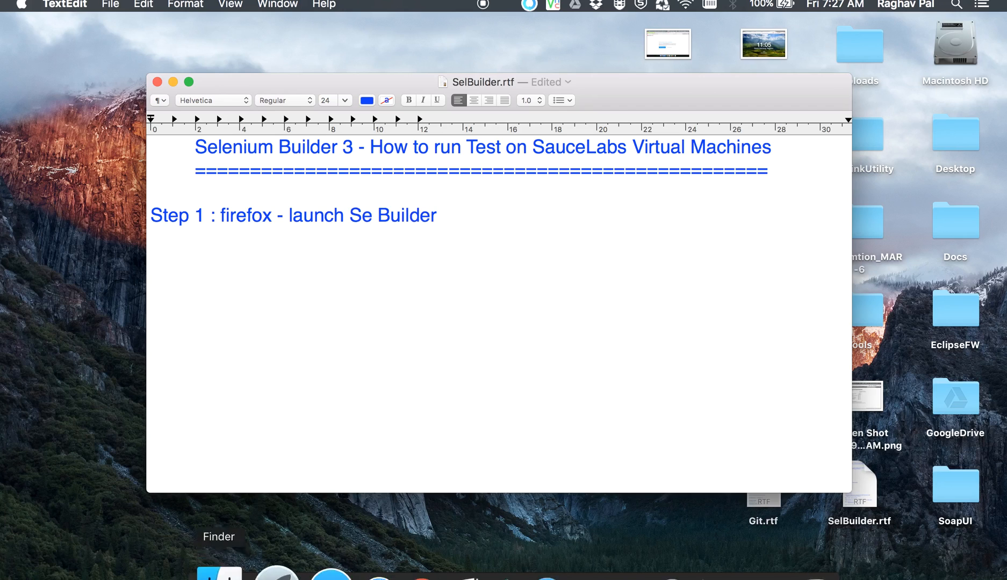
Launch Selenium Builder from Firefox's Web Developer menu and open Manage plugins
left_click(508, 556)
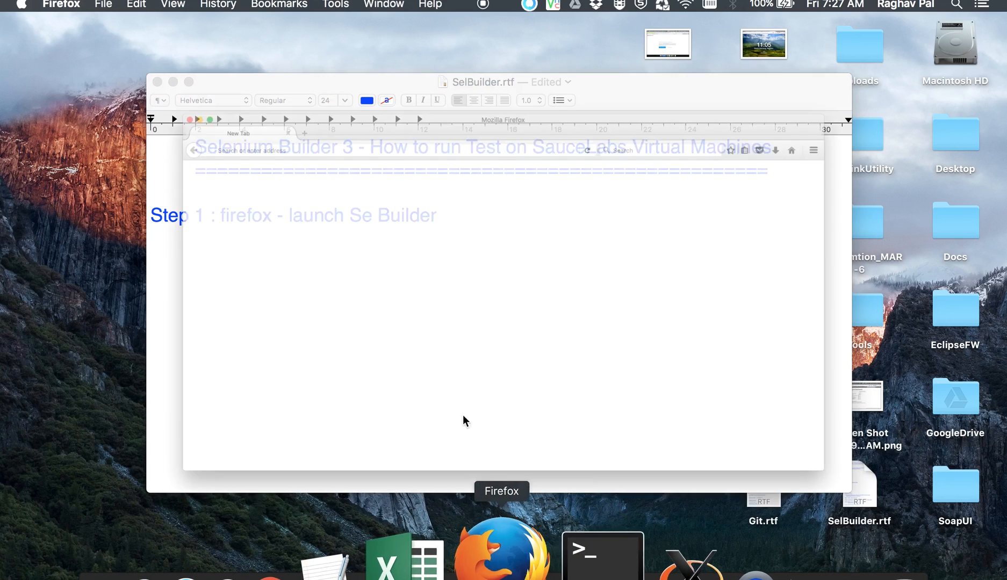
left_click(334, 5)
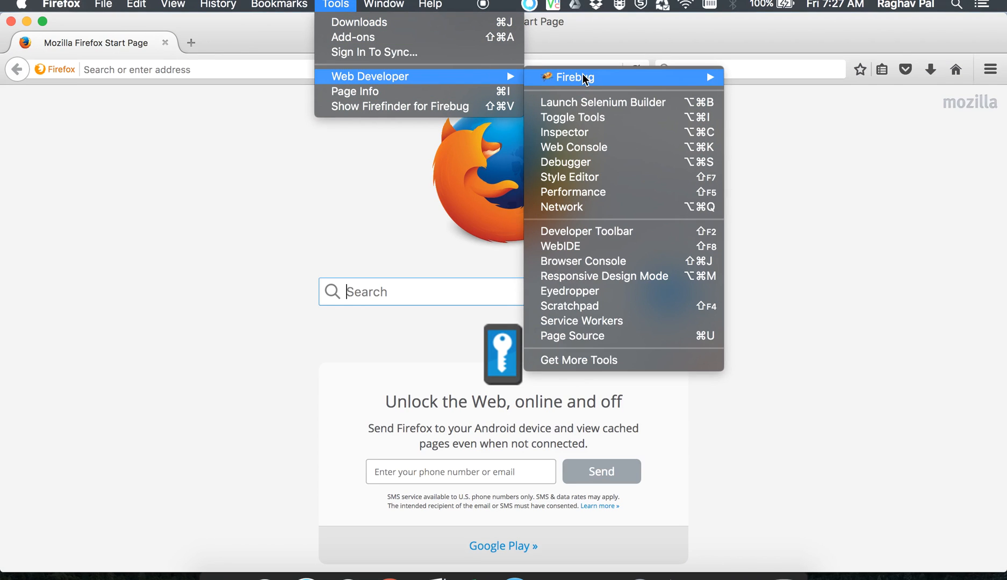
left_click(603, 102)
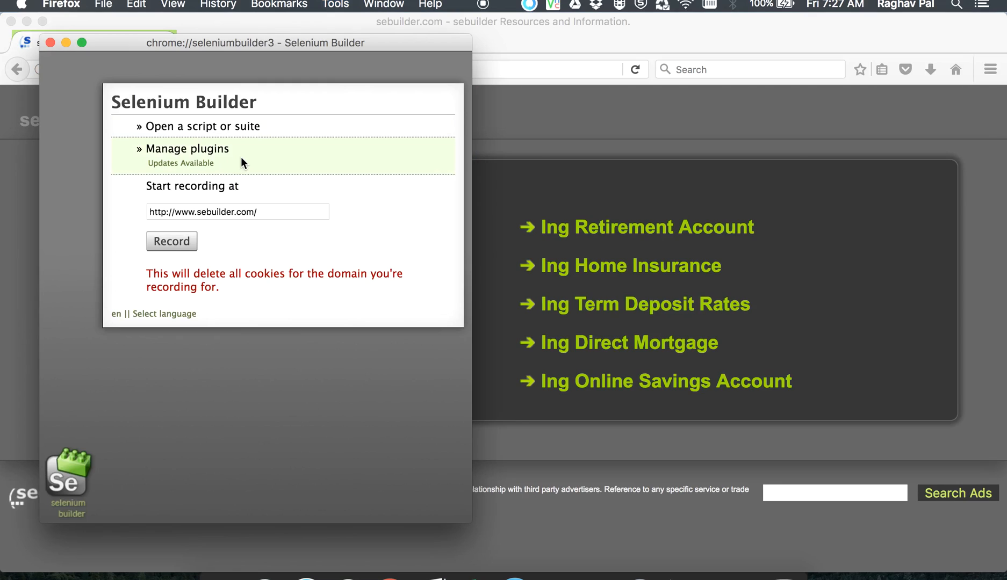
left_click(186, 149)
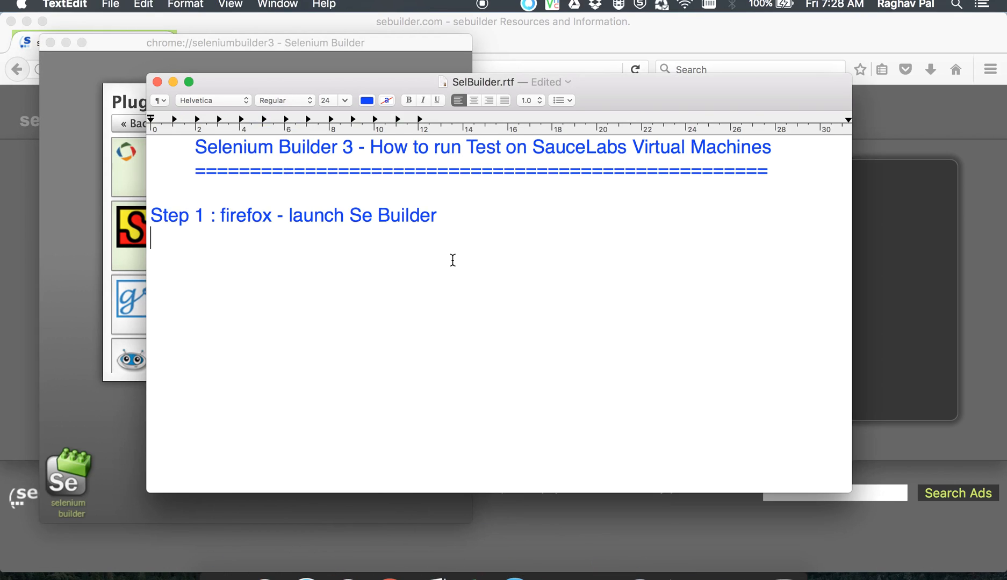
Add 'Step 2 : install and enable Sauce Labs Plugin' to the note
type("Step")
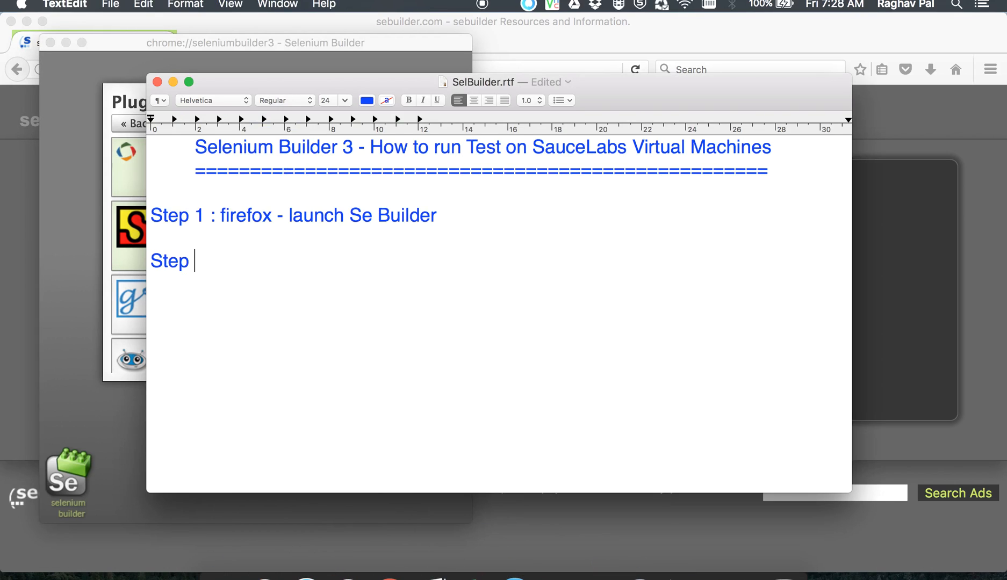
type("2 : in")
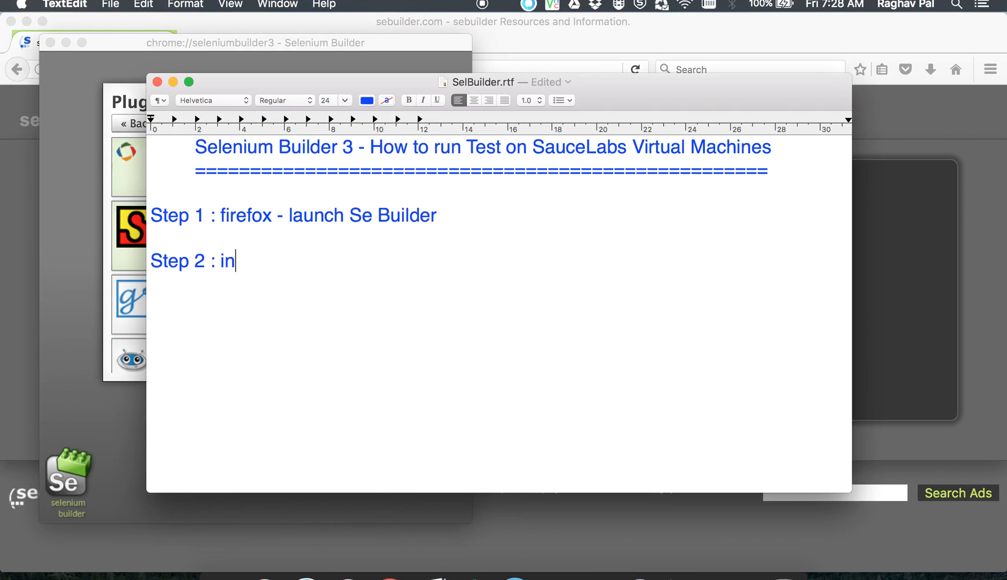
type("stall and enable")
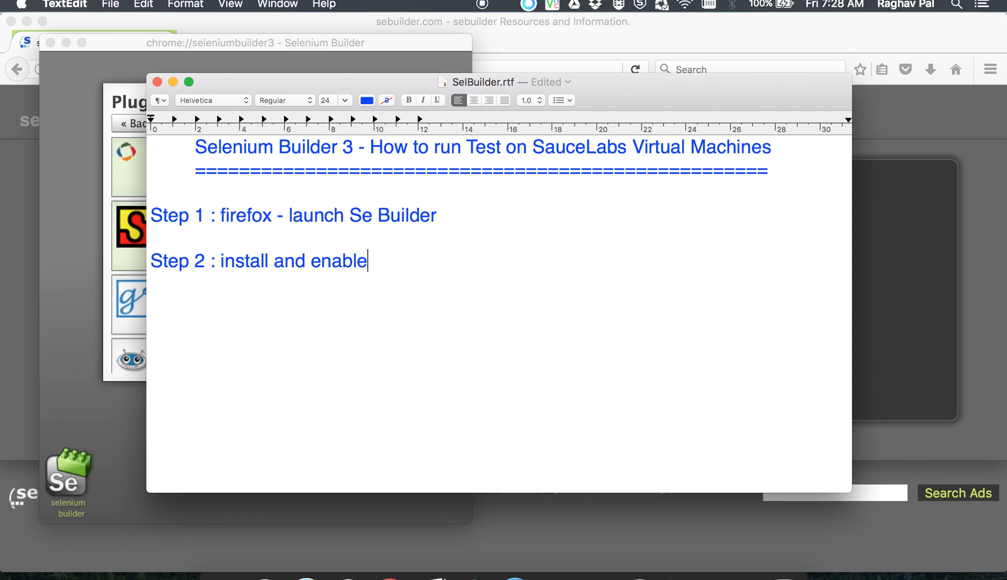
type("Sauch")
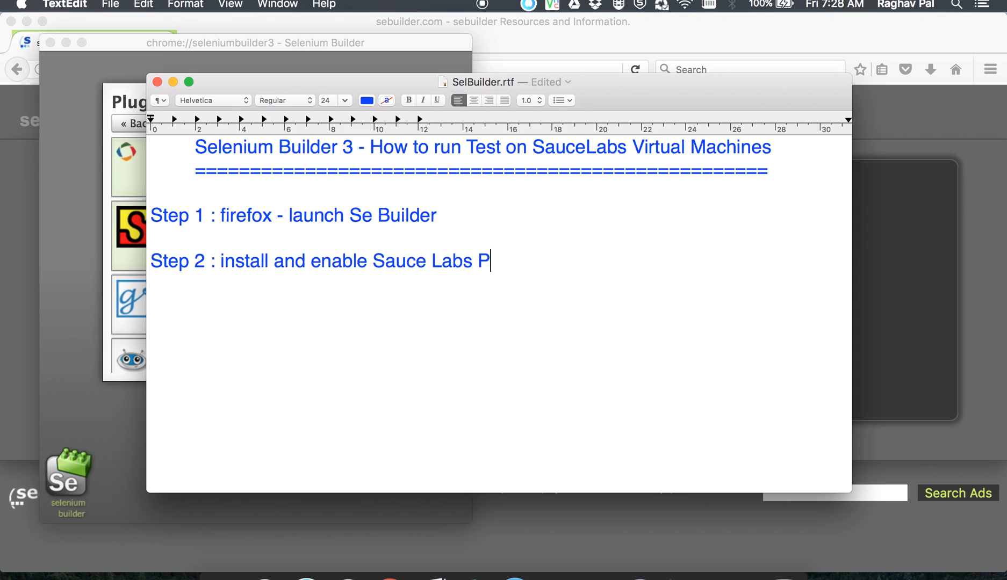
type("lugin")
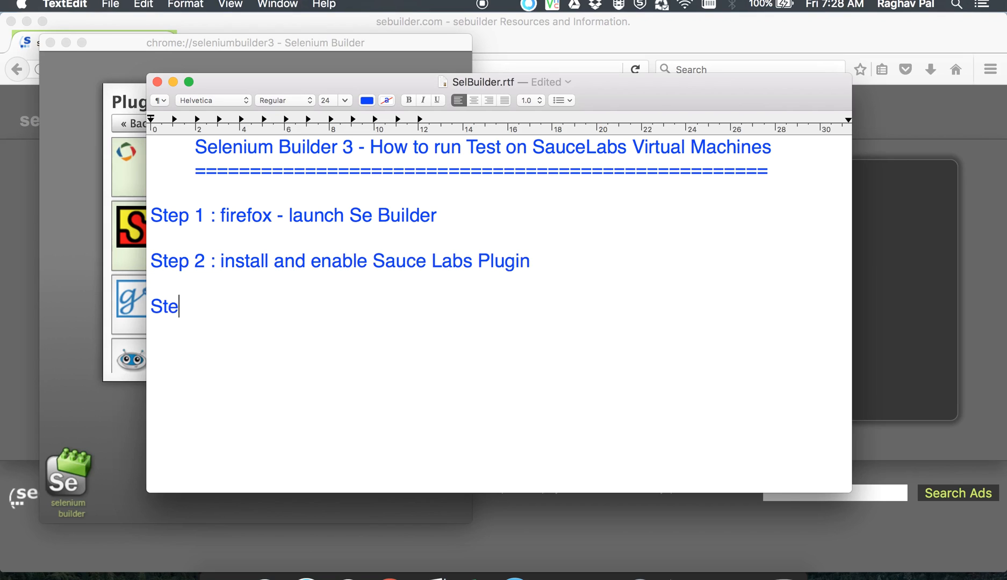
Add 'Step 3 : Record UI Test' on the next line
type("p 3 \"")
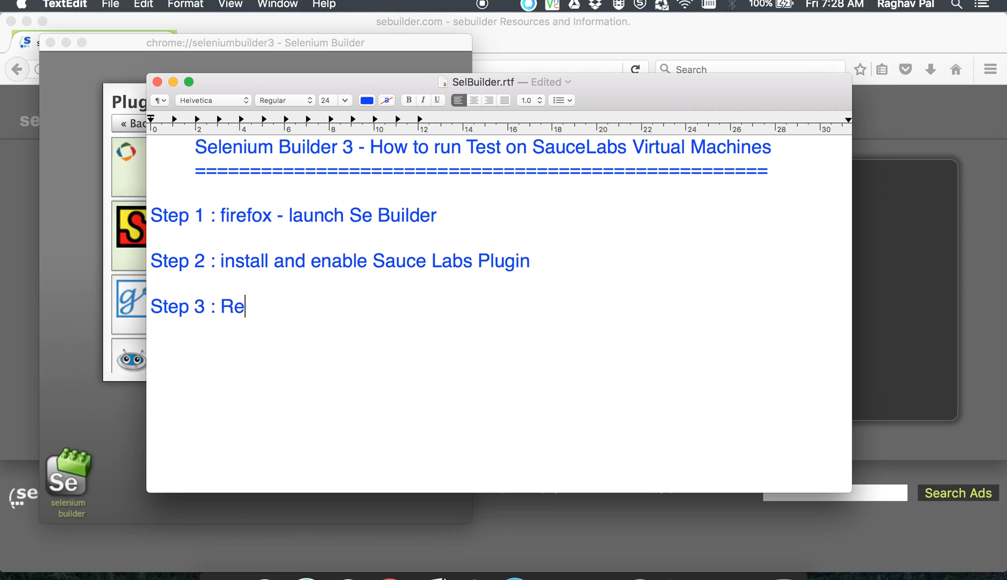
type("cord")
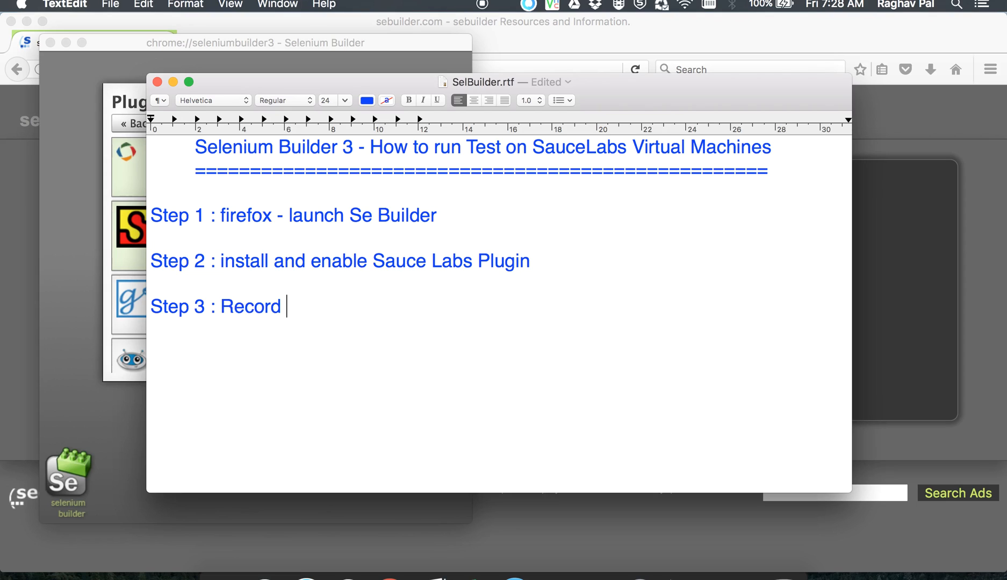
type("UI Test")
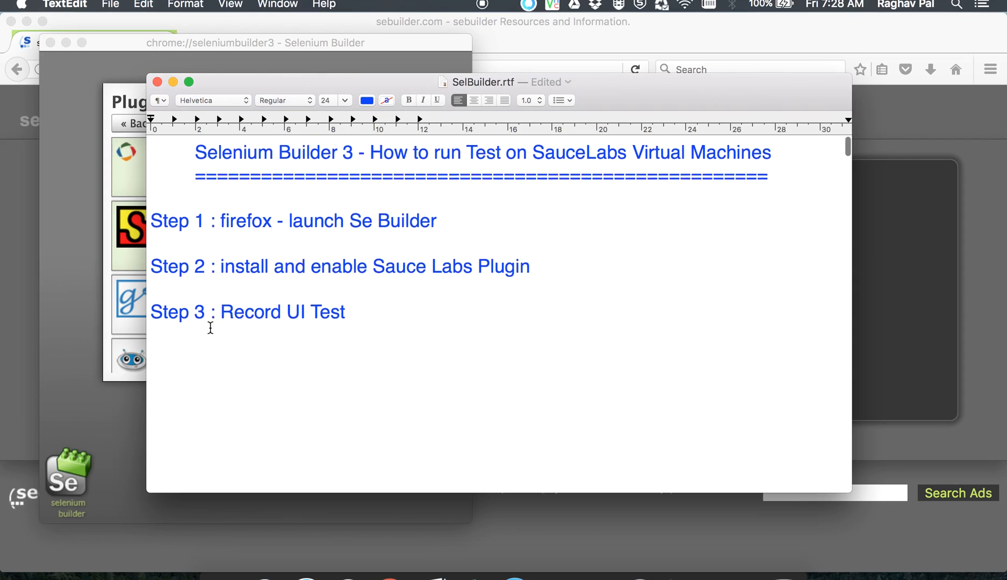
scroll("up", 3)
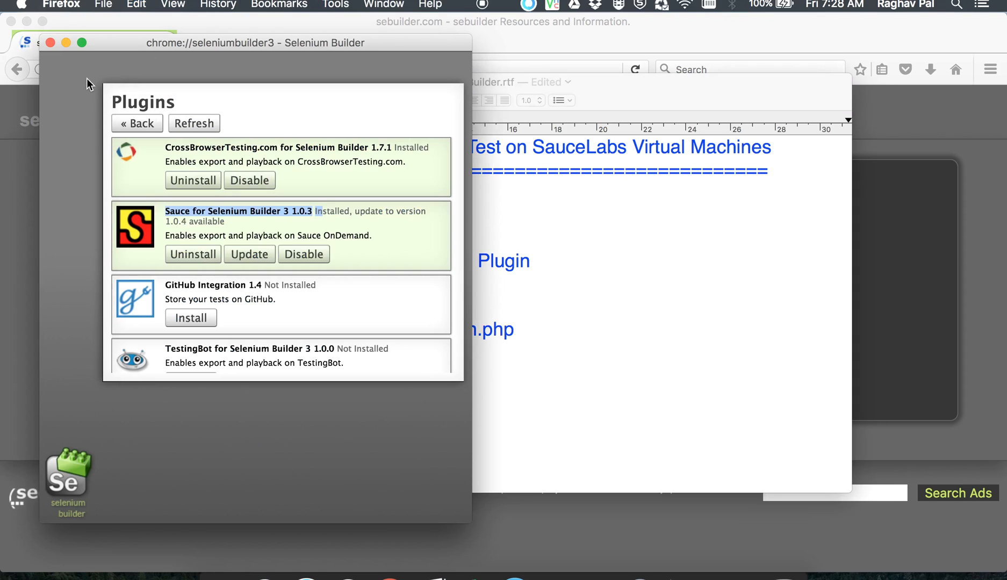
left_click(136, 123)
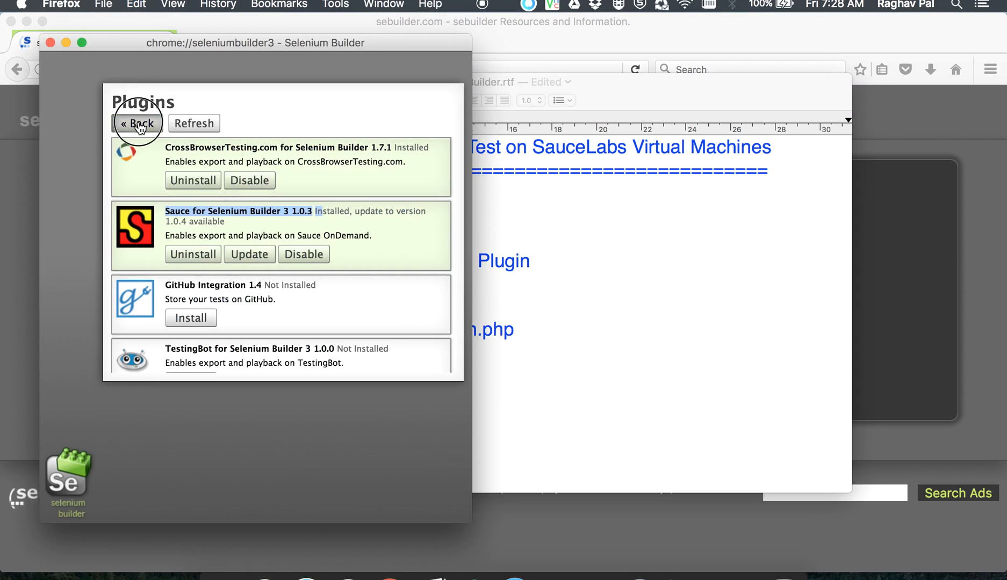
left_click(138, 123)
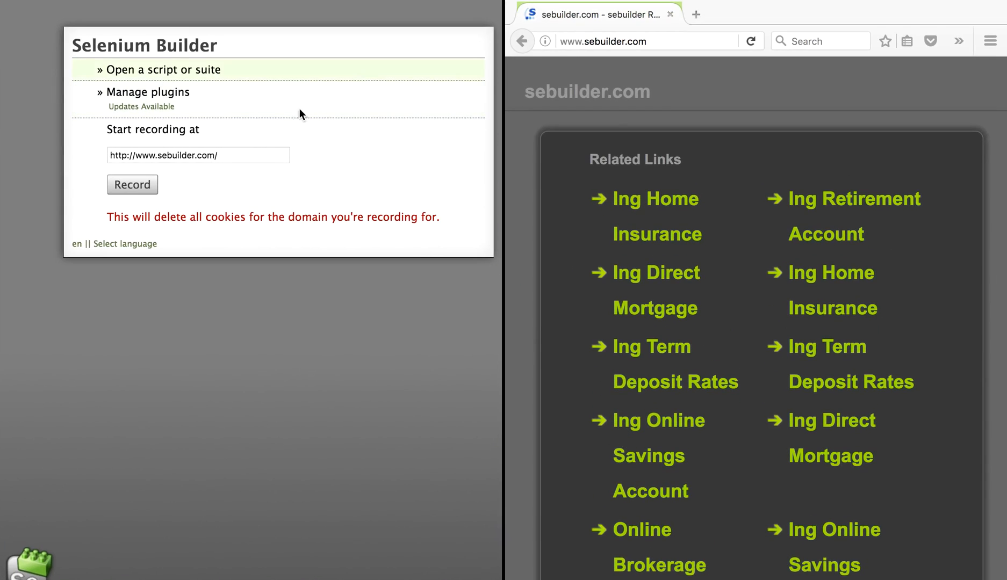
mouse_move(628, 224)
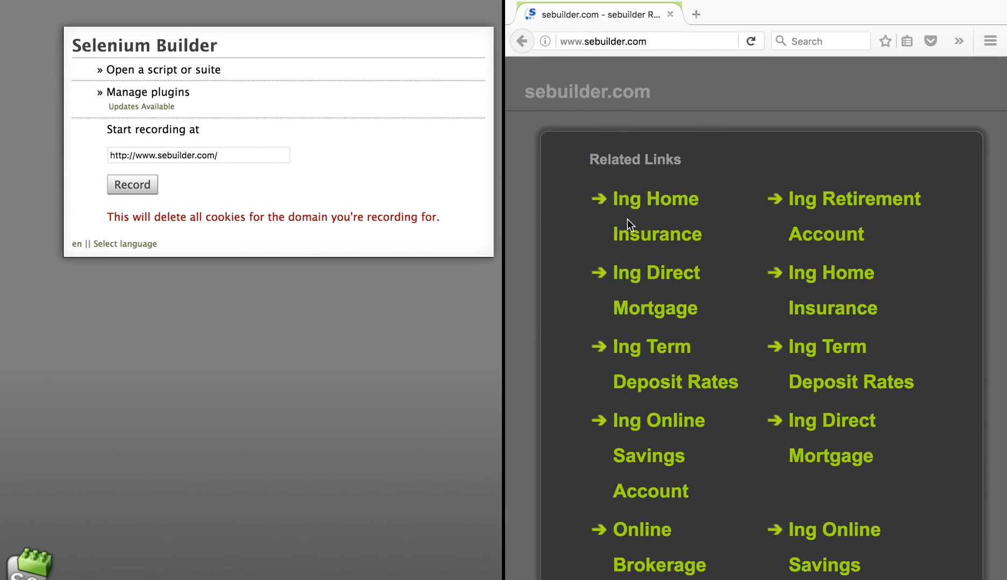
left_click(197, 155)
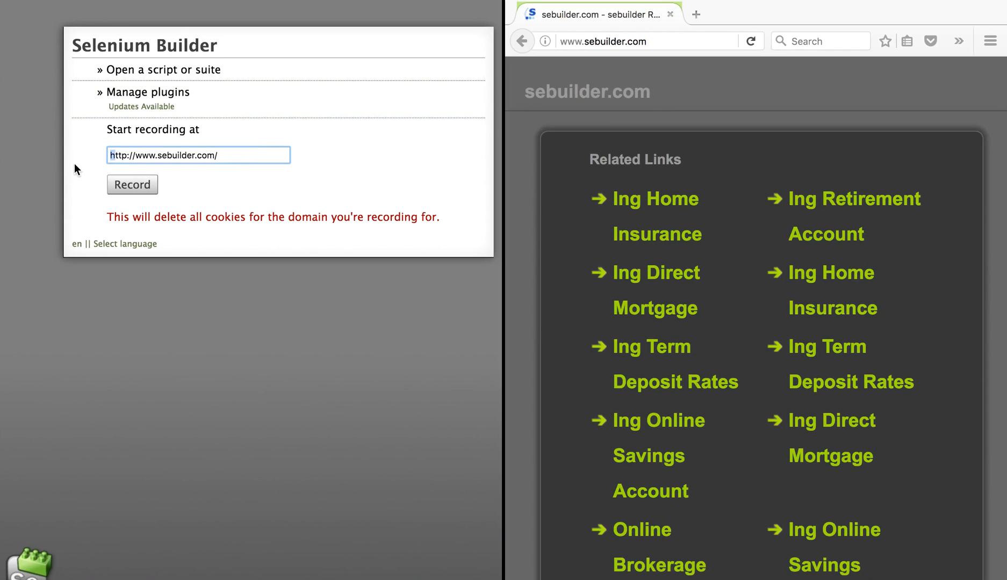
type("https://wordpress.com/wp-login.php")
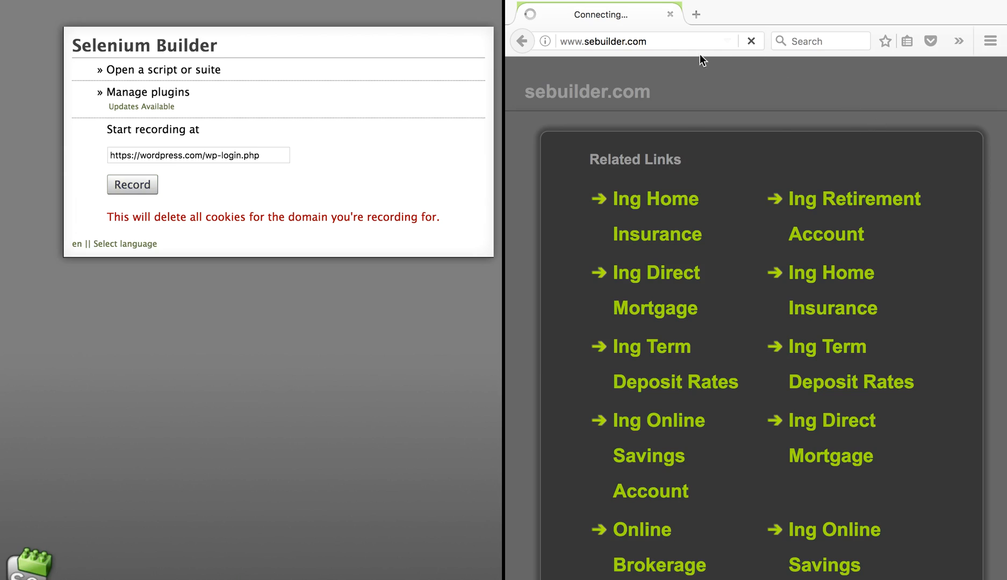
left_click(132, 184)
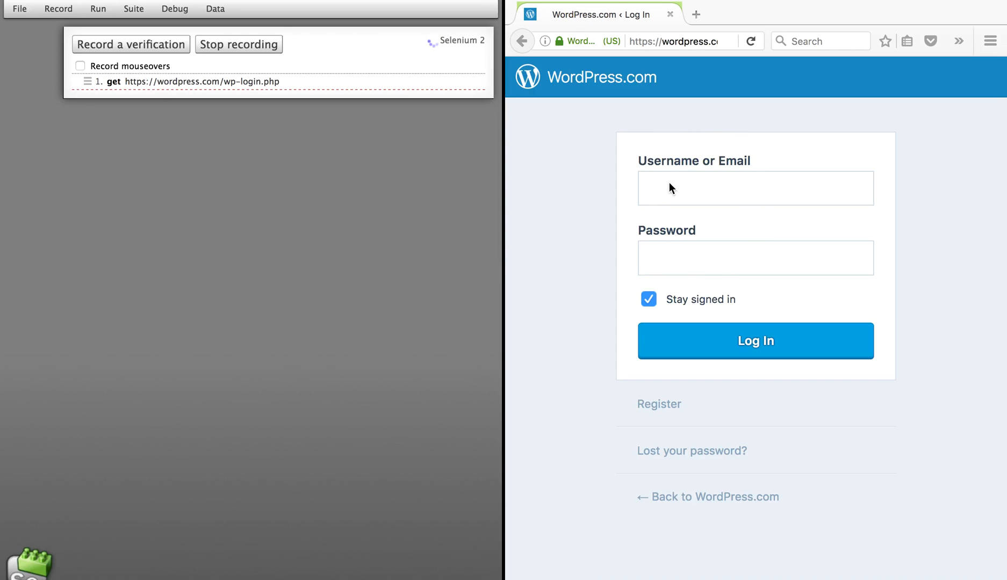
Record a failed login with username 'User', dismiss the save-login offer, and stop recording
left_click(755, 188)
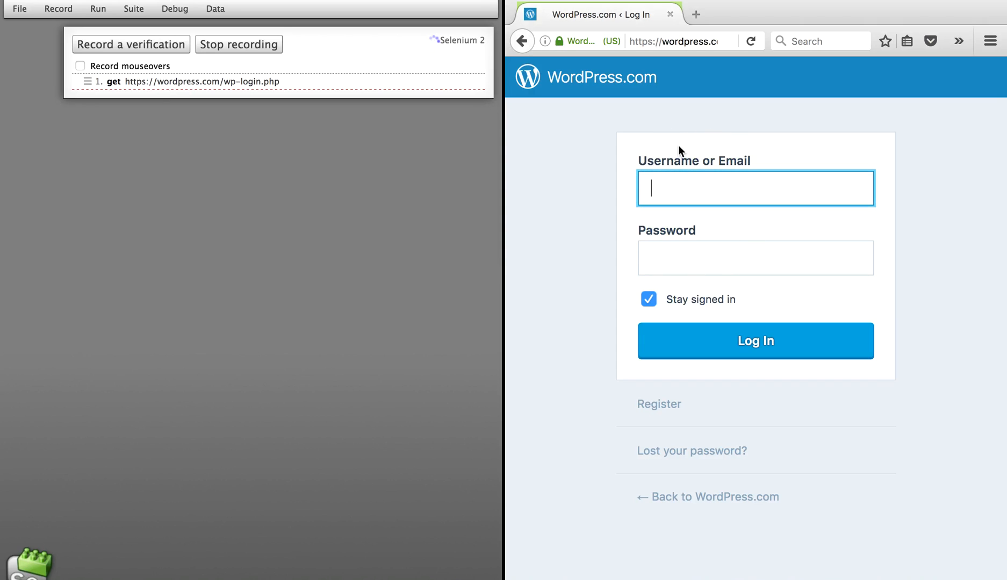
mouse_move(254, 113)
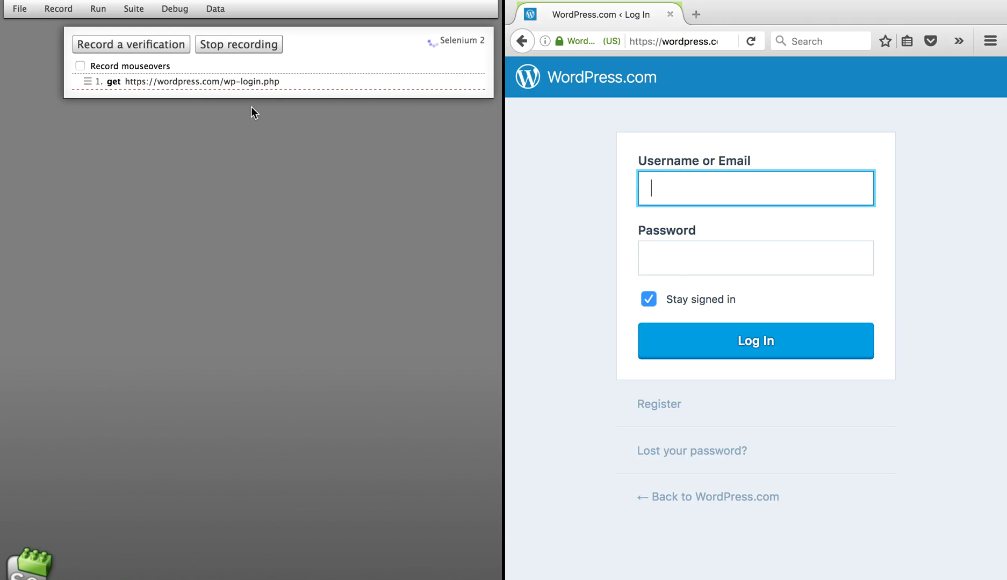
mouse_move(709, 200)
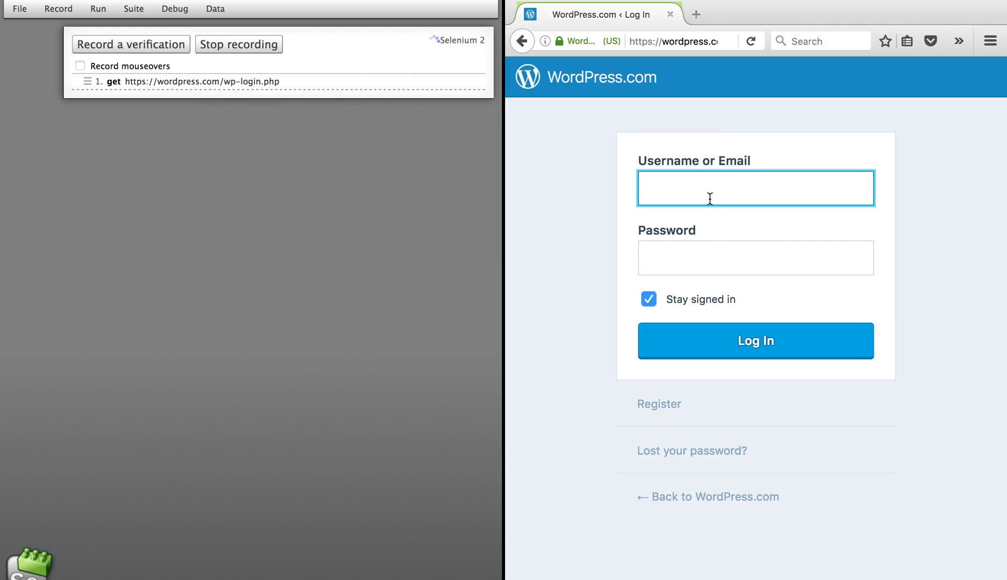
type("User1")
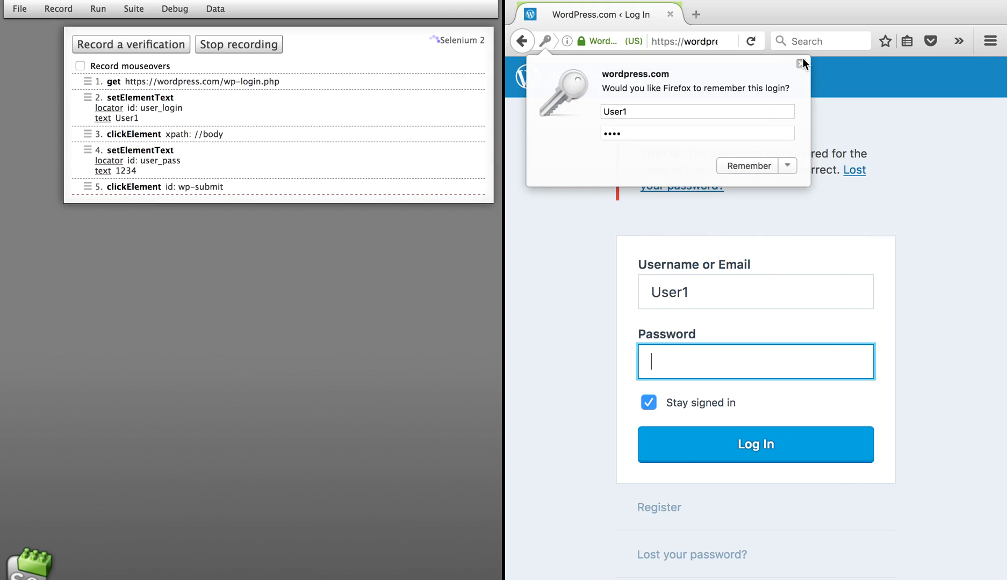
left_click(802, 62)
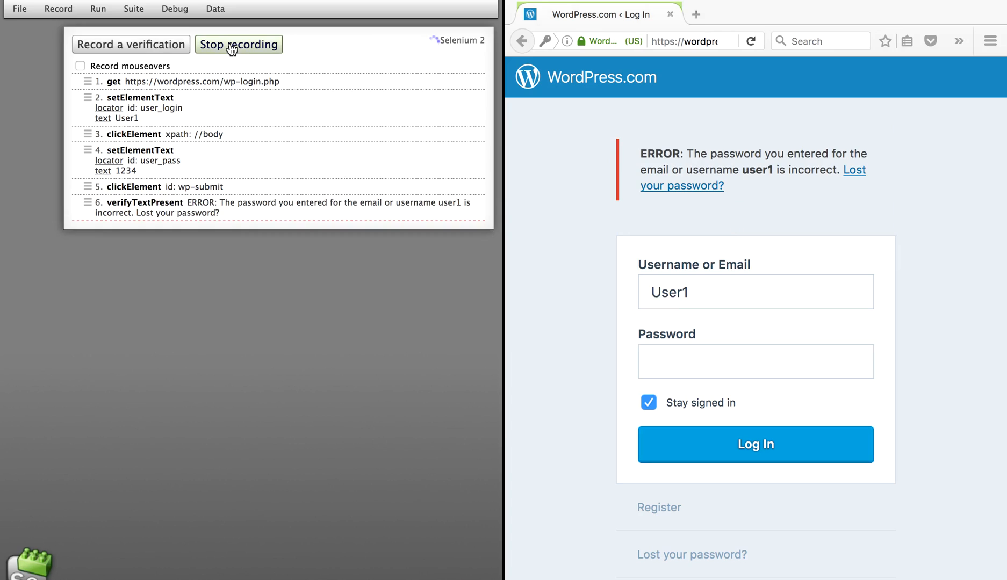
left_click(99, 8)
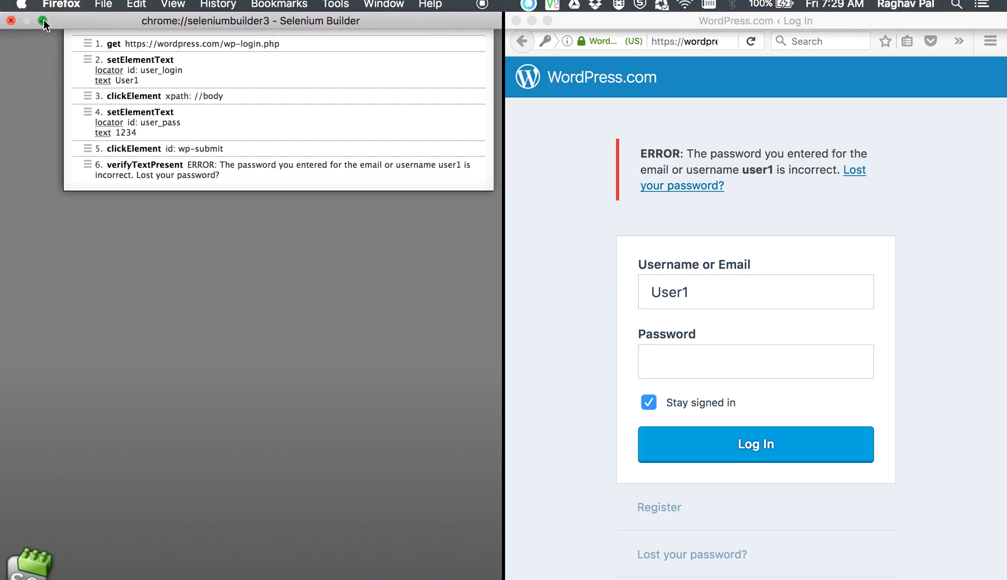
Maximize Selenium Builder and choose Run on Sauce OnDemand
left_click(98, 8)
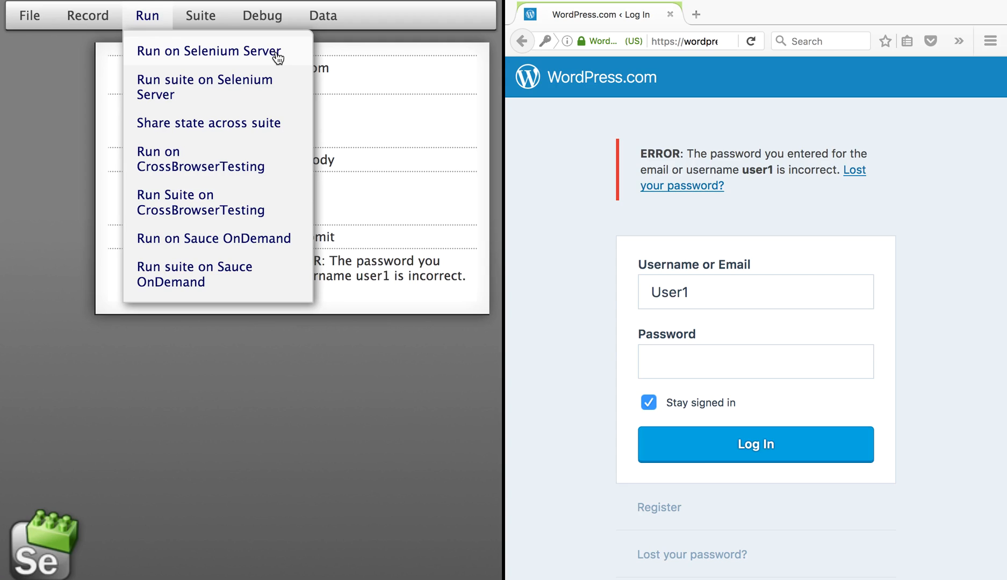
mouse_move(269, 180)
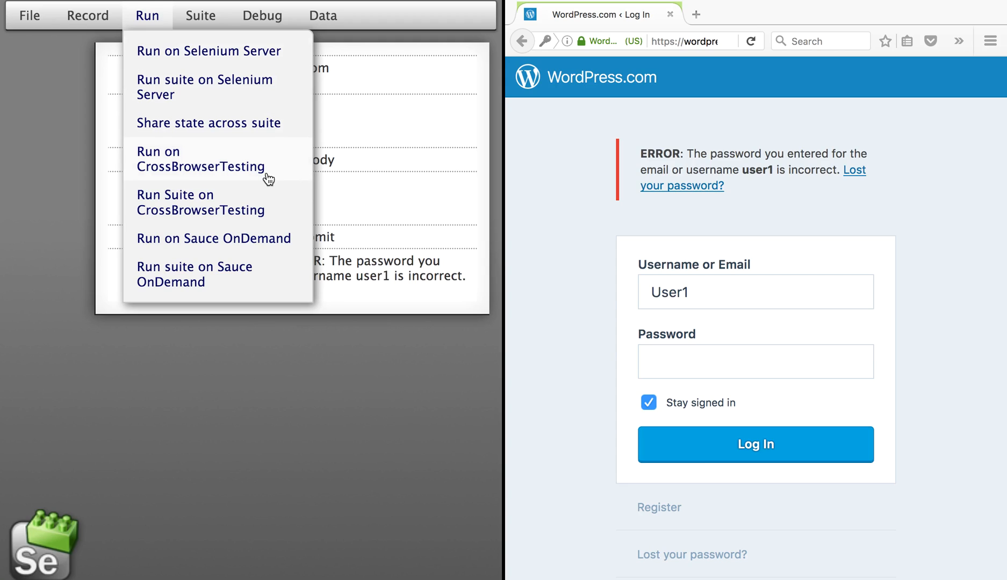
mouse_move(223, 252)
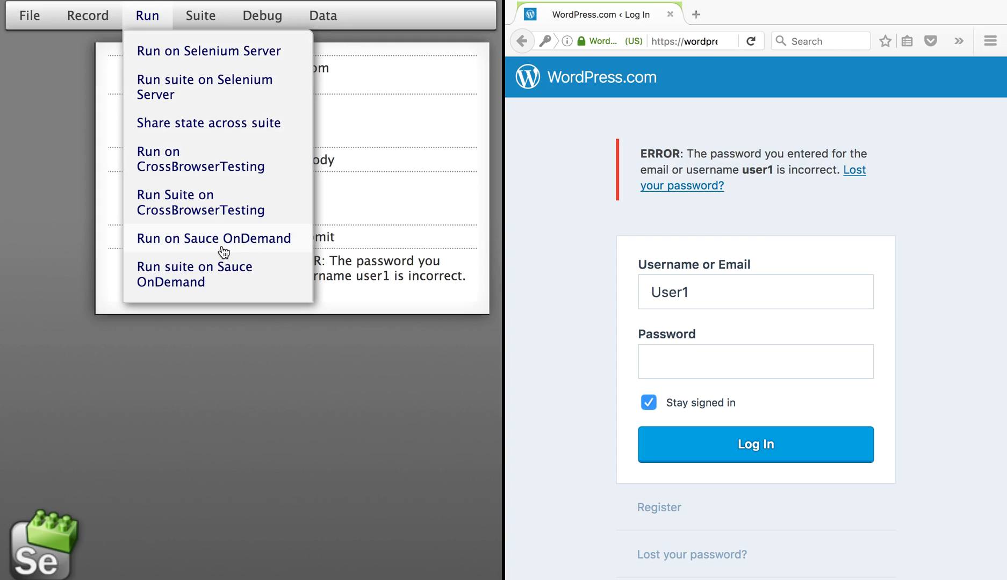
left_click(208, 50)
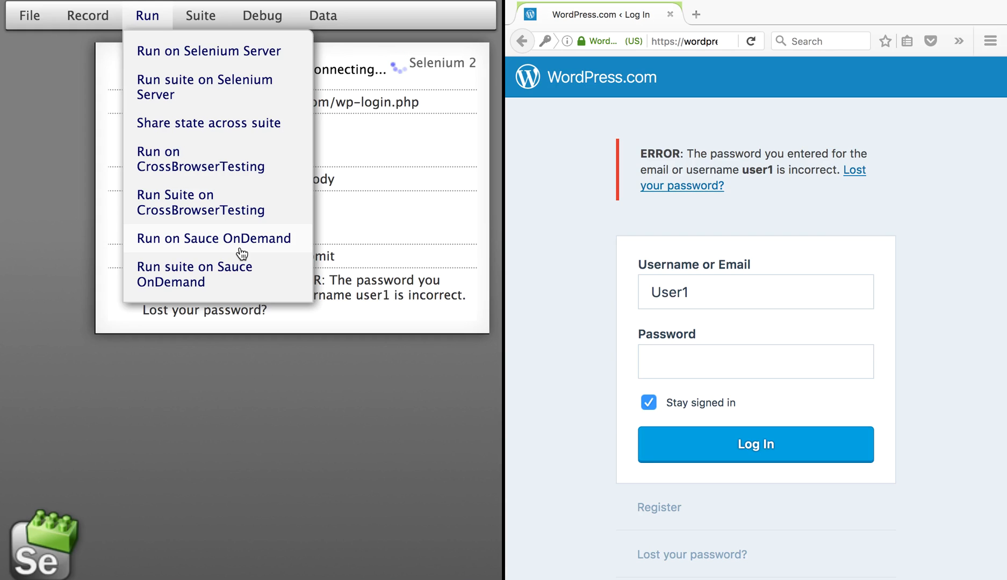
Clear the Sauce Username and Access Key, then open and maximize the free sign-up page
left_click(212, 238)
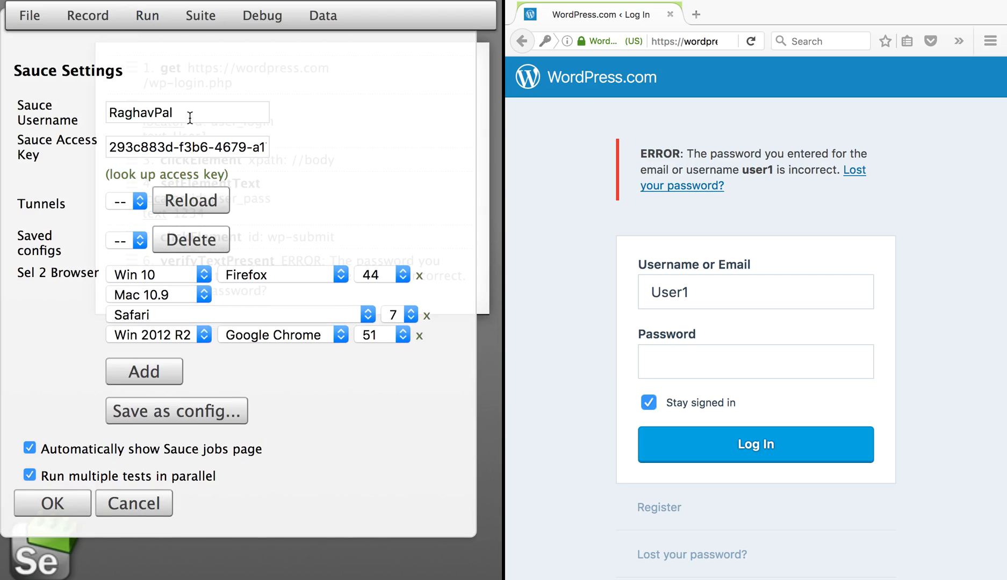
triple_click(187, 113)
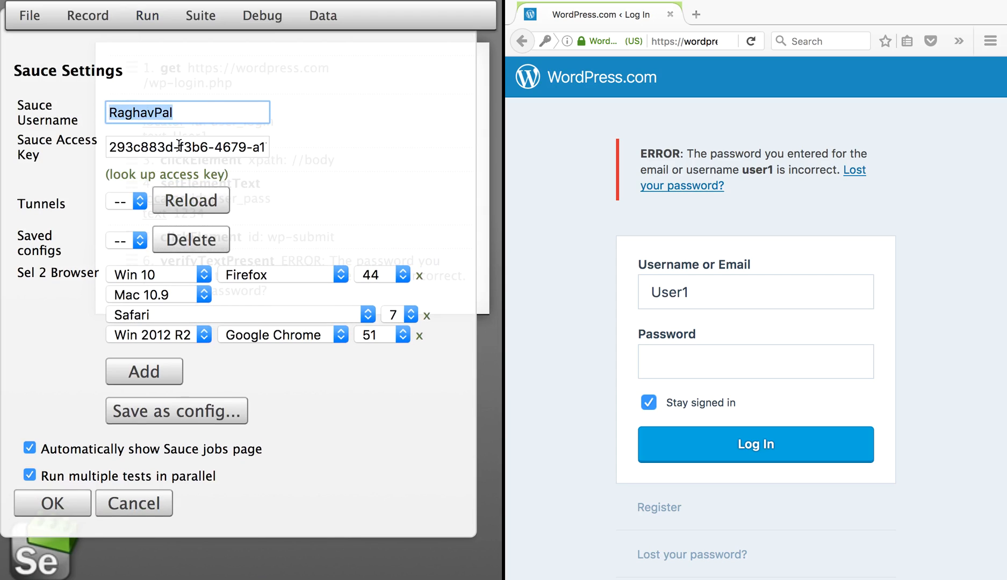
left_click(187, 147)
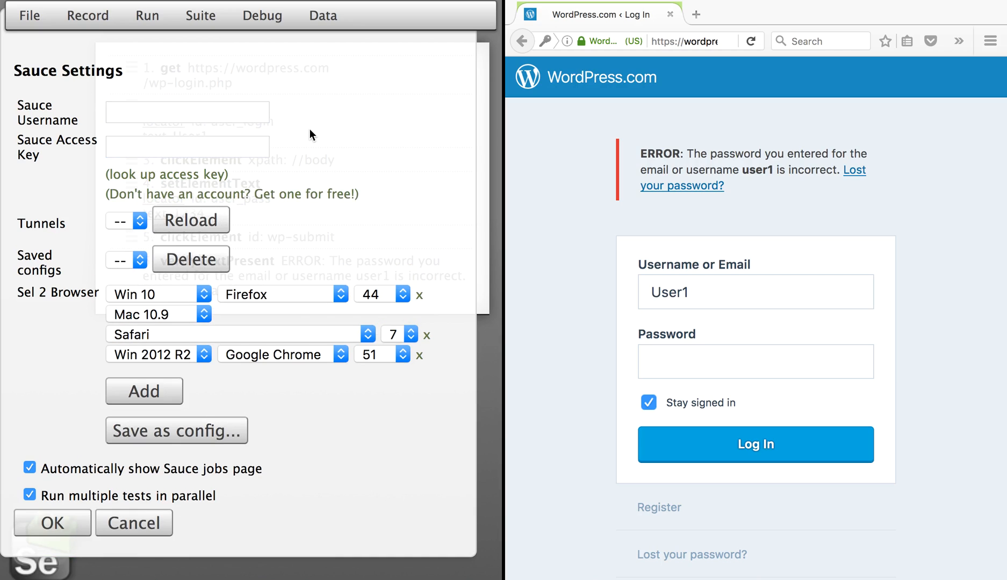
mouse_move(288, 197)
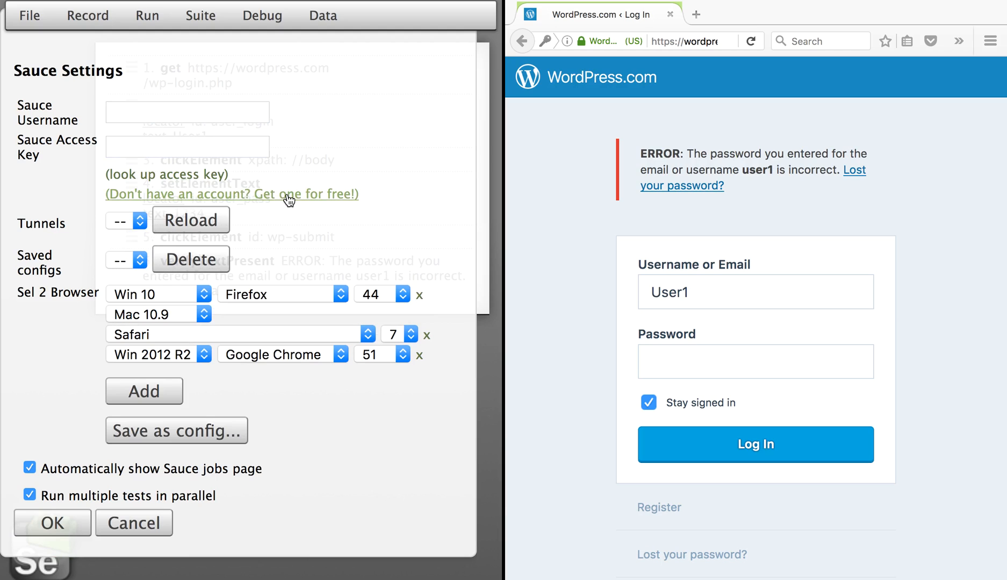
left_click(231, 195)
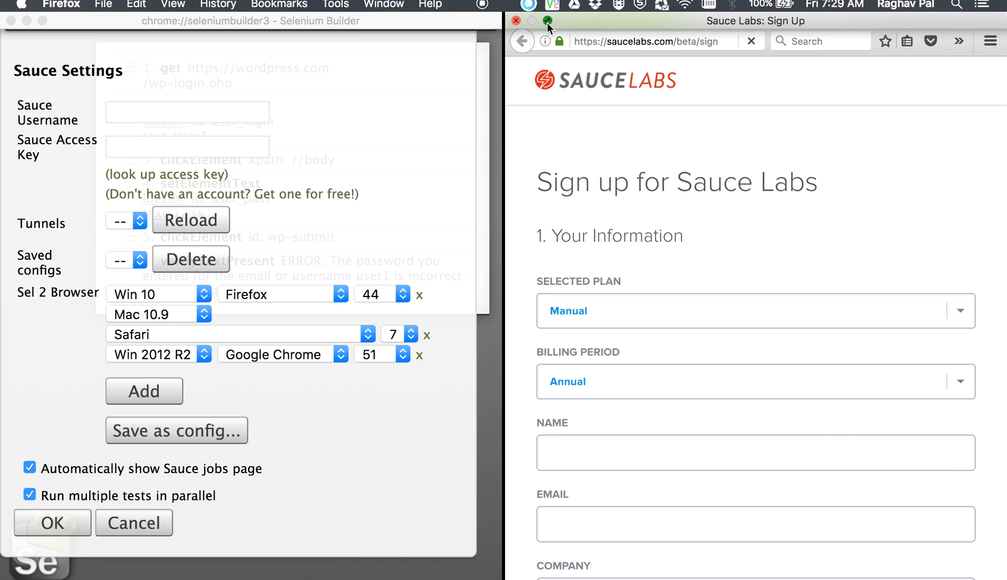
left_click(547, 21)
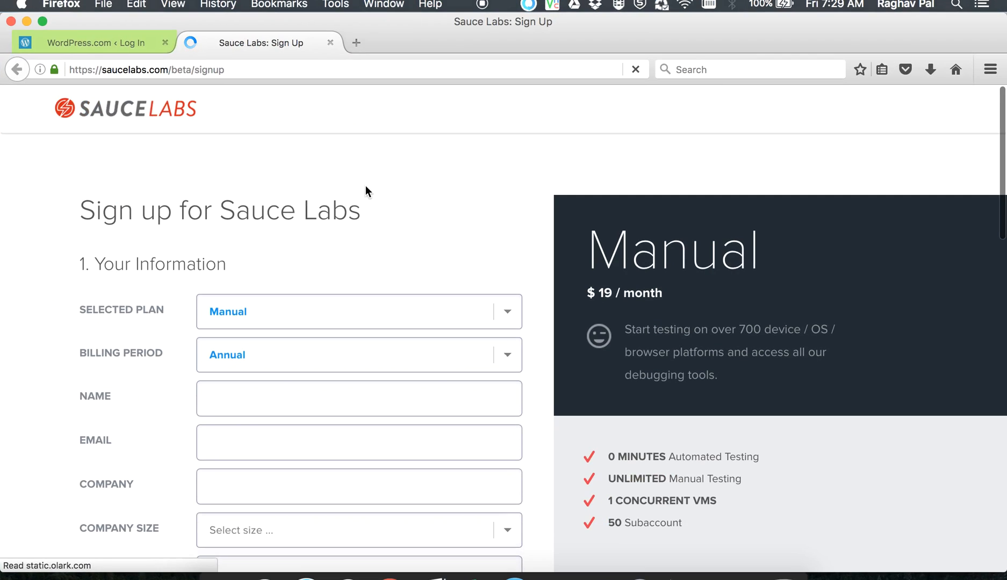
Choose the Open Sauce plan, click the Repository URL field, and open a new tab
left_click(506, 312)
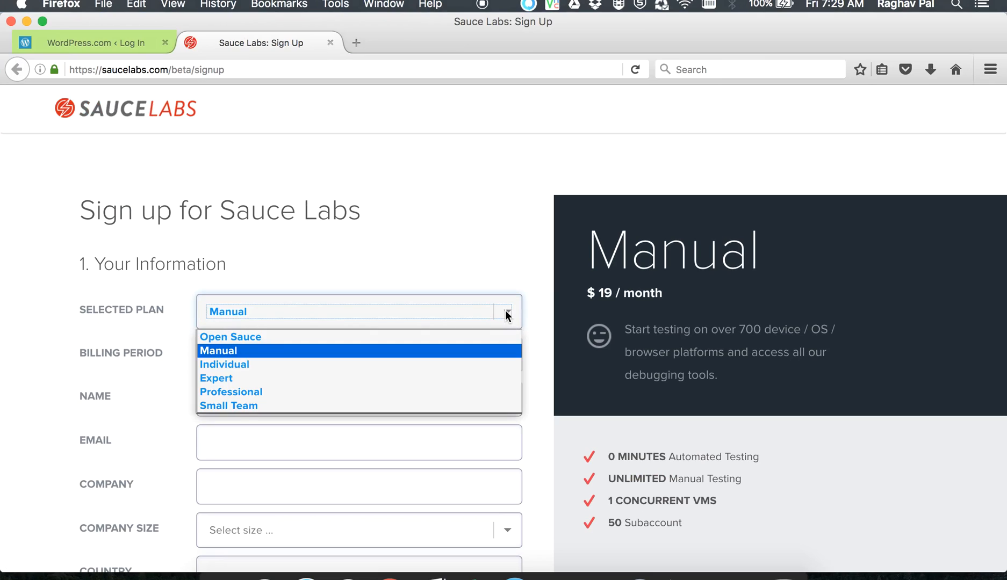
mouse_move(389, 359)
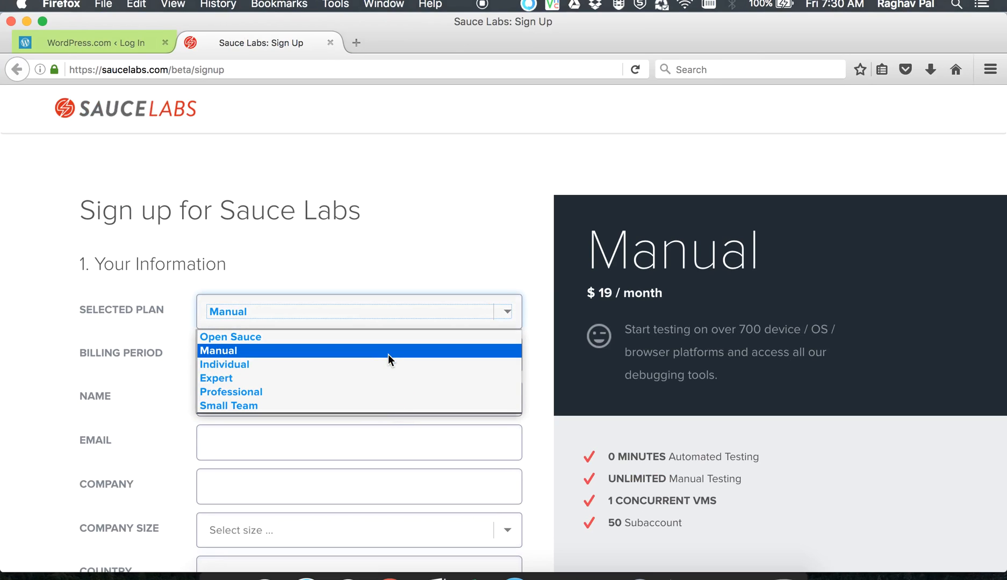
left_click(230, 337)
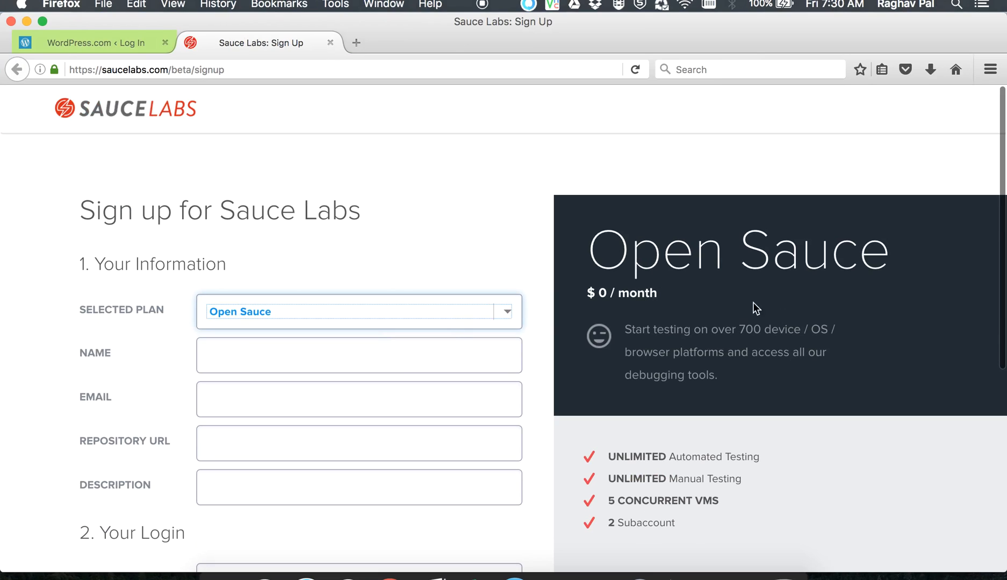
scroll("down", 3)
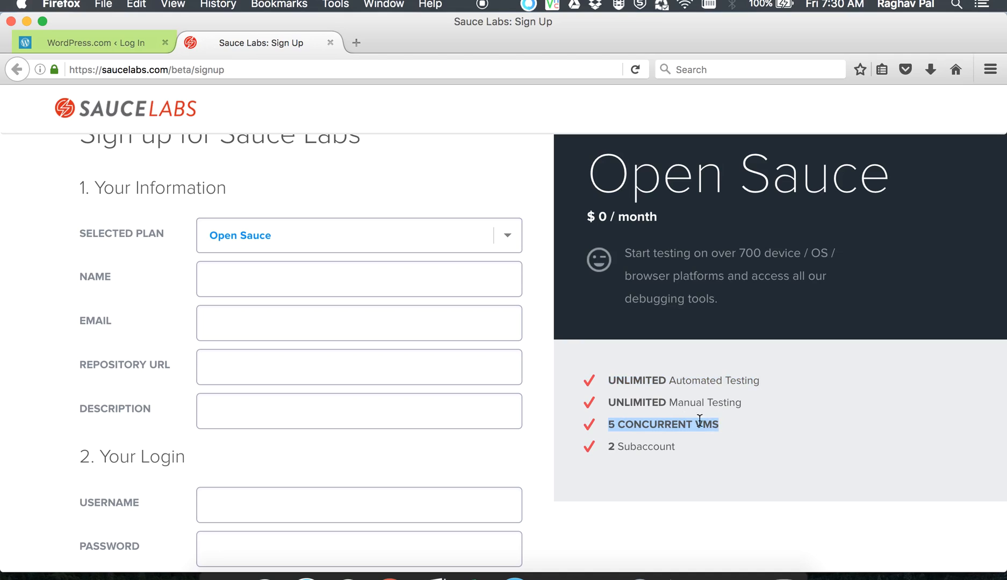
mouse_move(331, 337)
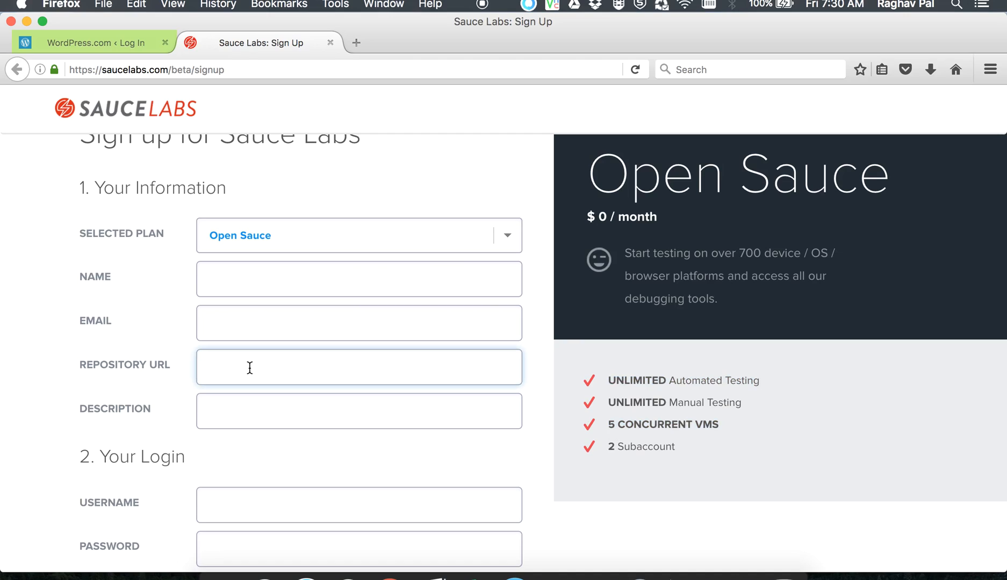
left_click(359, 367)
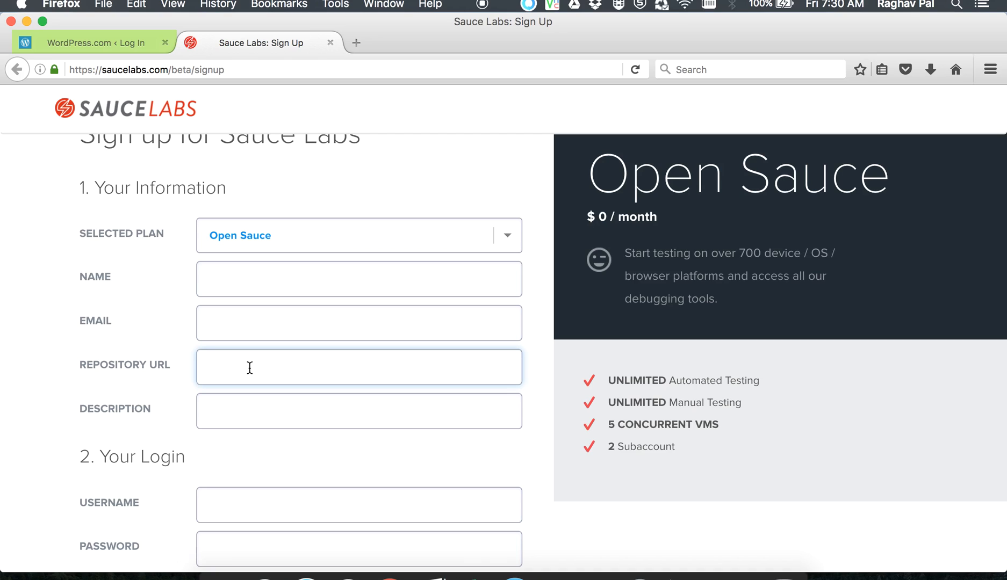
left_click(358, 367)
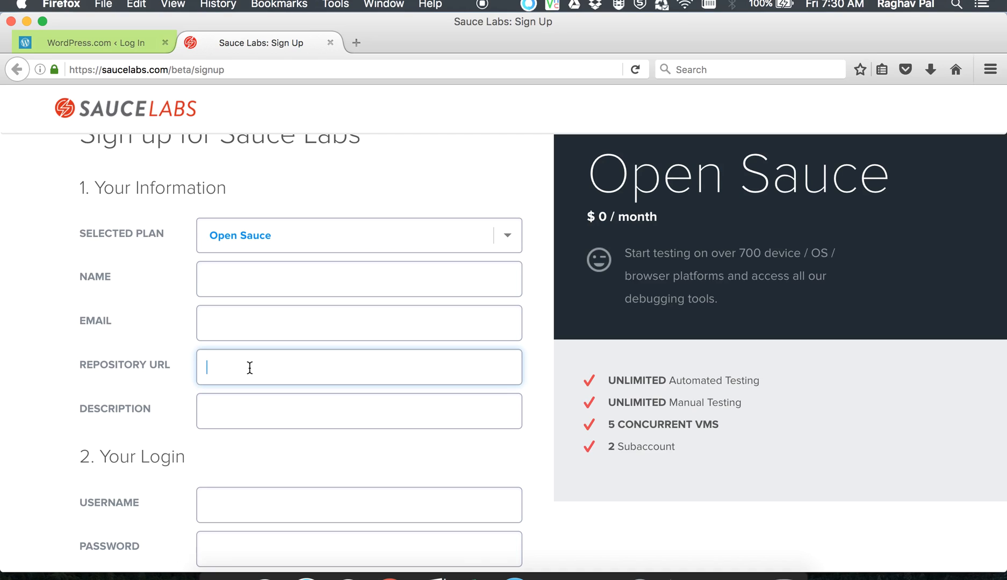
left_click(357, 43)
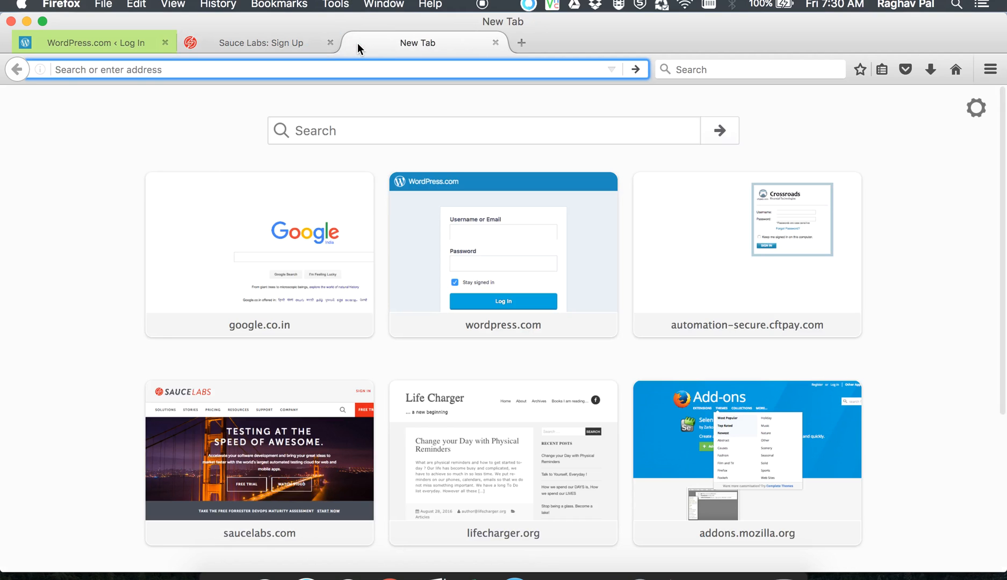
Search 'git' in the address bar and open the GitHub homepage from the results
type("github")
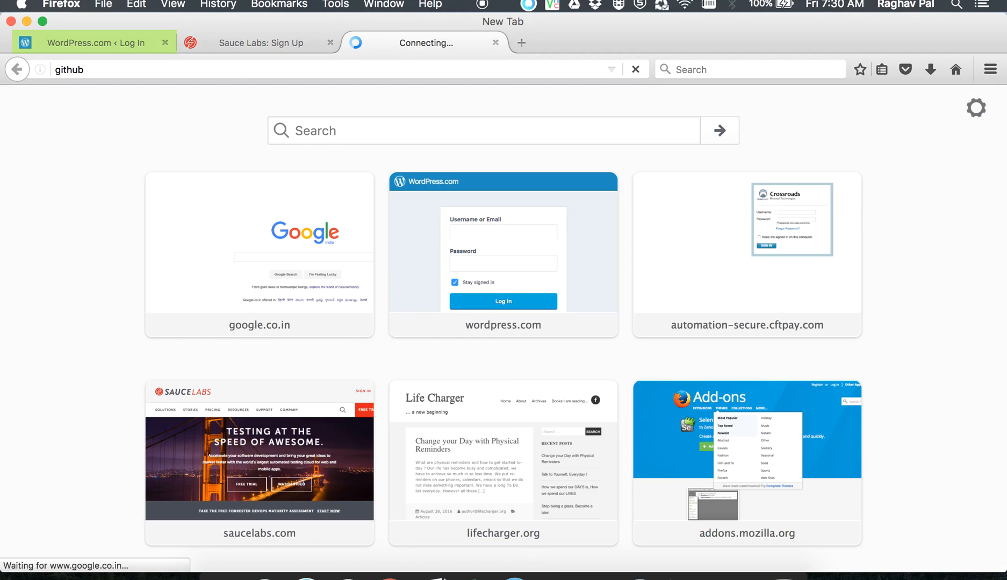
key("Return")
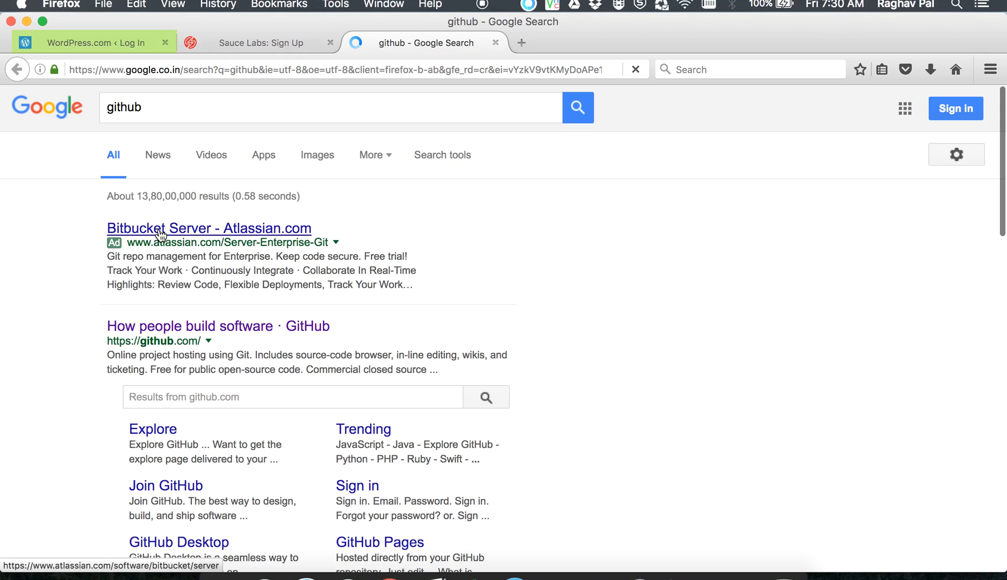
left_click(188, 326)
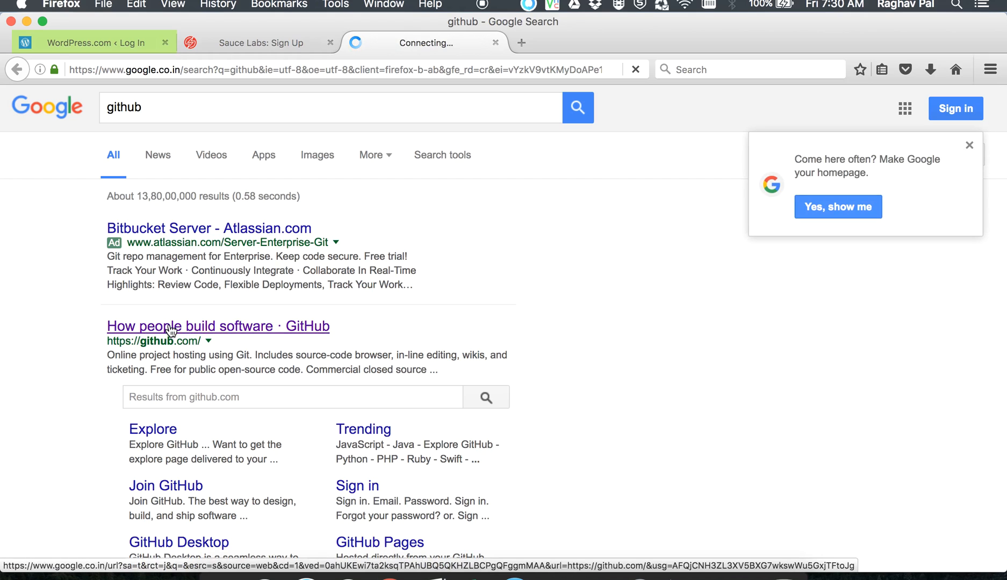
left_click(218, 326)
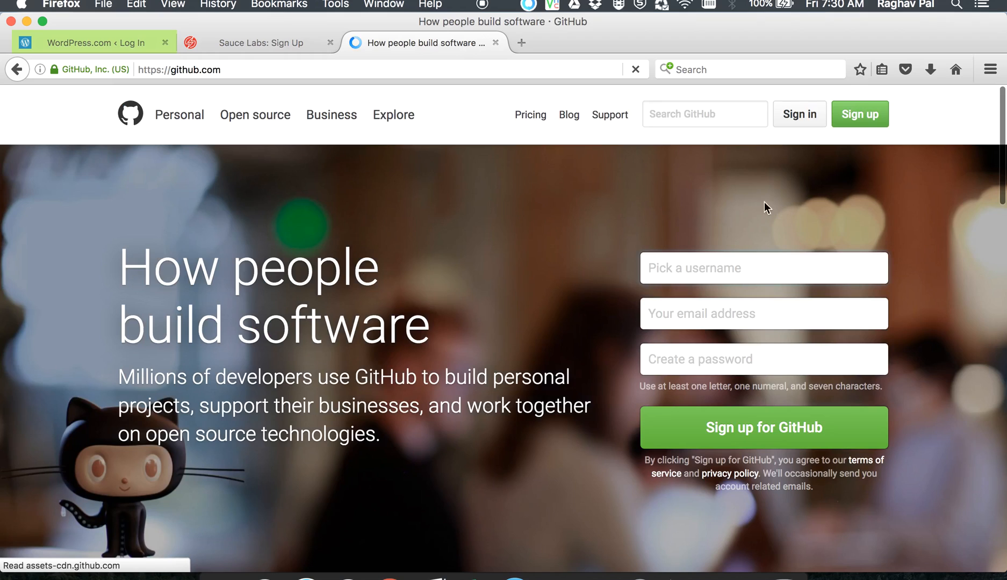
Go to the GitHub sign-in page and focus the username field
left_click(764, 314)
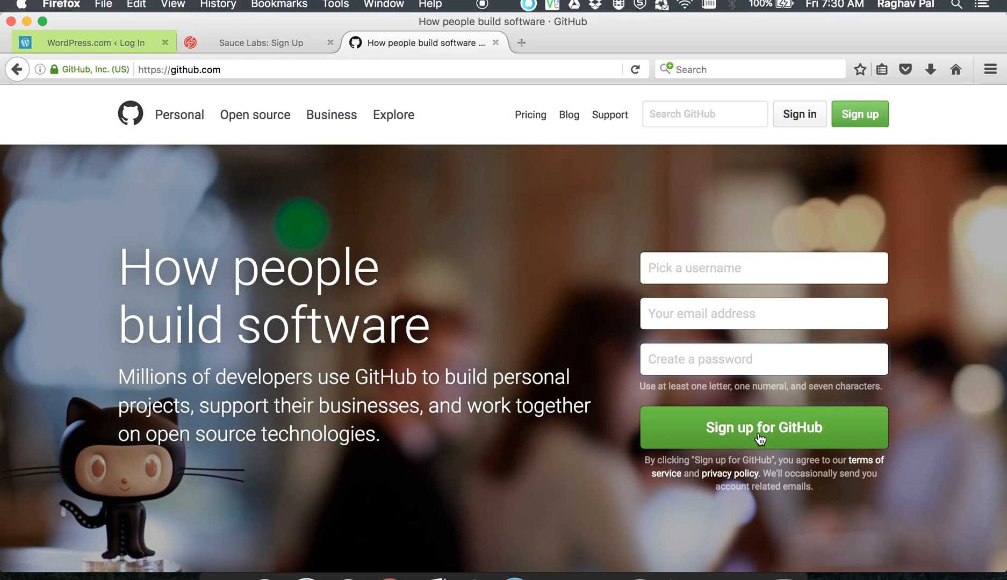
mouse_move(918, 196)
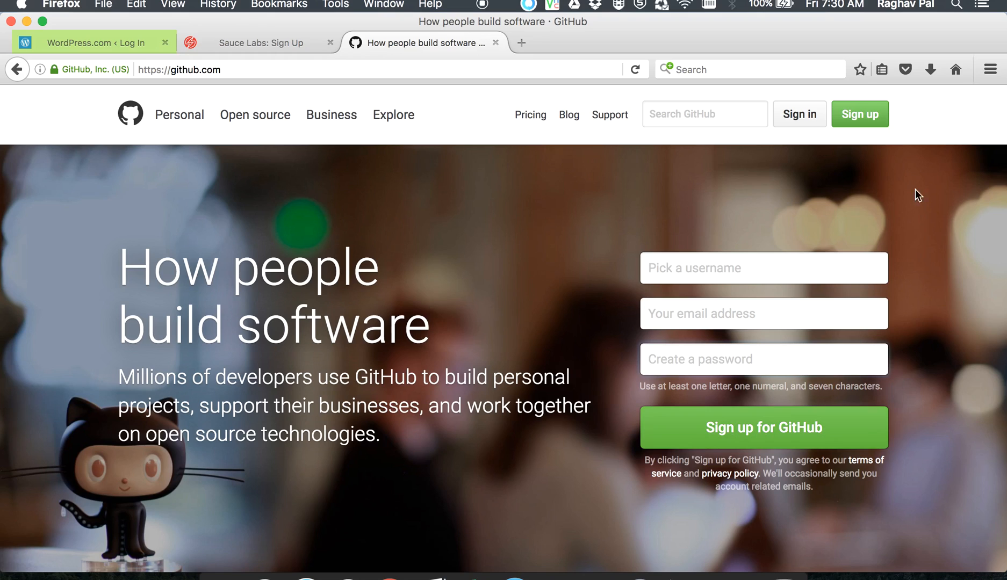
left_click(799, 113)
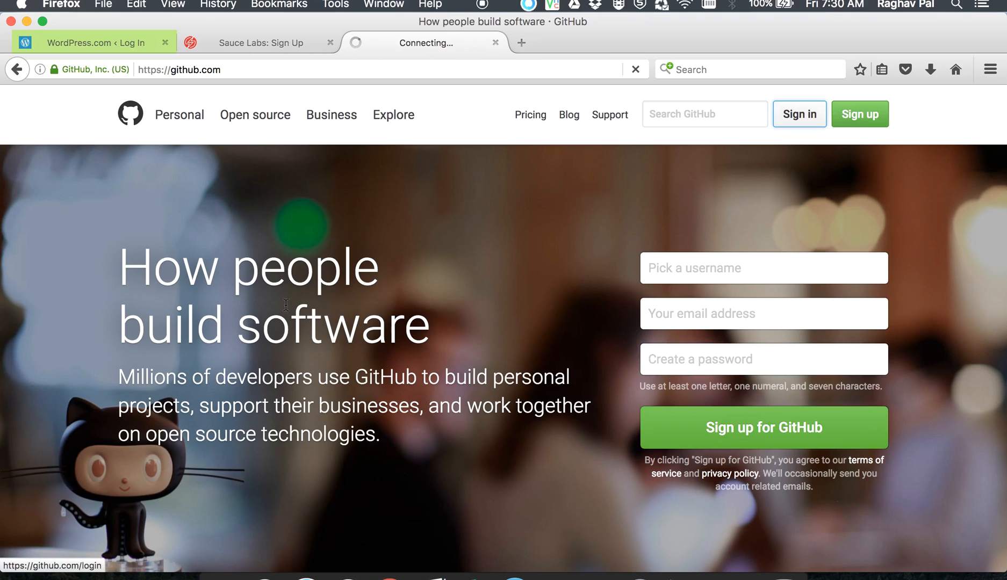
left_click(799, 113)
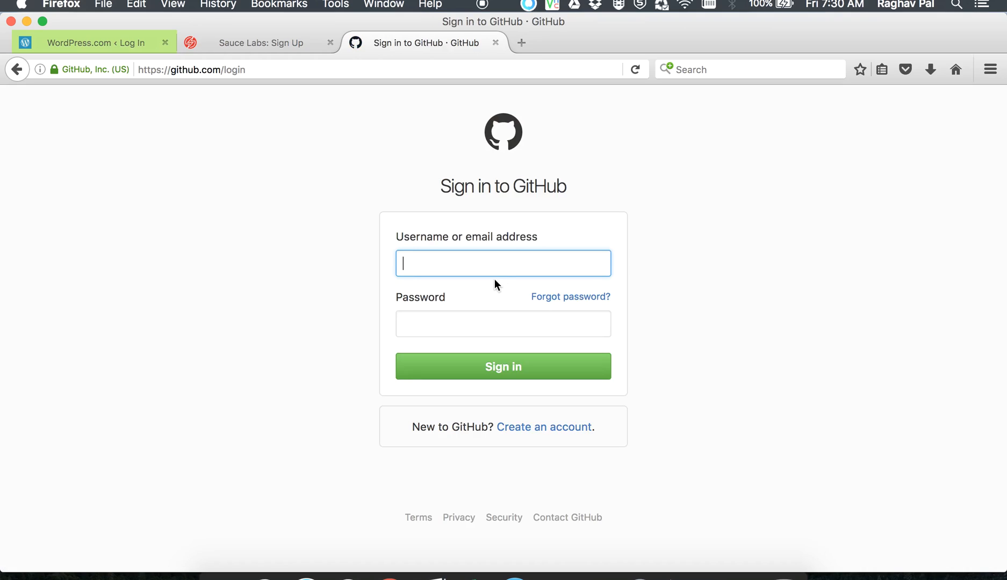
Sign in to GitHub as RaghavAutomation and start a new repository
type("RaghavAutomation")
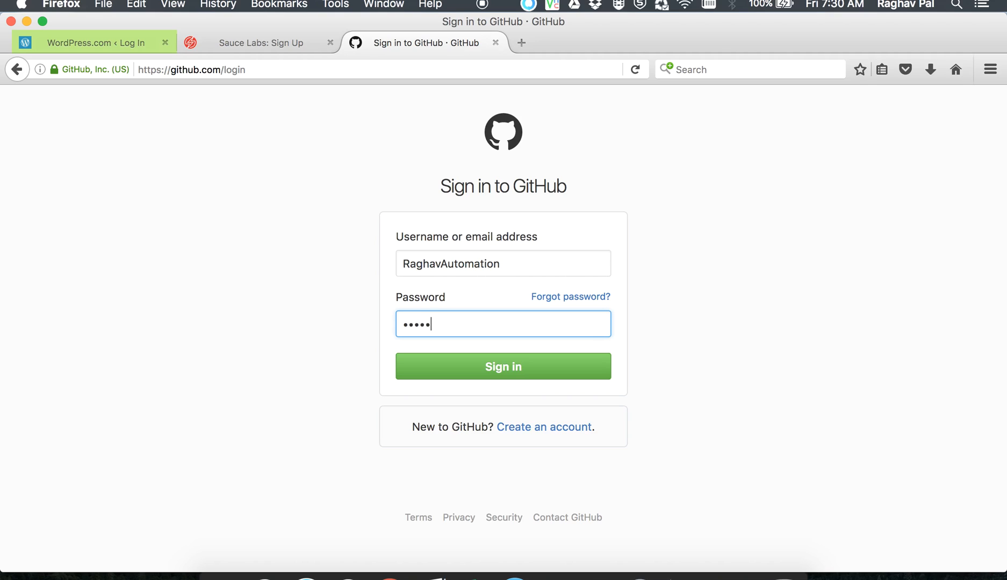
left_click(503, 366)
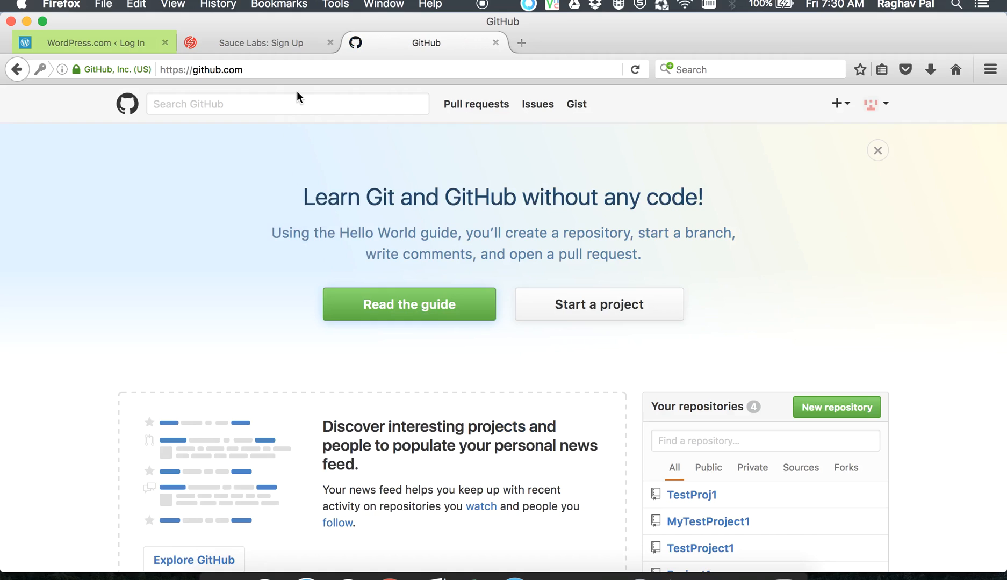
left_click(599, 305)
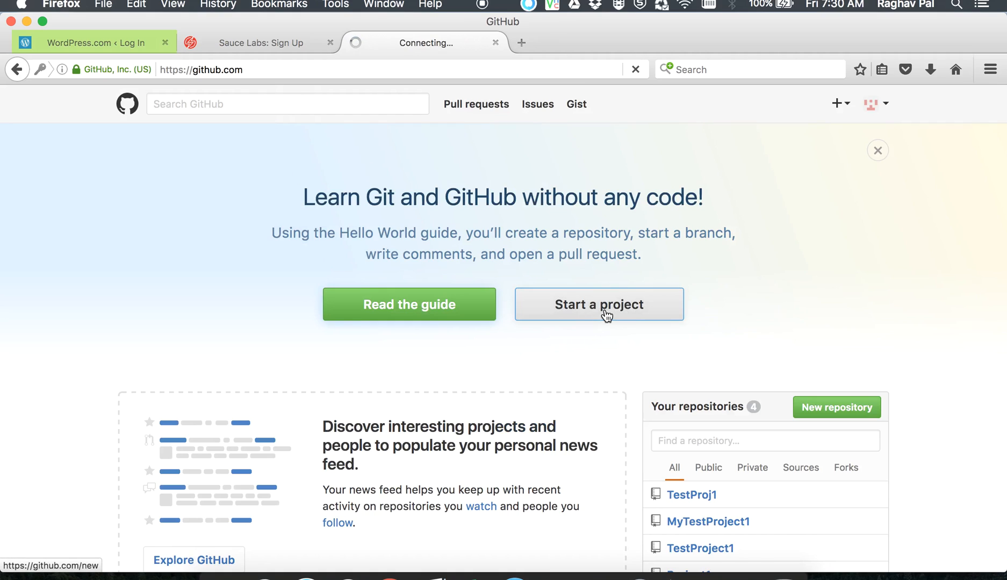
left_click(598, 304)
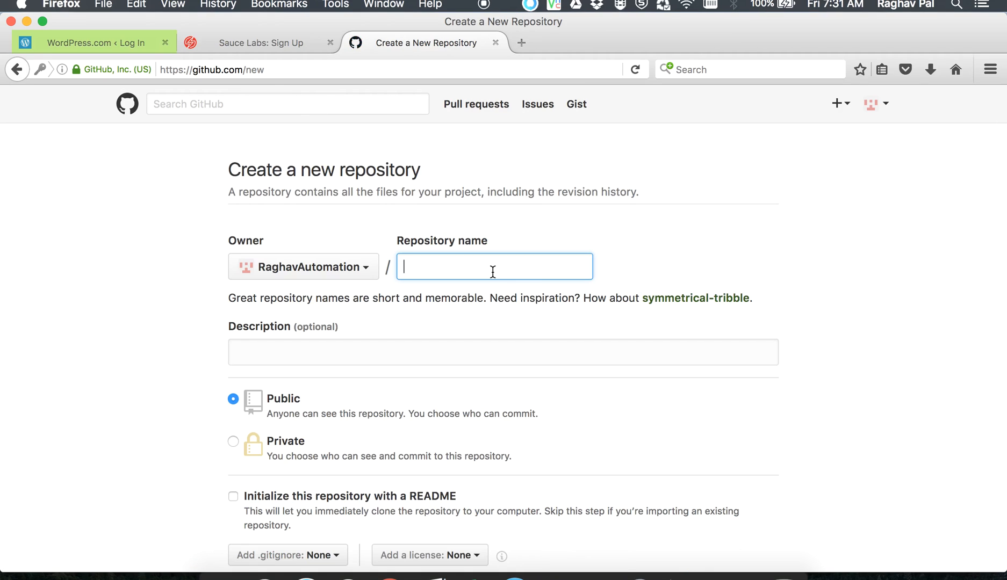
Create the public MyTestProj1 repository with a README and copy its HTTPS clone URL
type("MyTestProj1")
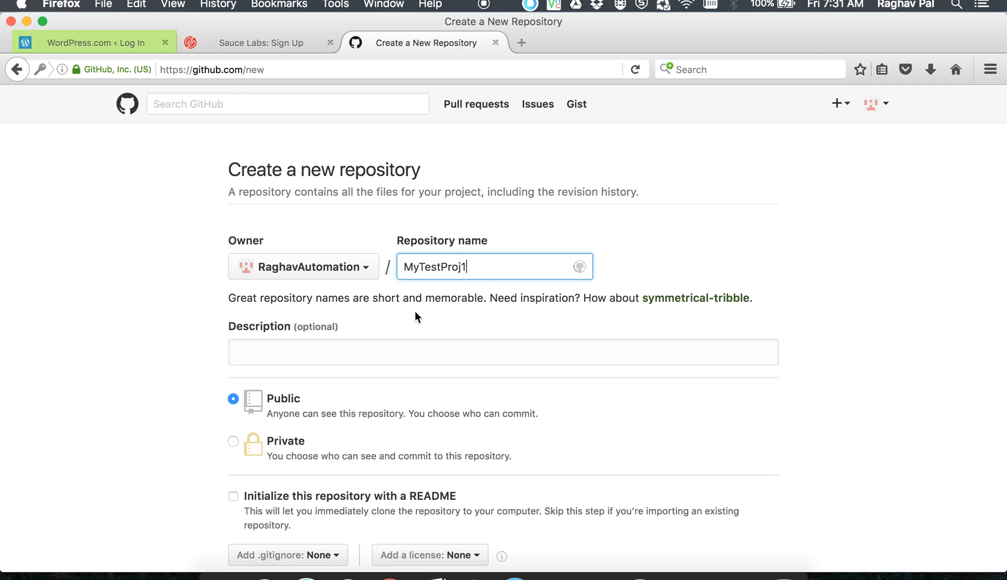
scroll("down", 3)
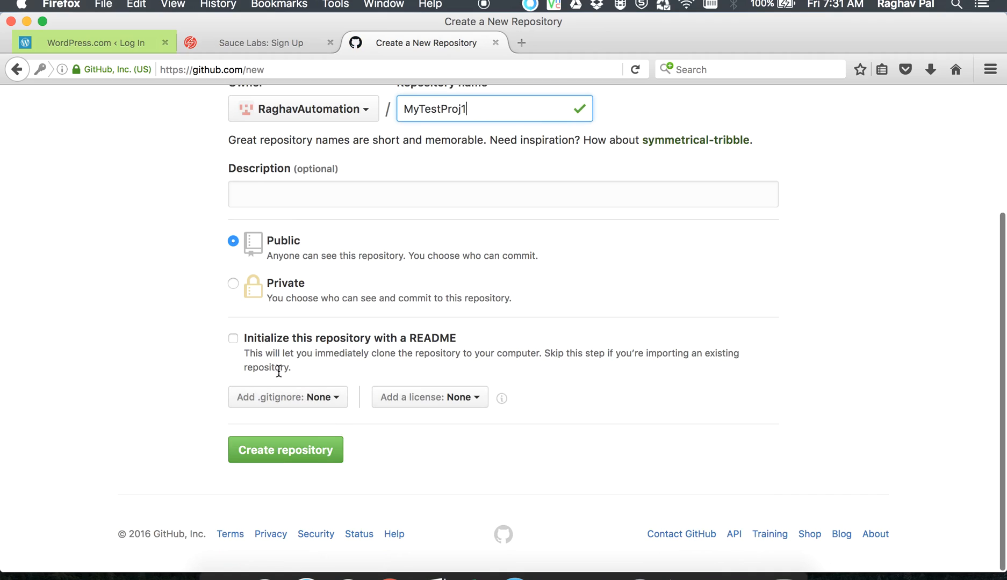
left_click(285, 449)
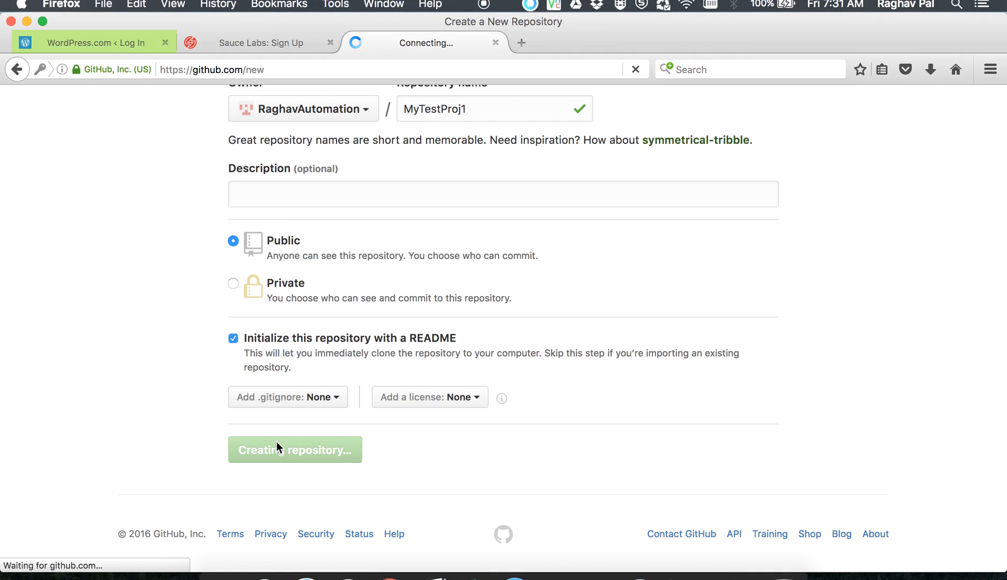
left_click(295, 449)
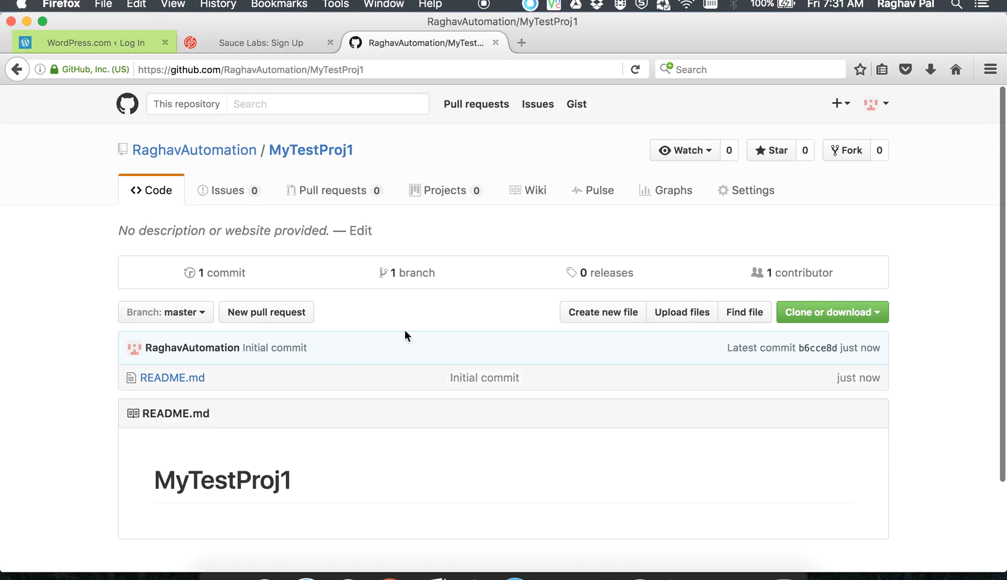
mouse_move(310, 149)
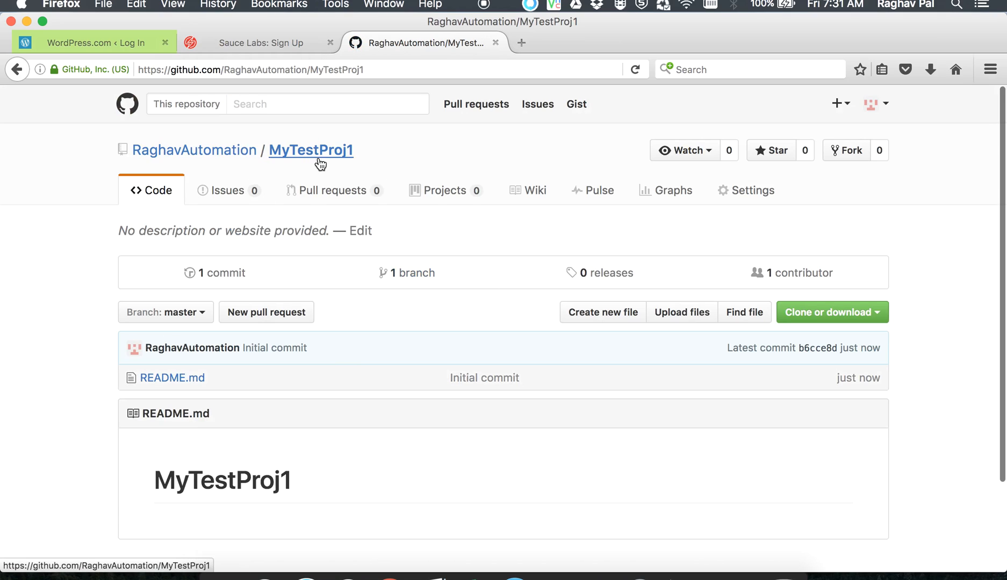
left_click(827, 312)
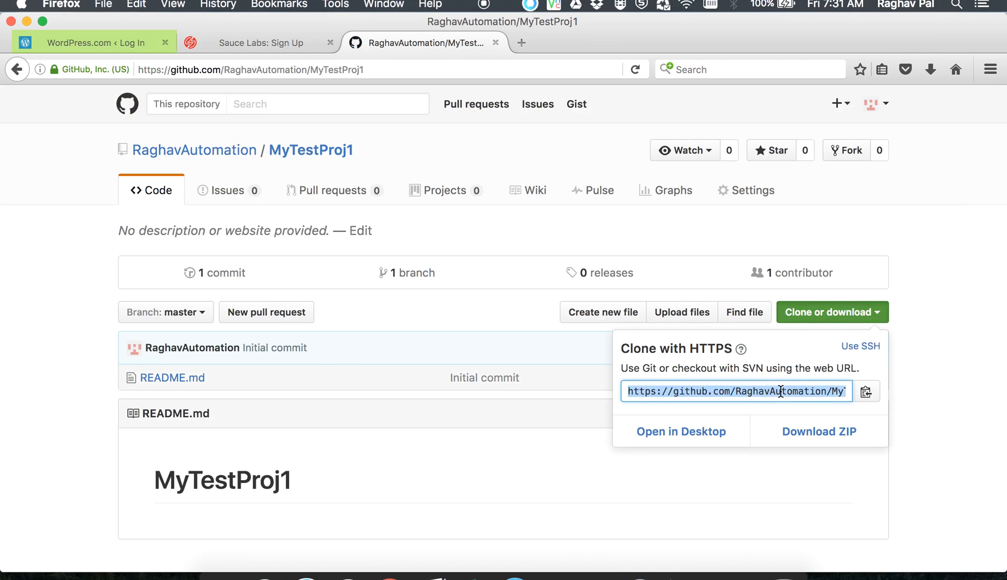
mouse_move(276, 43)
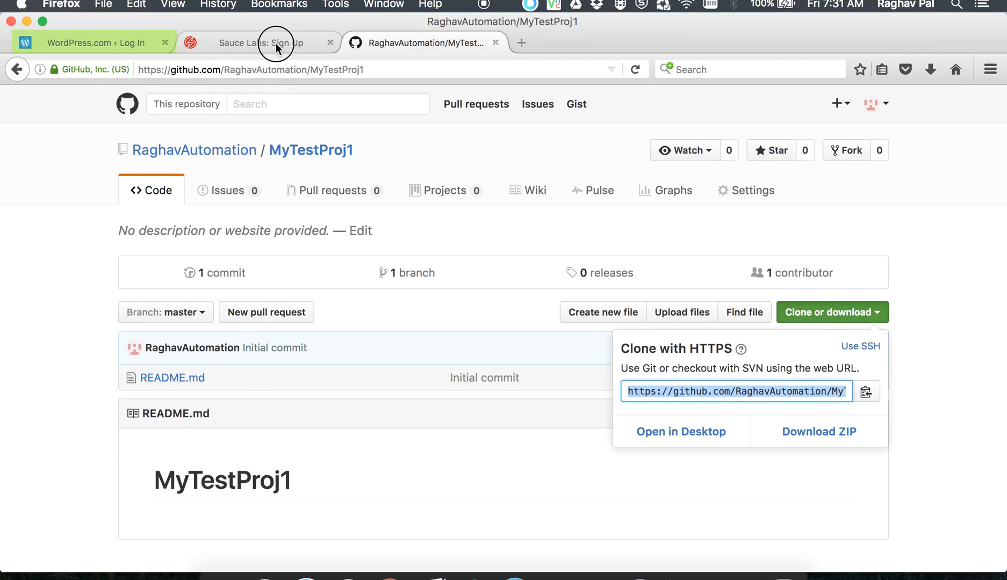
left_click(261, 42)
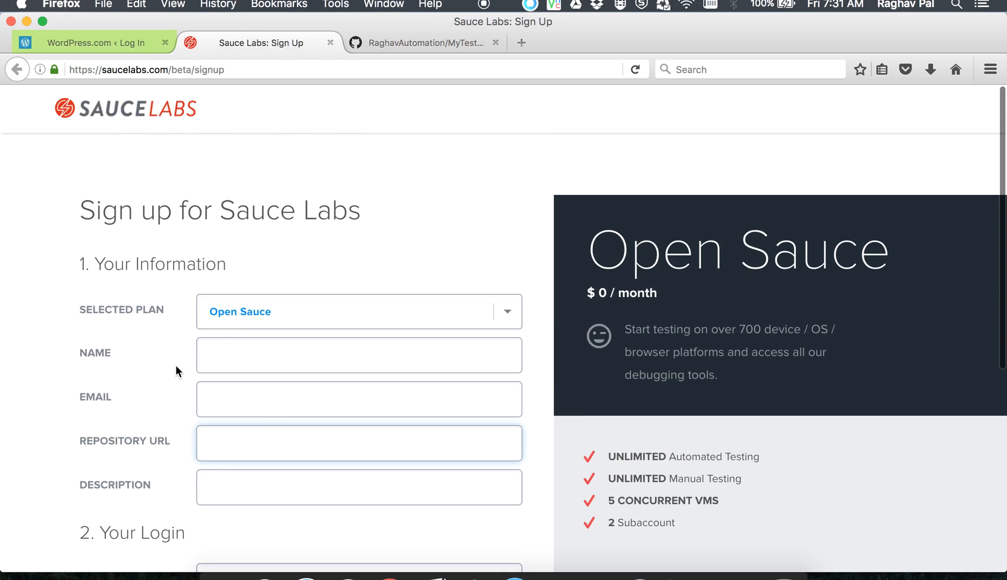
type("https://github.com/RaghavAutomation/MyTestProj1.git")
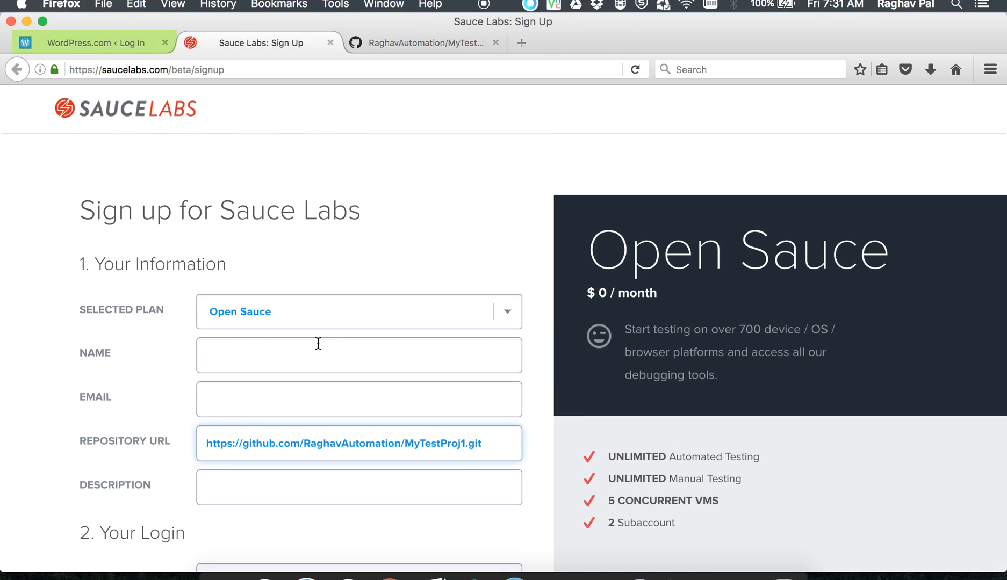
scroll("down", 3)
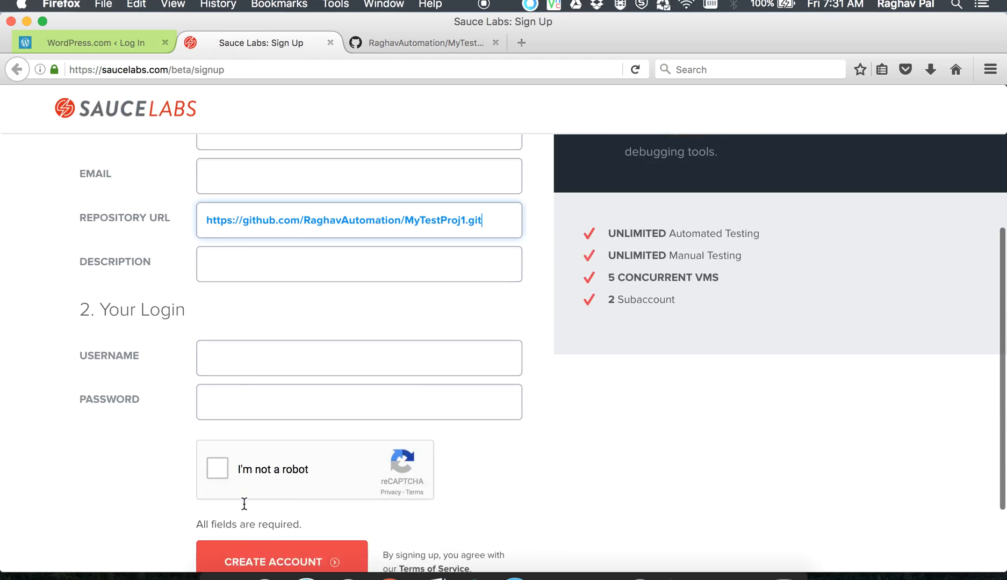
scroll("up", 3)
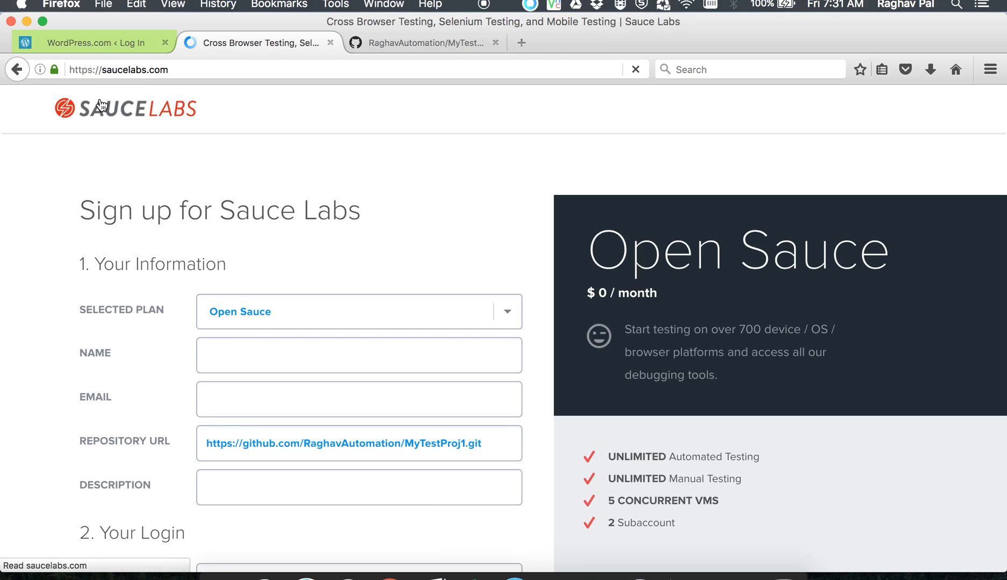
Log in to the existing Sauce Labs account with Remember Me ticked
left_click(124, 108)
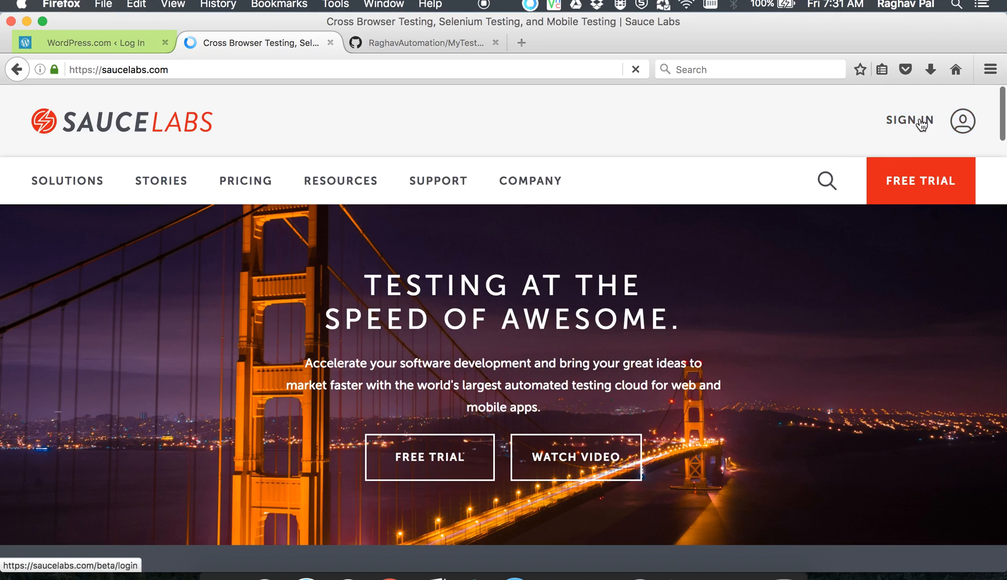
left_click(909, 121)
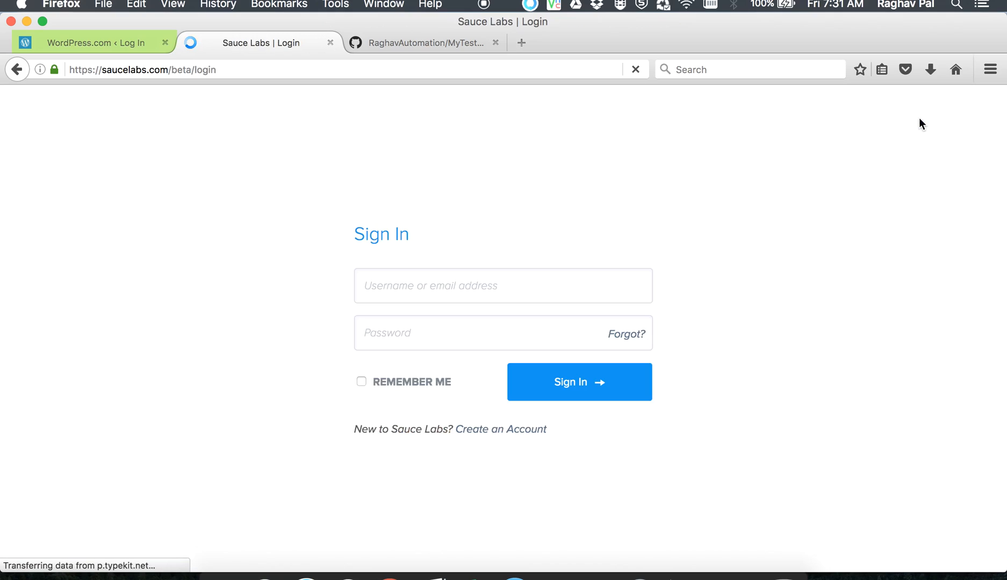
type("RaghavPal")
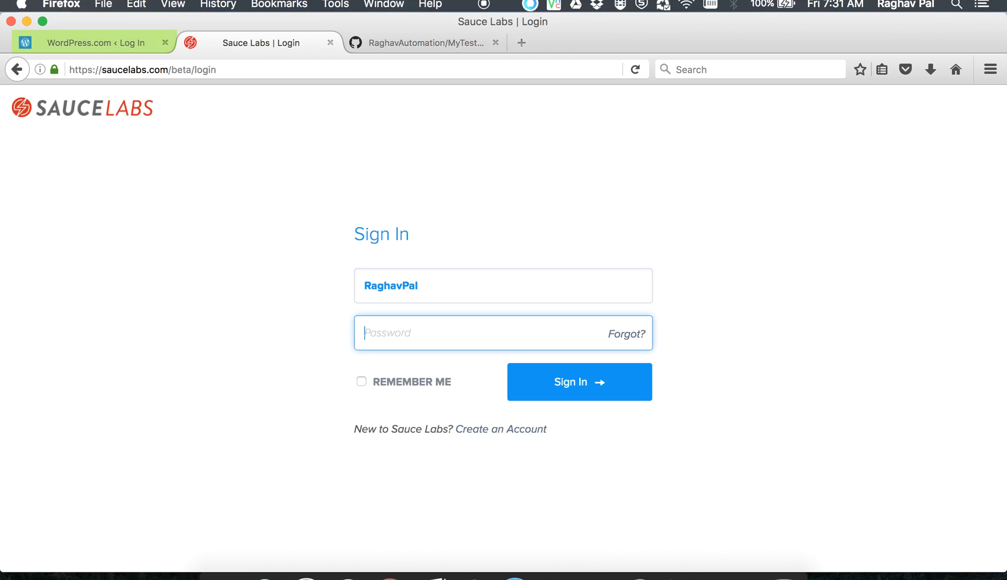
type("password")
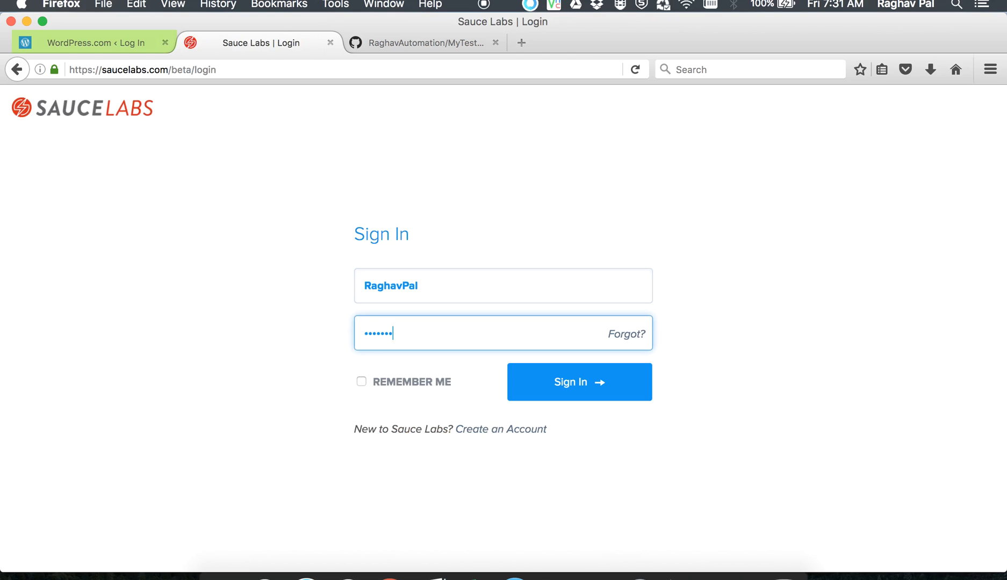
left_click(579, 382)
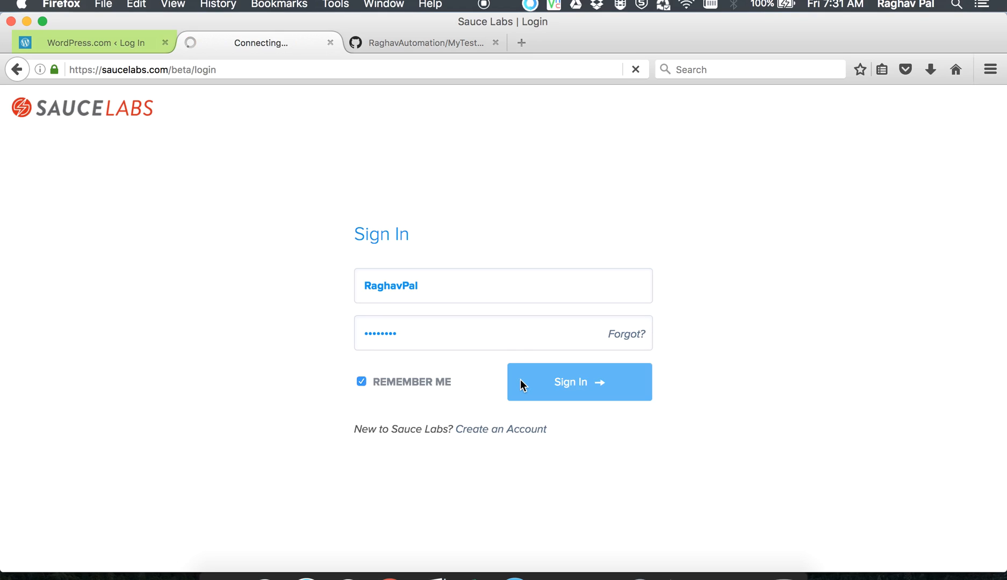
left_click(577, 382)
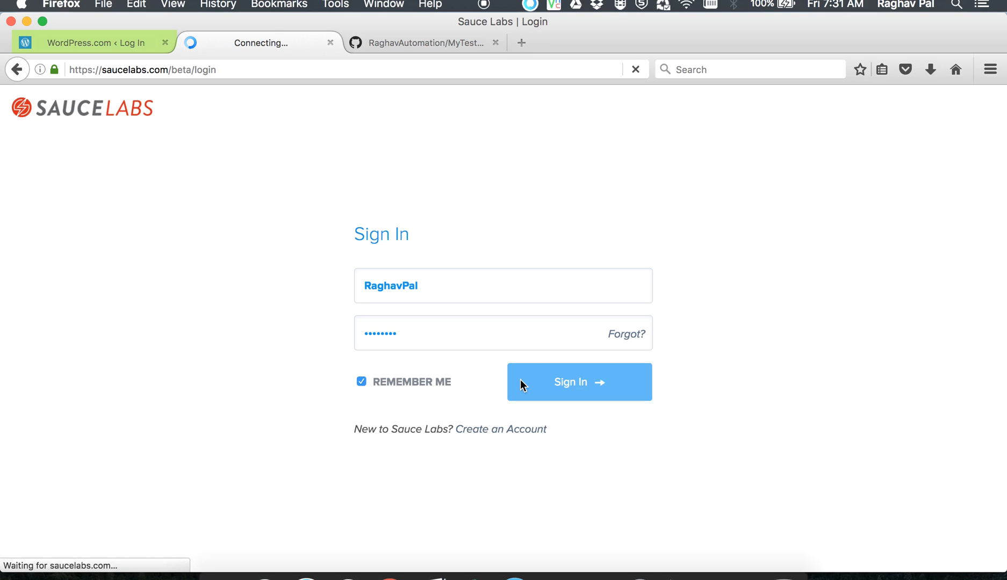
left_click(578, 381)
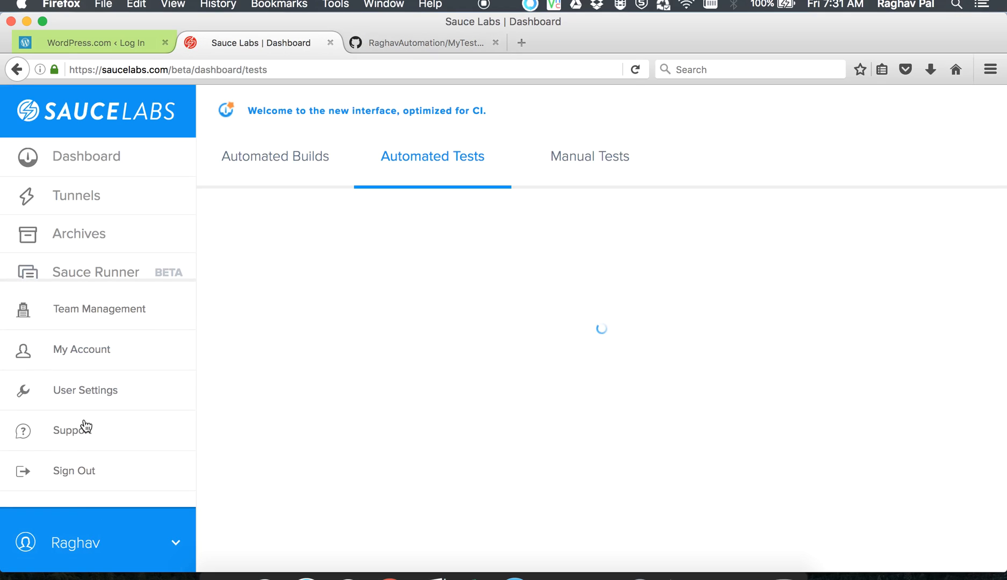
Open My Account and scroll down to the Access Key section
left_click(82, 349)
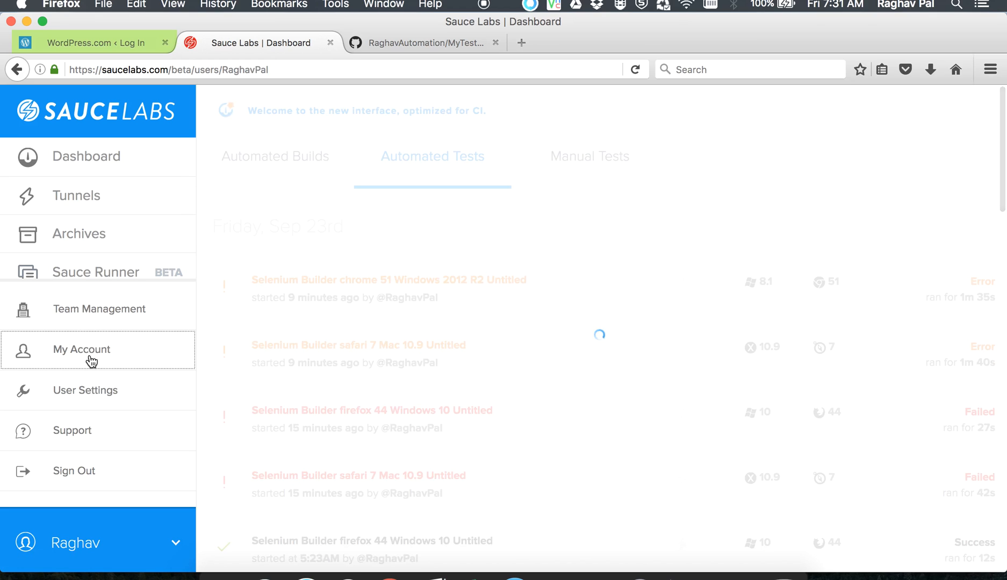
left_click(81, 349)
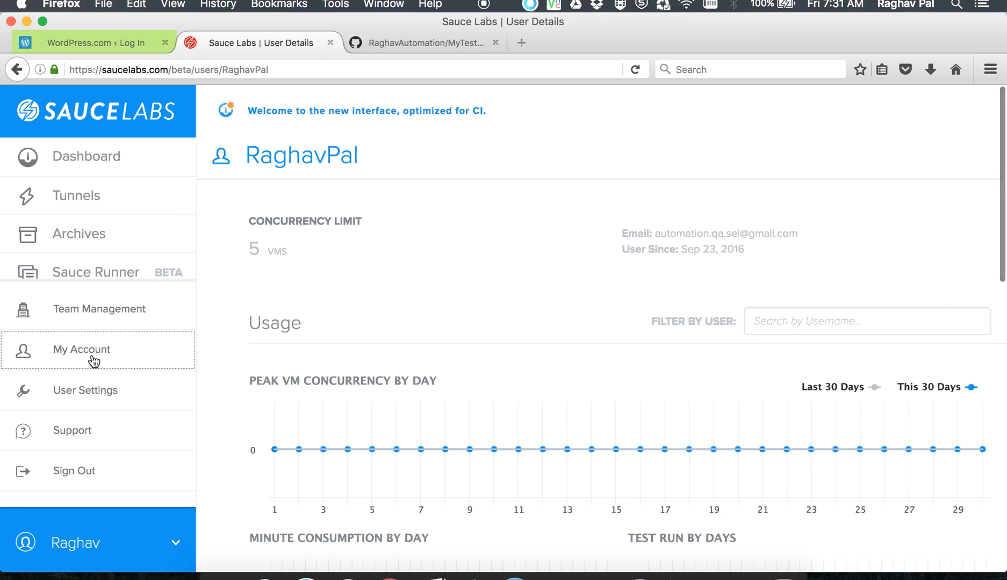
scroll("down", 3)
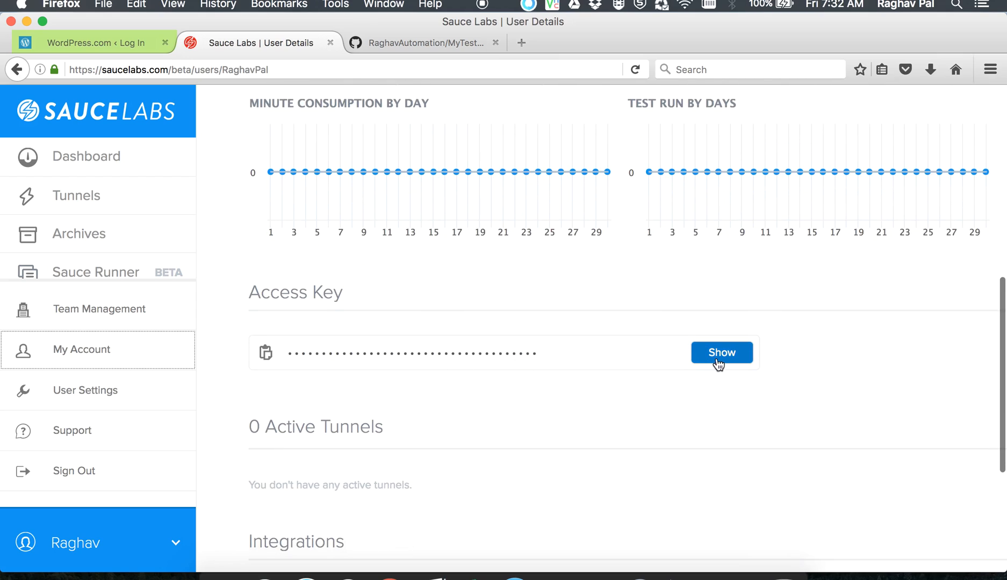
mouse_move(246, 204)
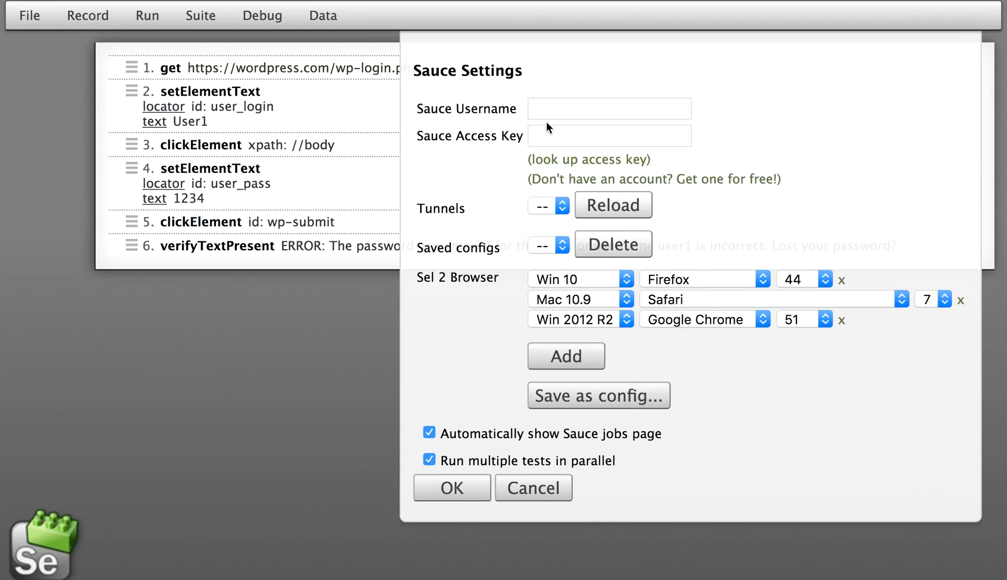
left_click(609, 108)
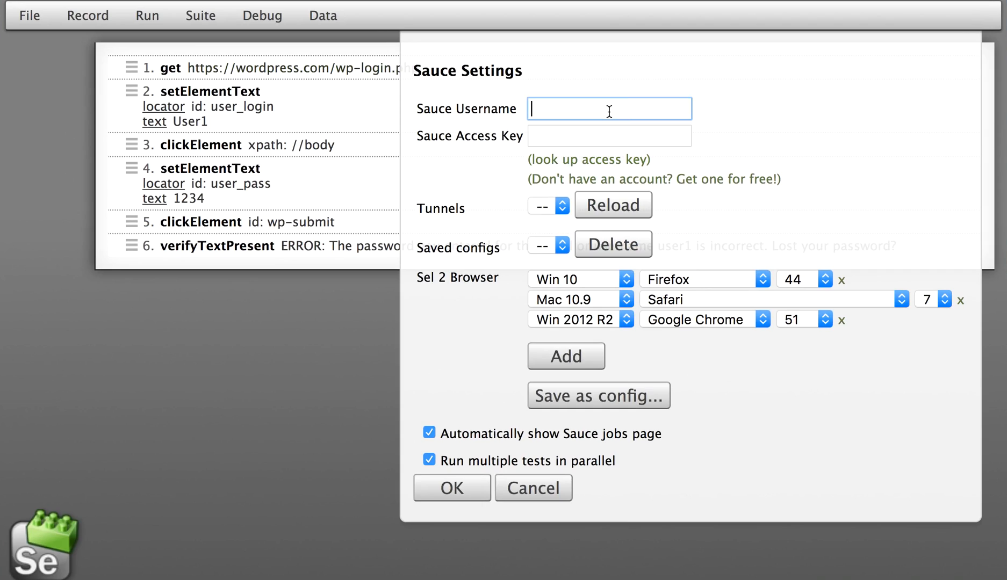
left_click(608, 136)
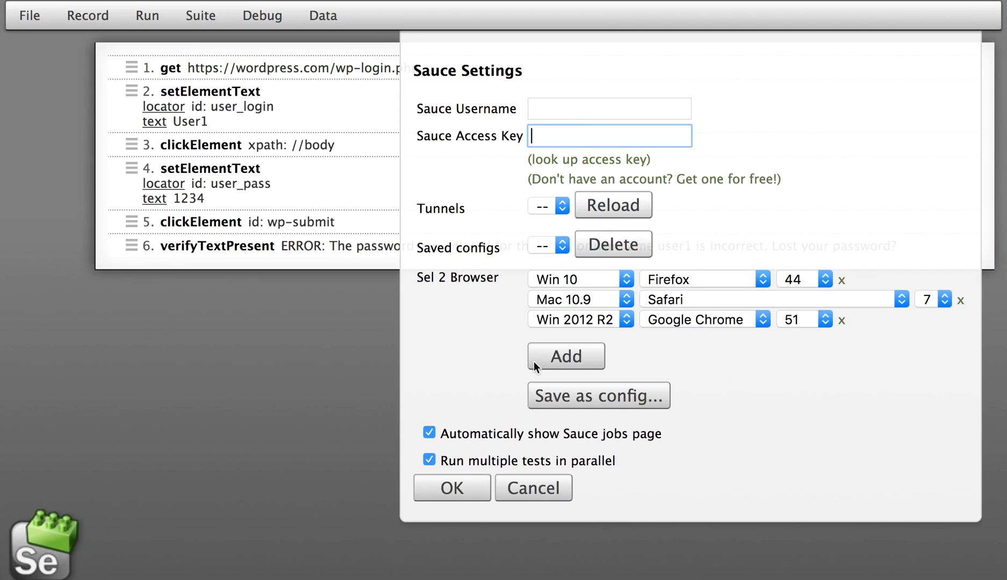
left_click(147, 16)
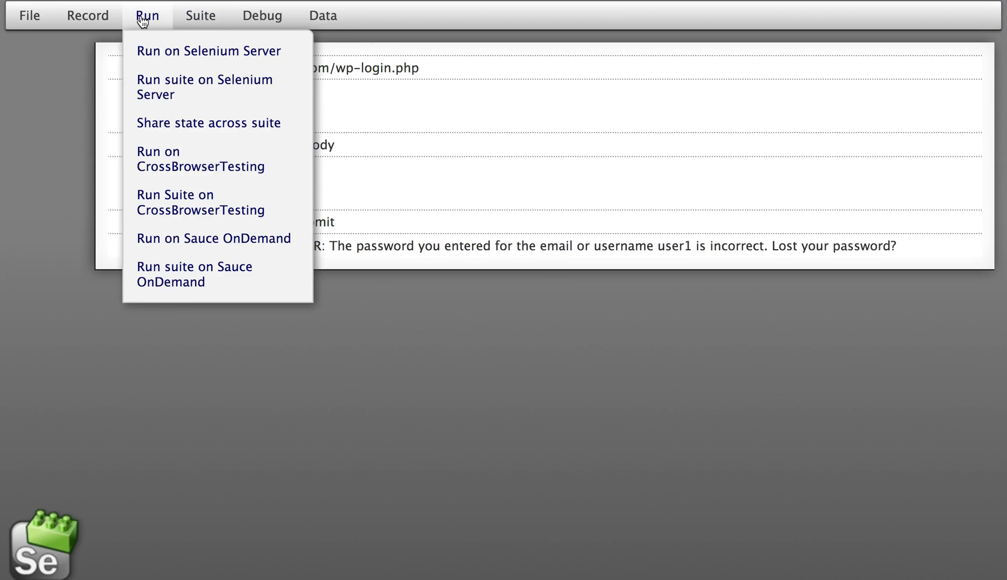
mouse_move(214, 238)
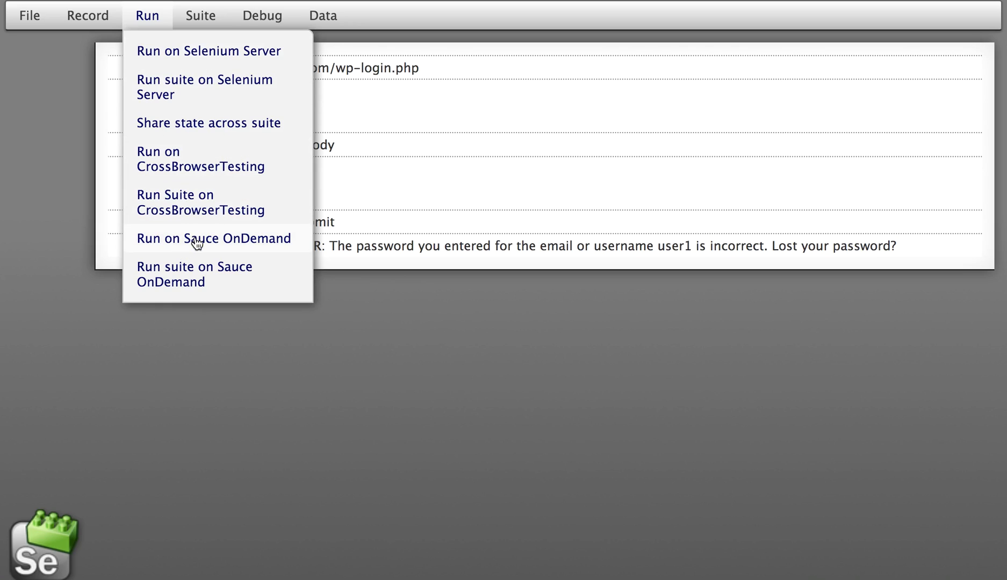
left_click(214, 238)
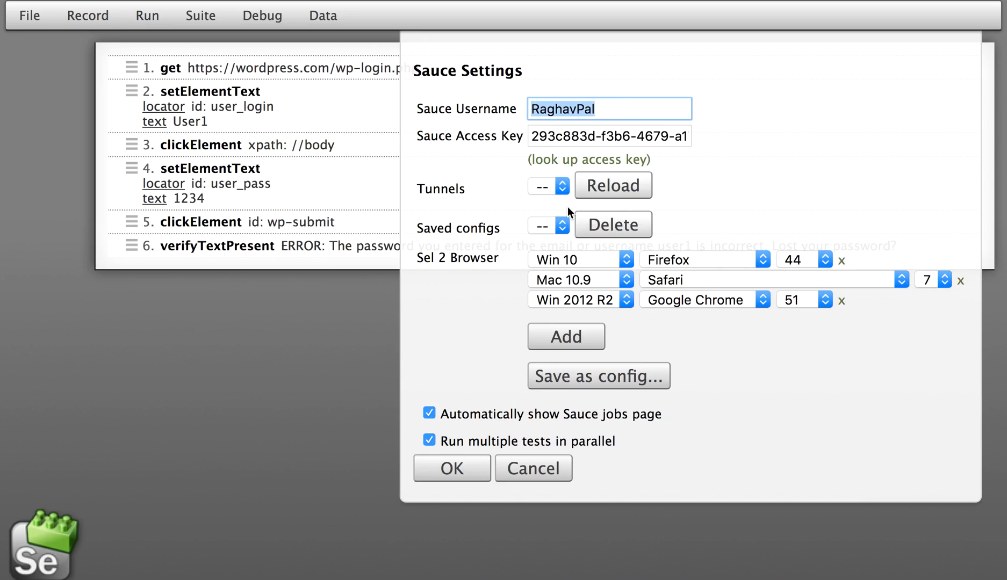
mouse_move(852, 270)
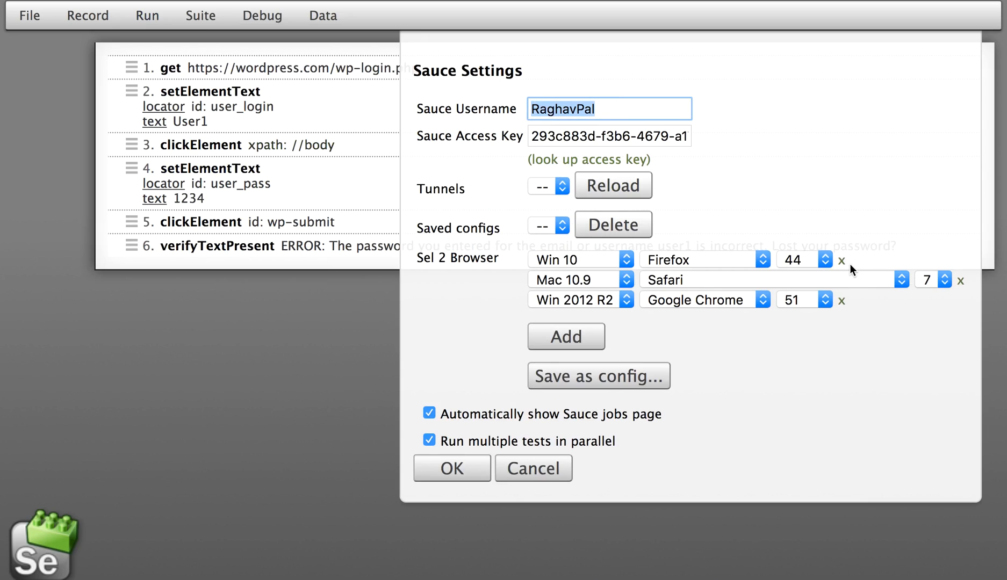
mouse_move(543, 266)
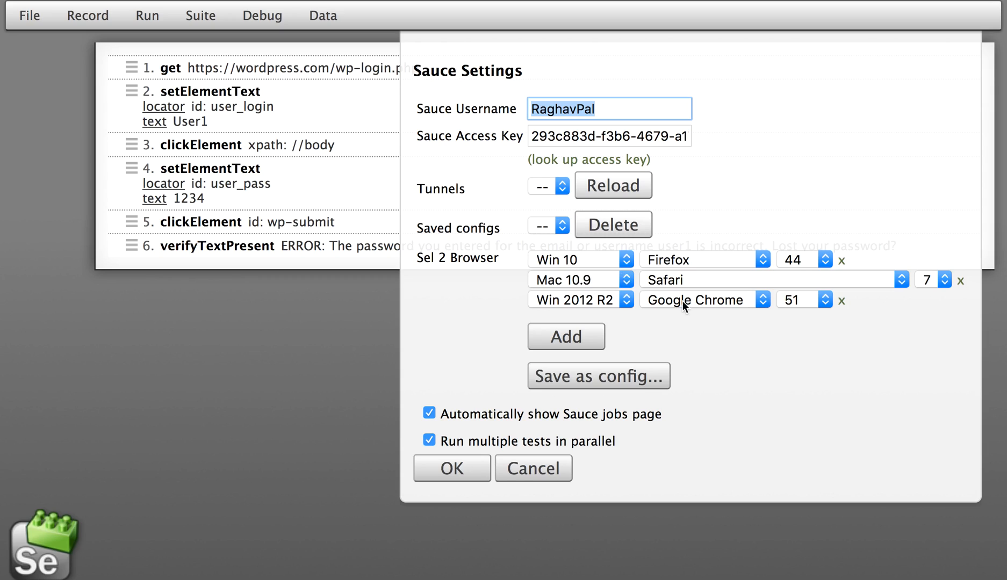
mouse_move(565, 337)
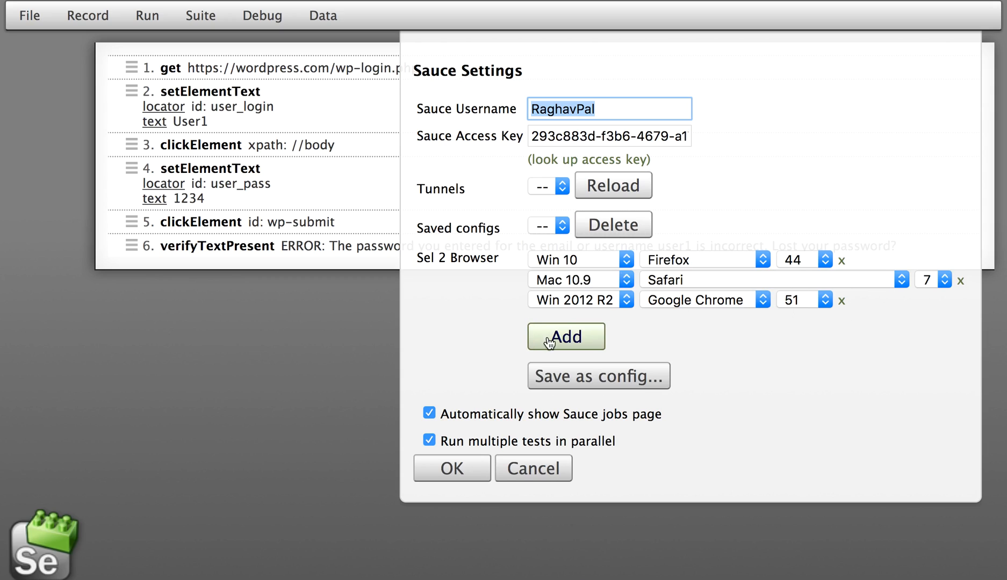
Add a fourth Sauce browser set to Windows 2008, Firefox 47, and confirm
left_click(566, 336)
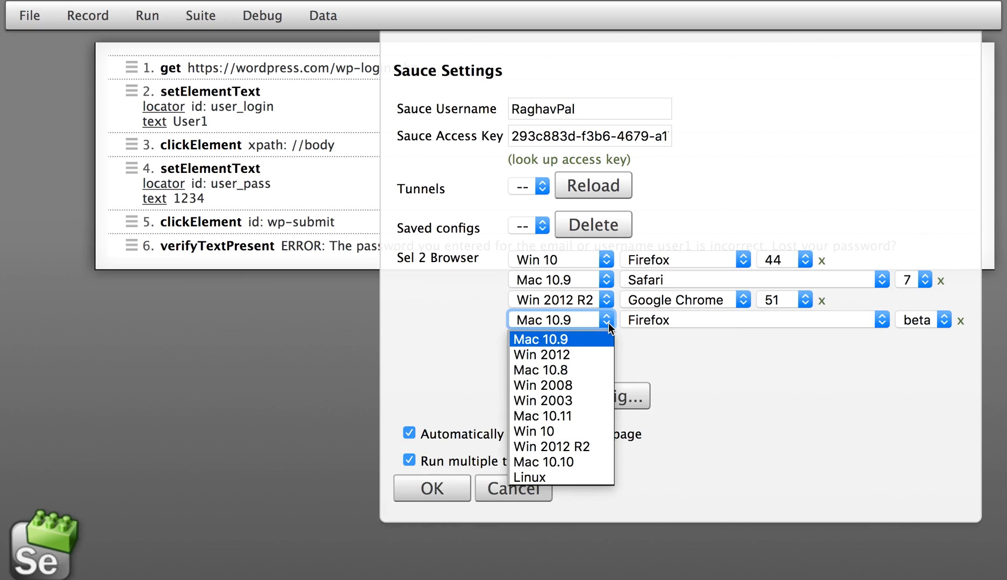
left_click(542, 386)
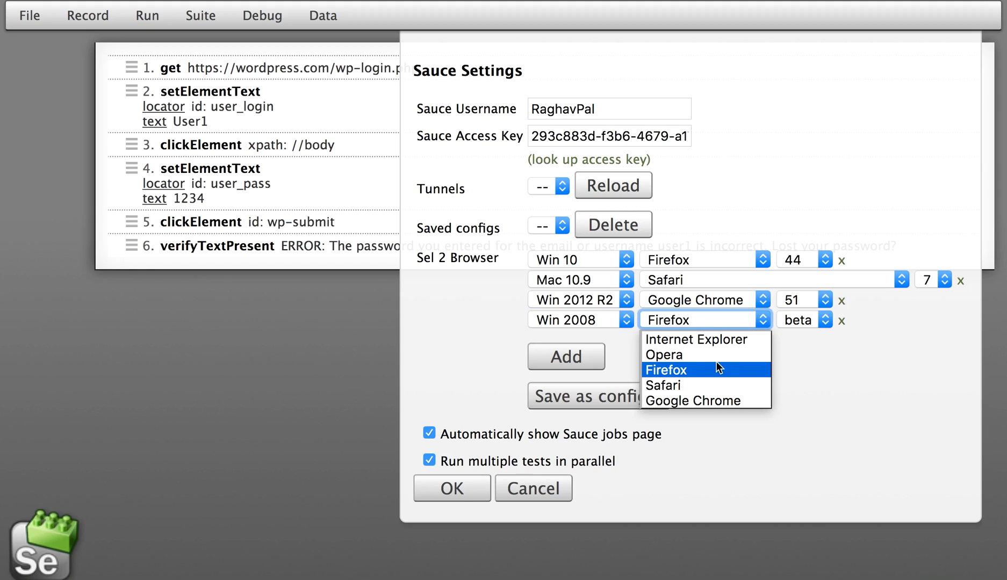
left_click(668, 370)
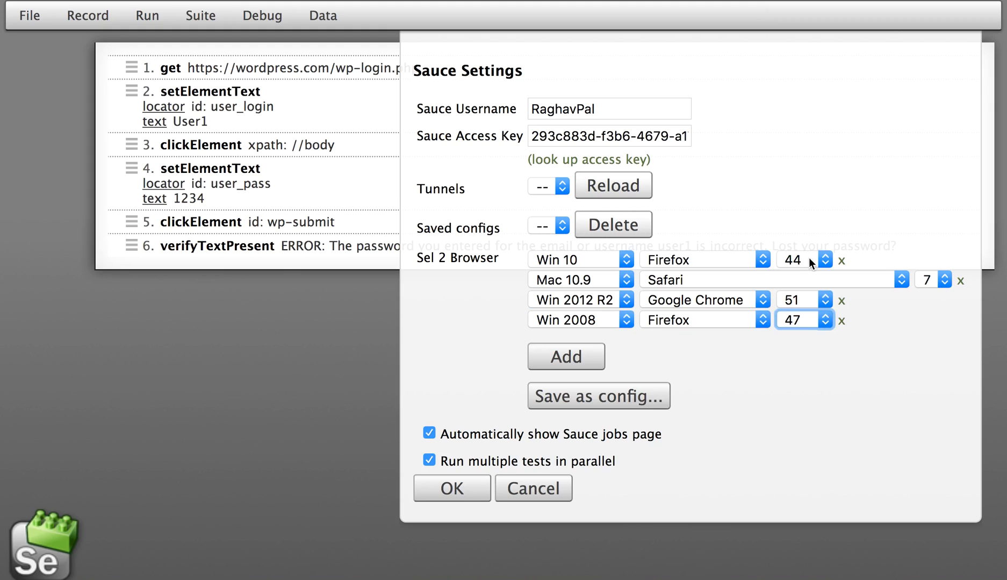
left_click(451, 489)
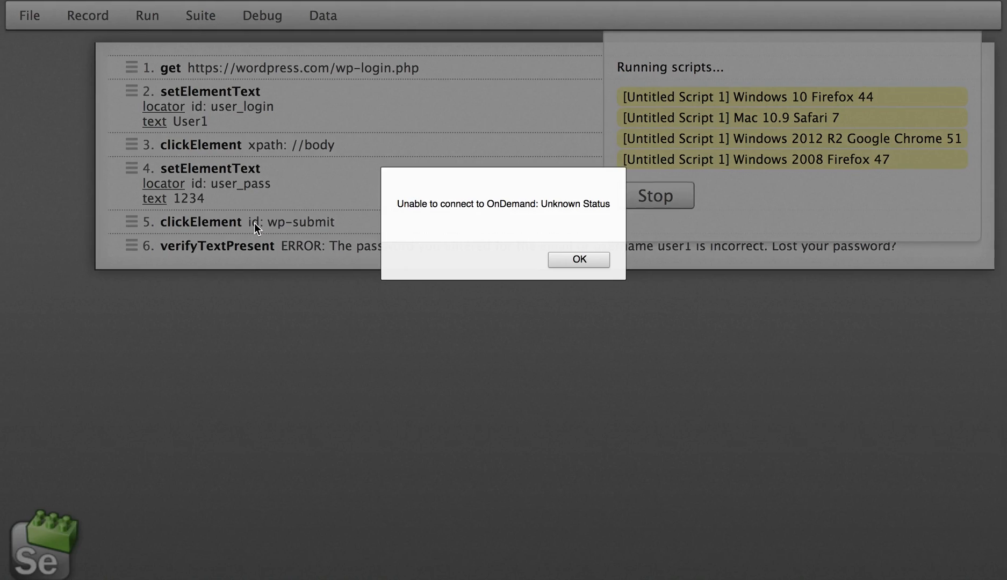
Dismiss the 'Unable to connect to OnDemand' alert and switch to the Sauce Labs window
left_click(577, 260)
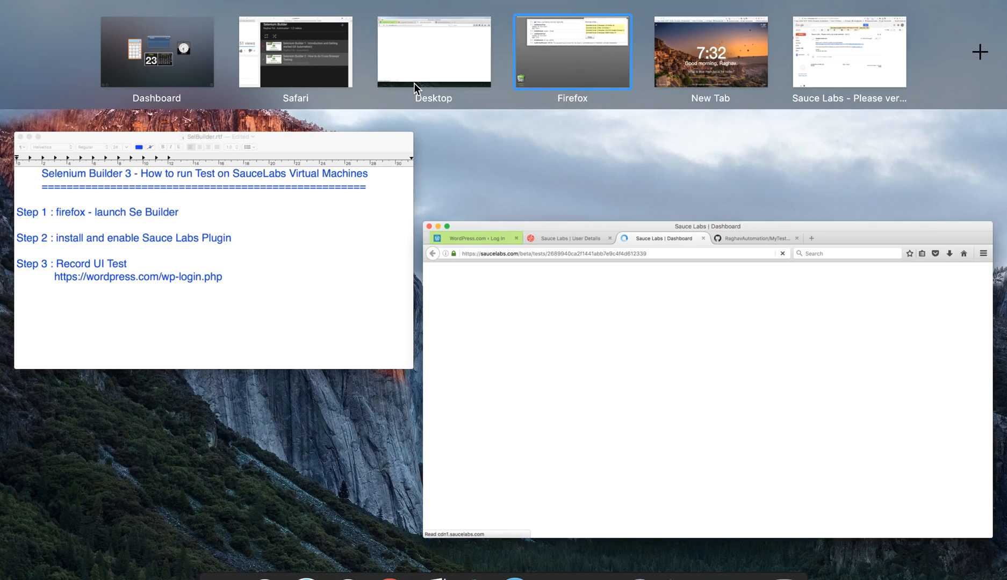
left_click(571, 52)
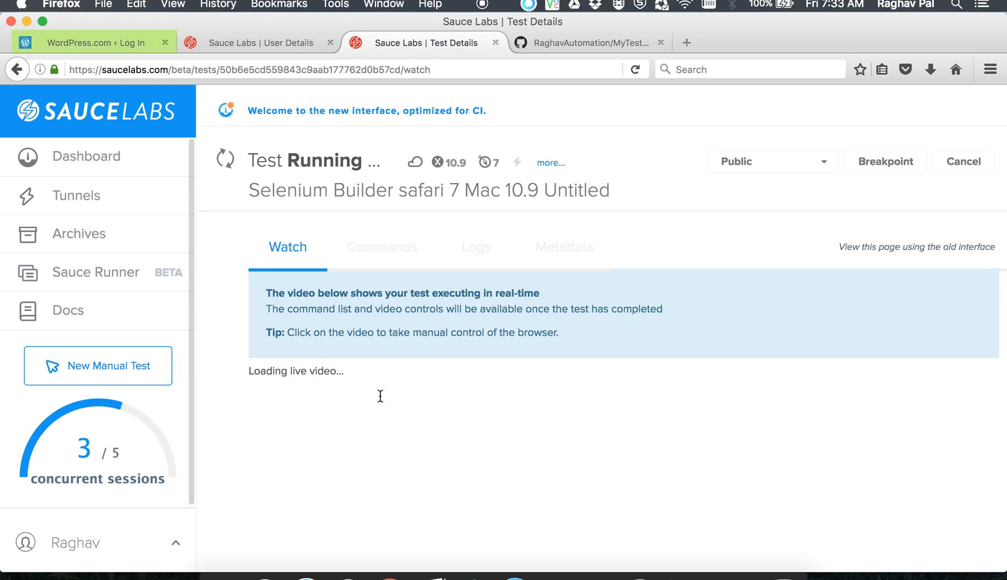
mouse_move(304, 410)
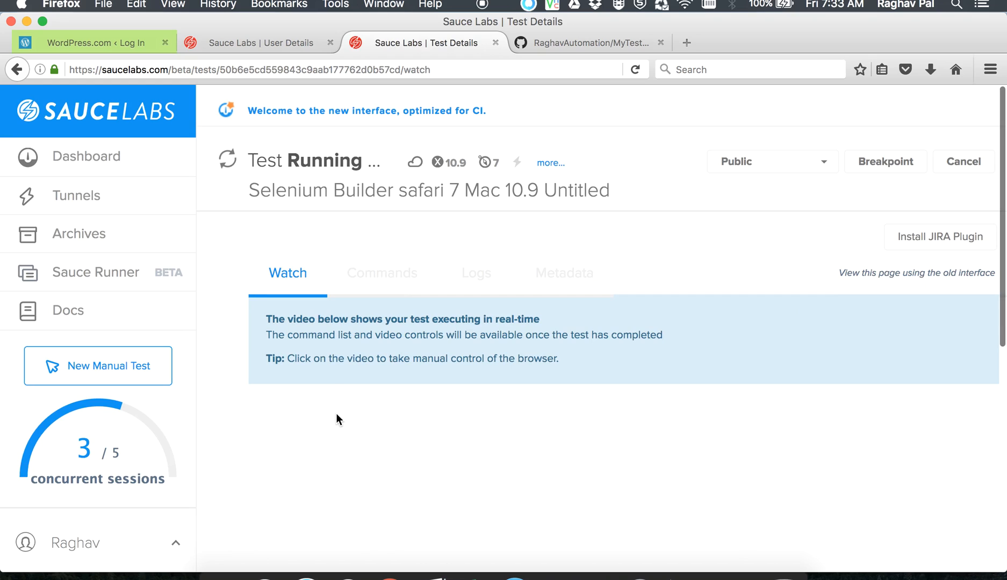
Watch the Safari 7 test's live video reach the WordPress login error, then bring up TextEdit
scroll("down", 3)
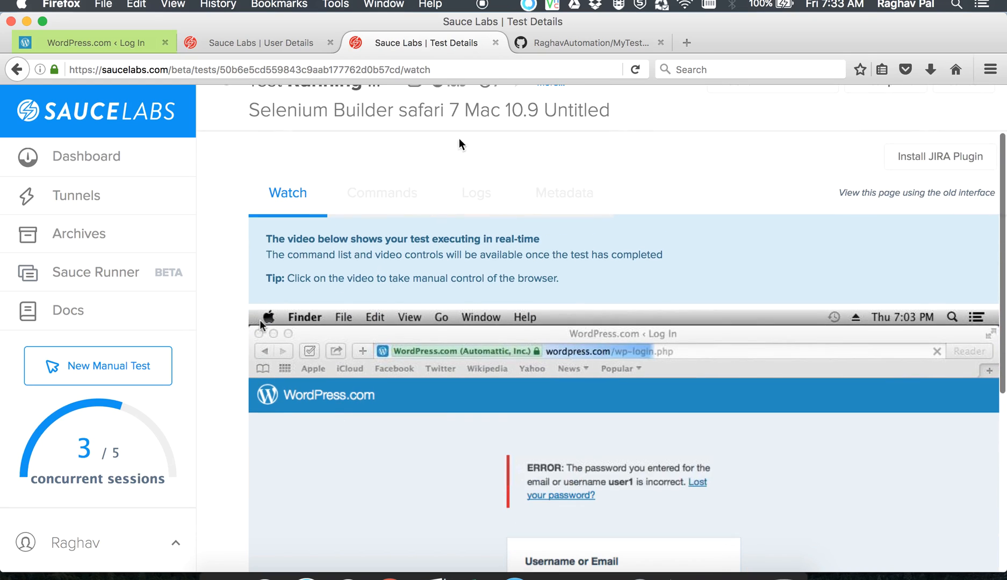
scroll("down", 3)
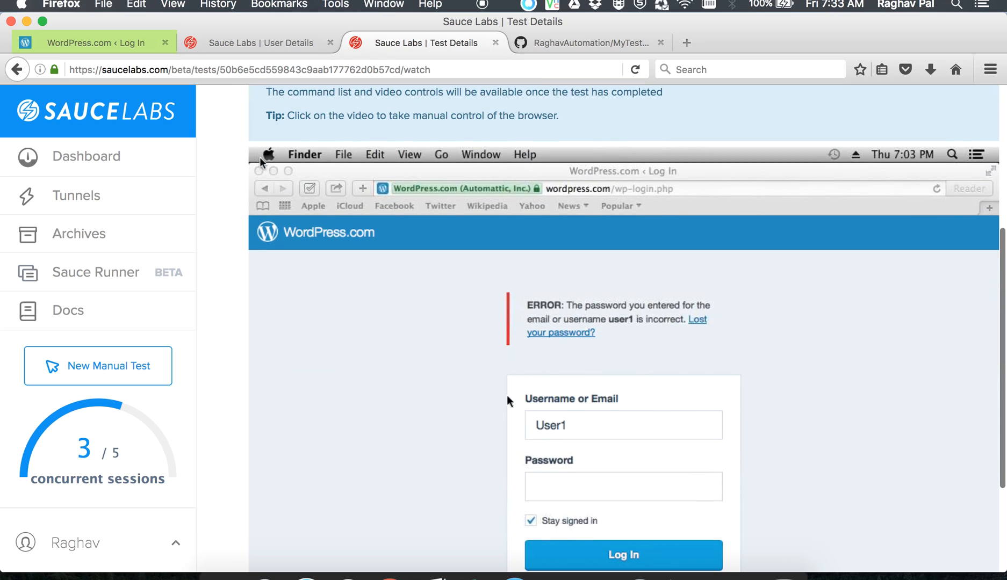
left_click(428, 555)
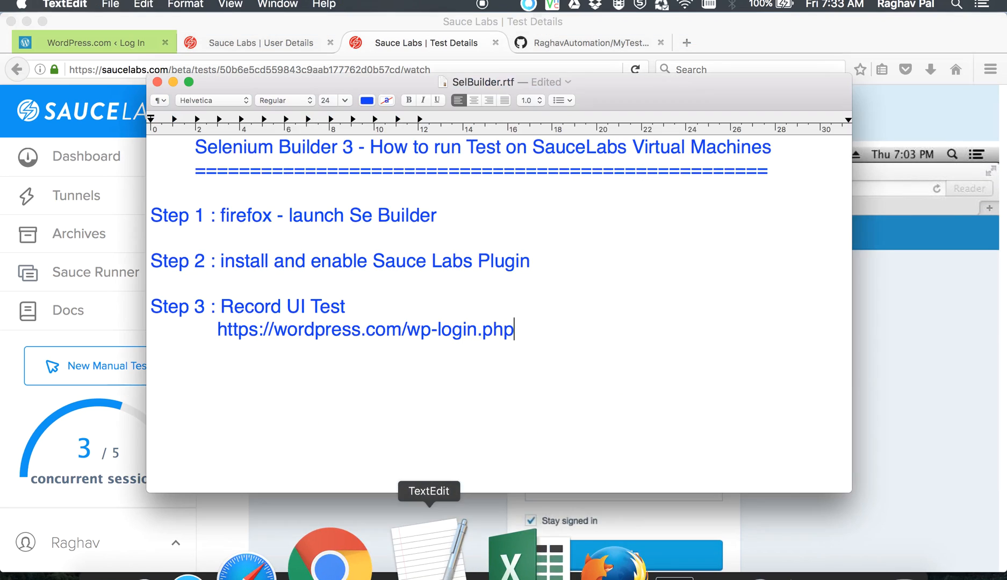
Add 'Step 4: Create a public repository (github)' to the note
type("Step 4")
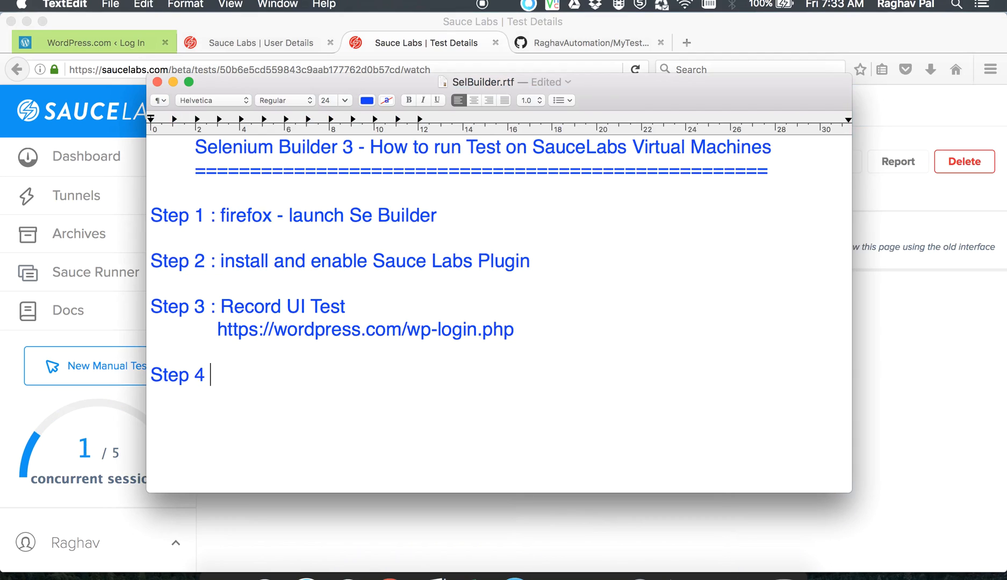
type(": Create a")
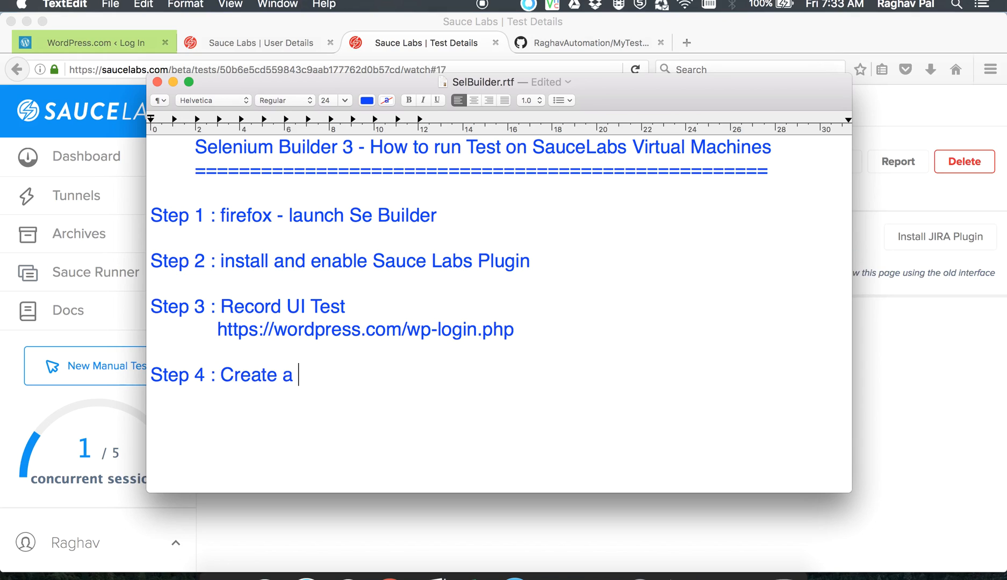
type("public")
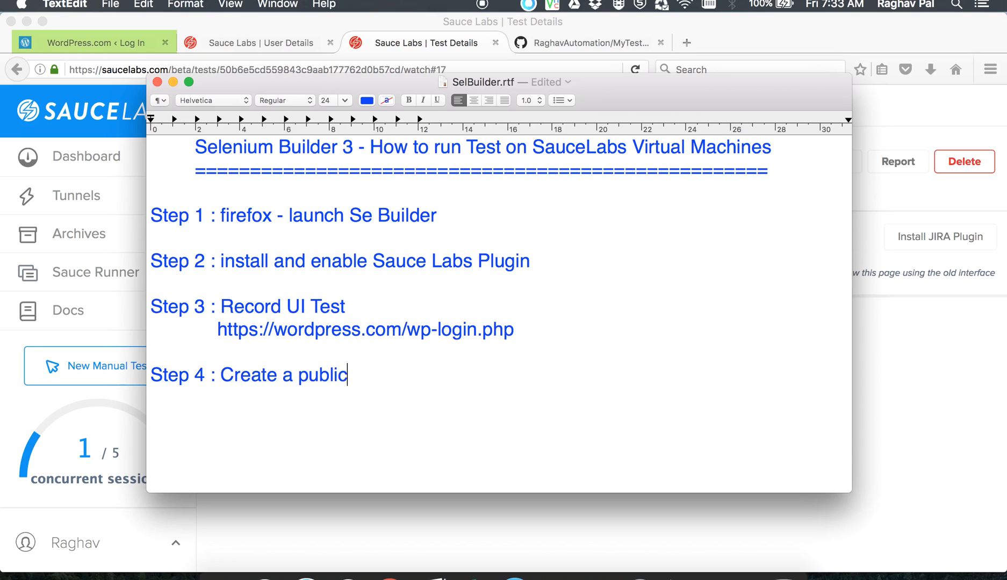
type("repository")
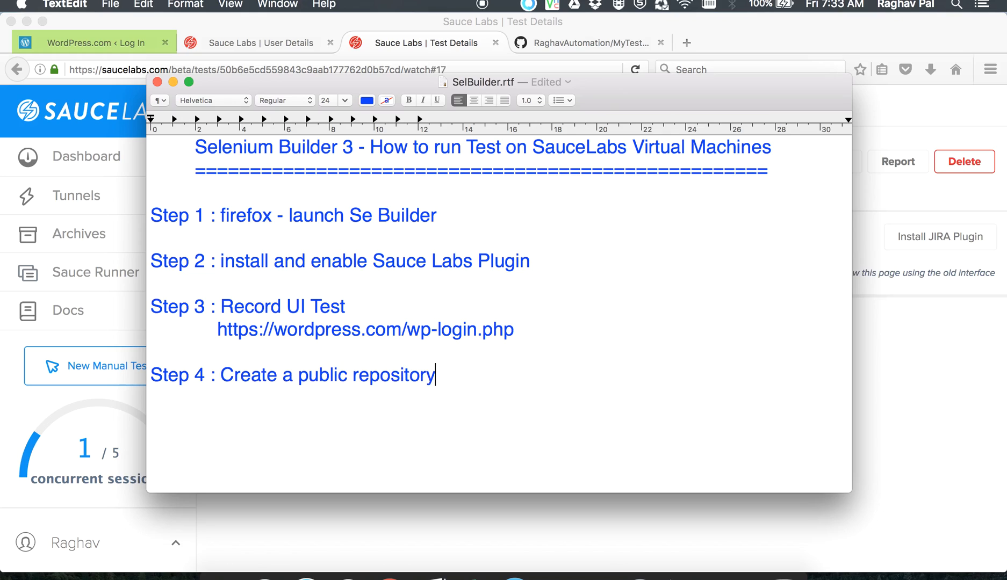
type("(gith")
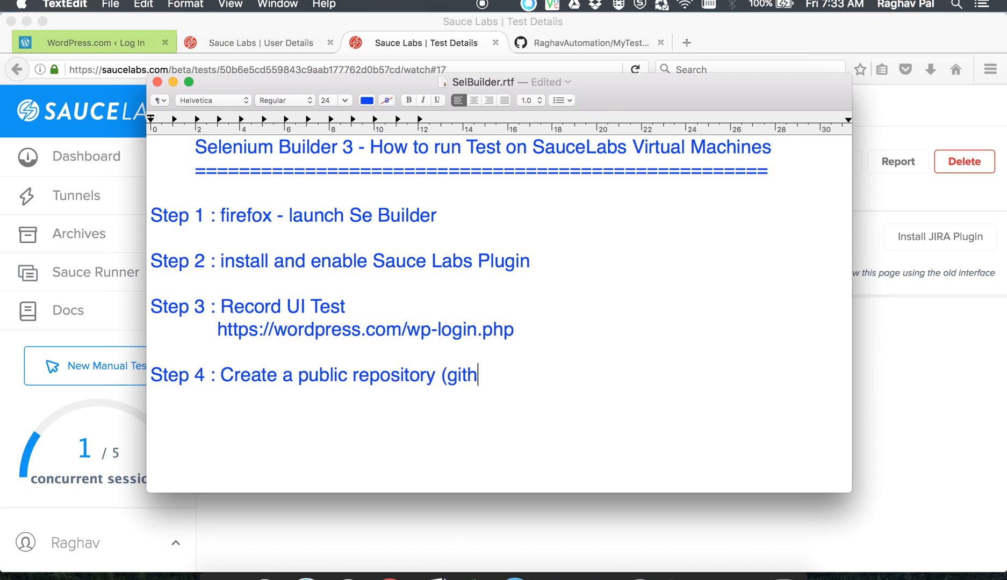
type("ub)")
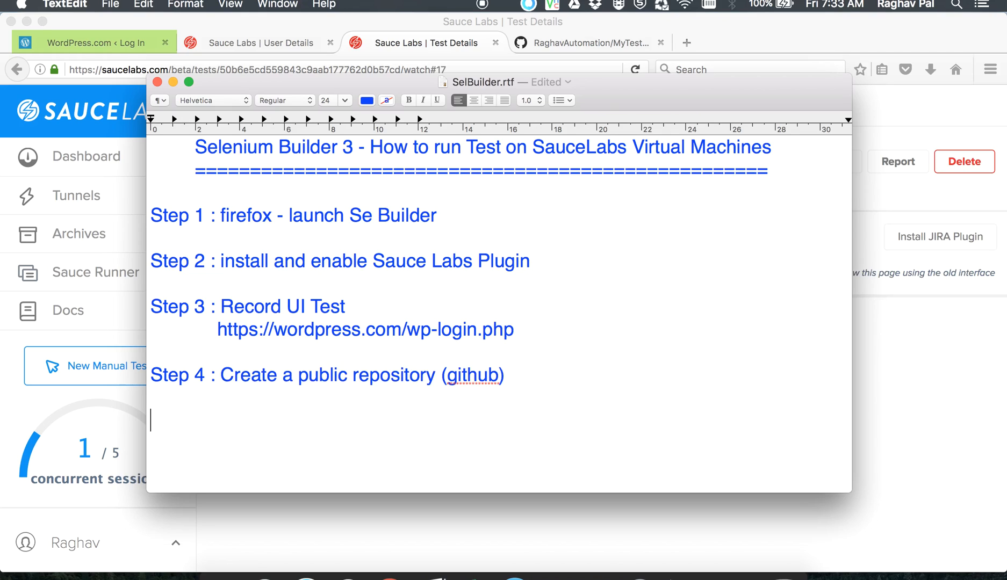
Add 'Step 5: Create a SauceLabs account' to the note
type("Step 5")
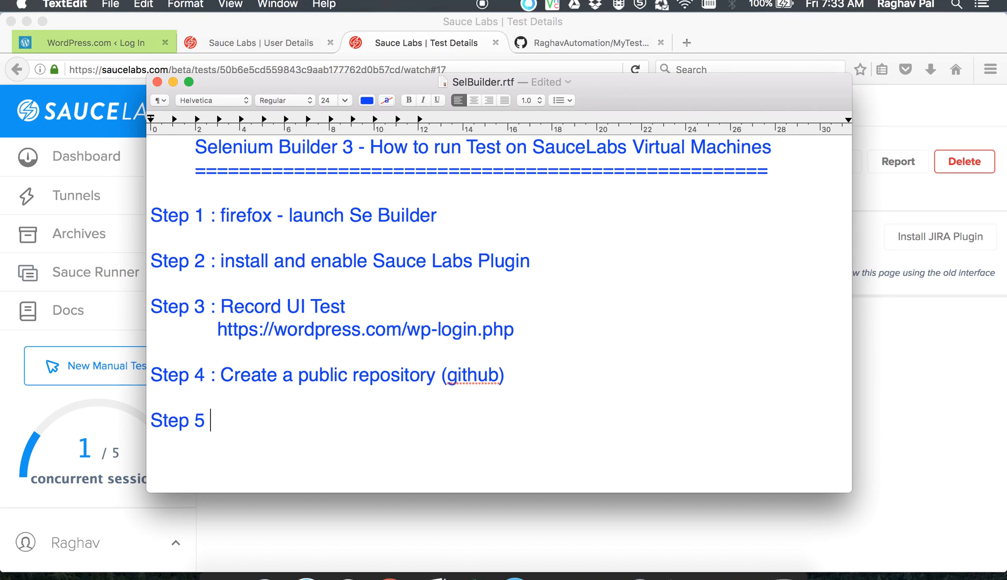
type(": Create a")
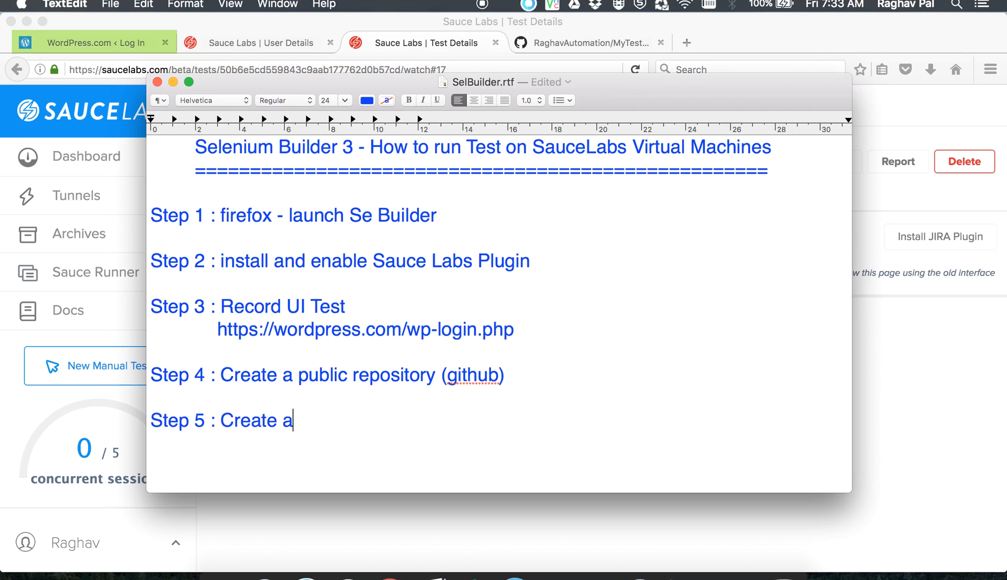
type("Sa")
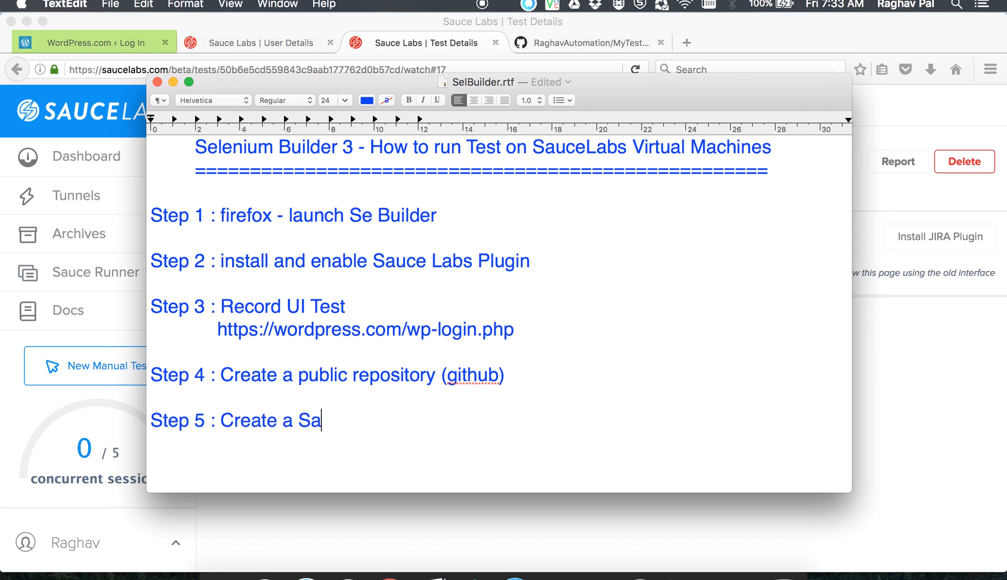
type("uceL")
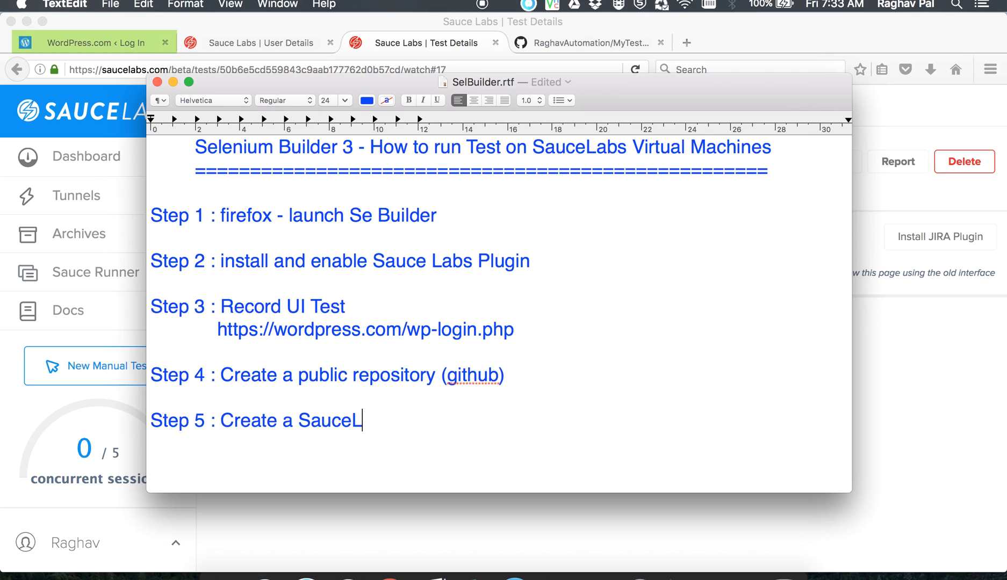
type("abs account")
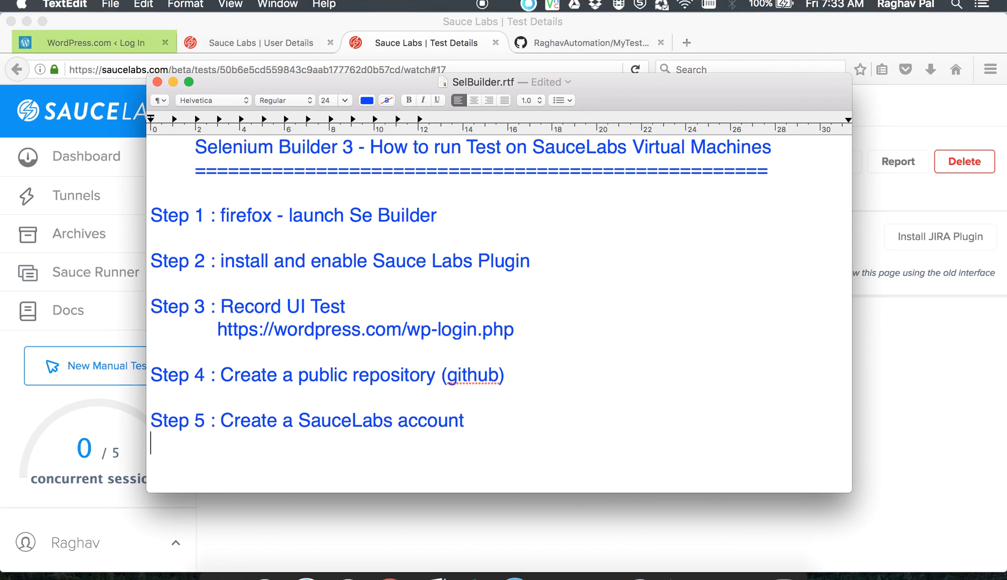
Add 'Step 6: Add VMs and run your tests parallel.' to the note
type("Step 6")
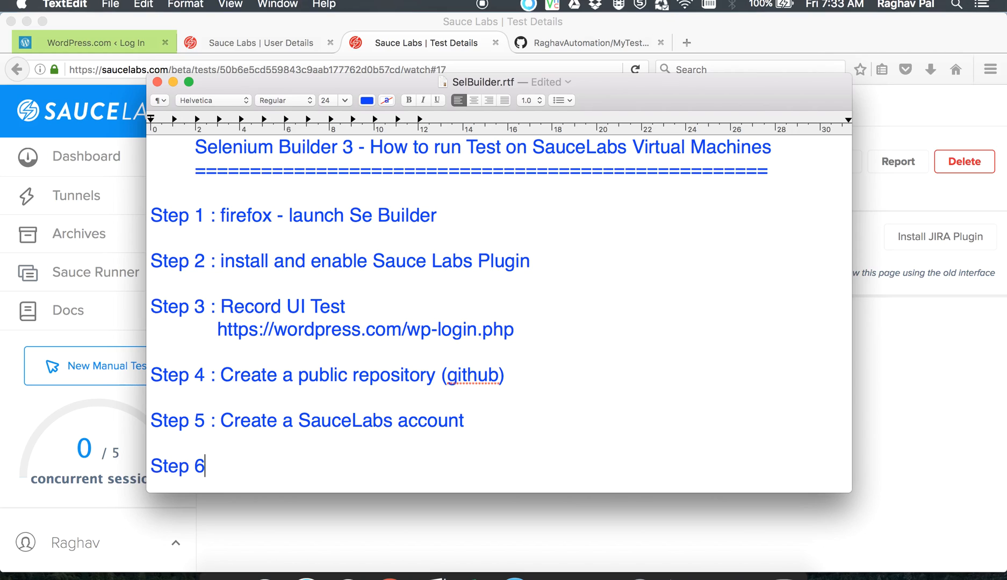
type(": Add")
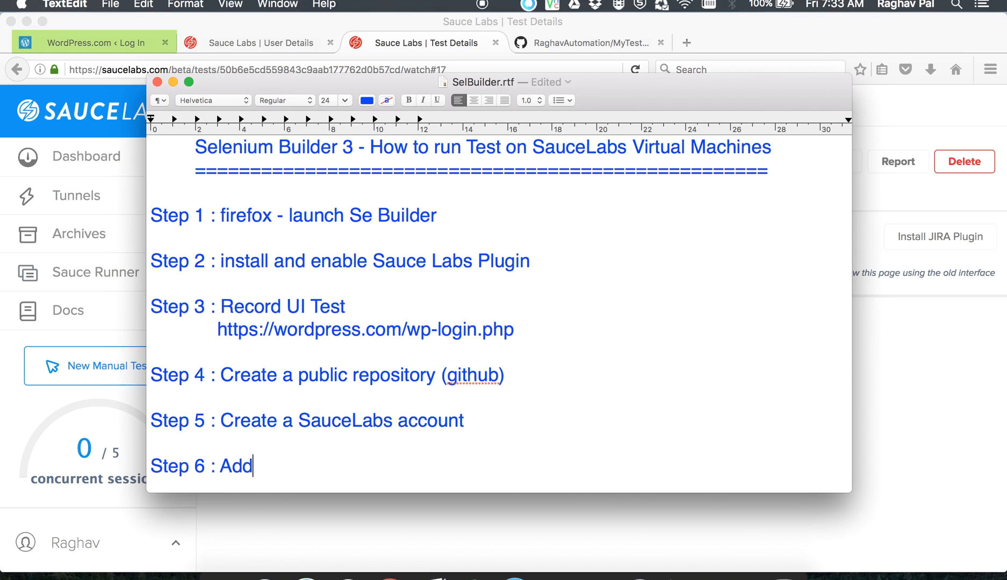
type("VMs")
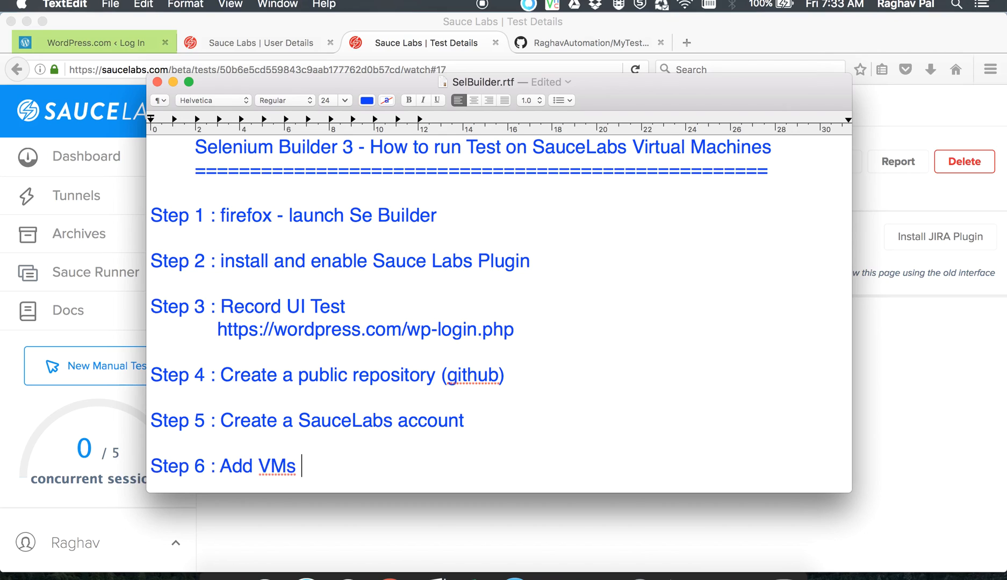
type("and run your t")
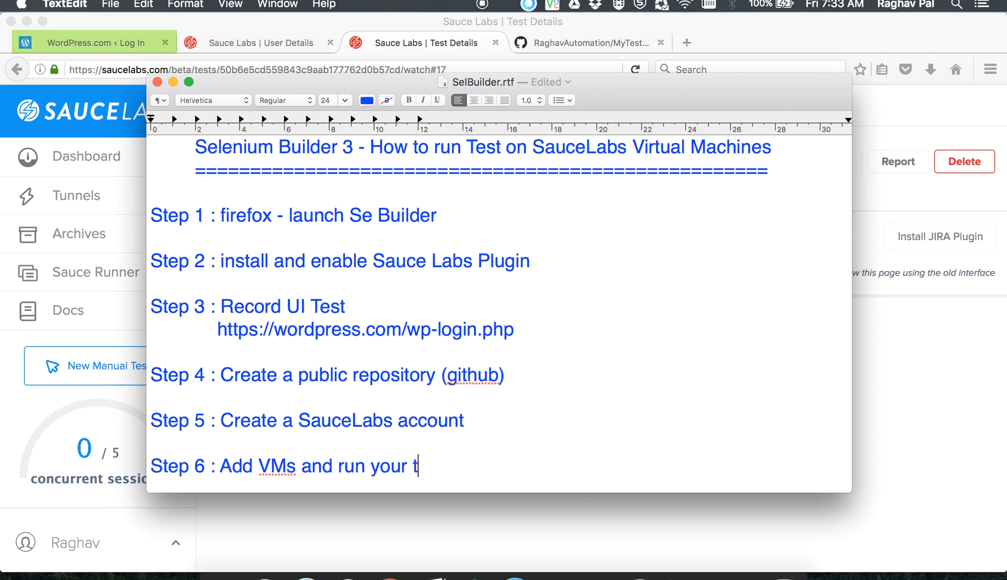
type("ests parall")
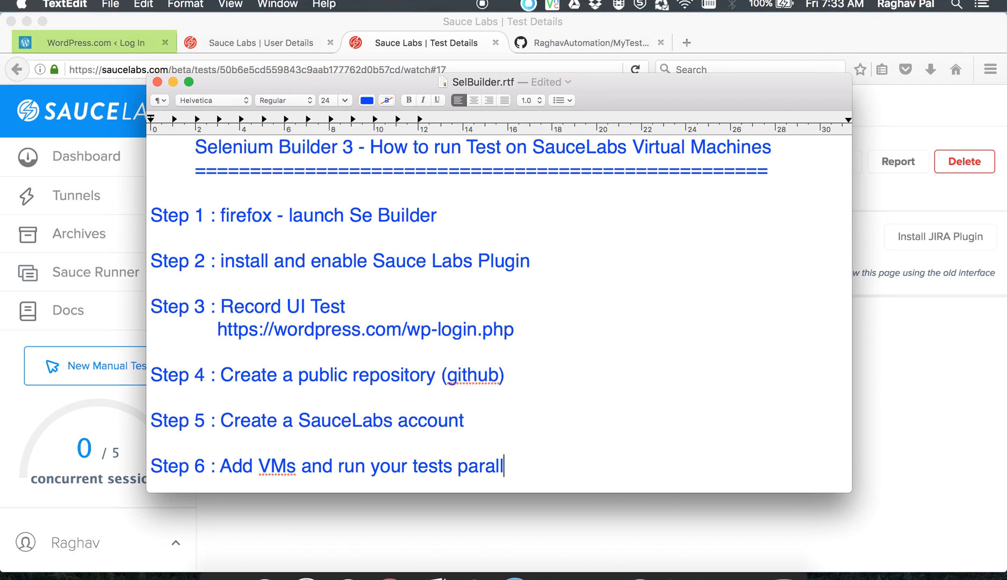
type("el.")
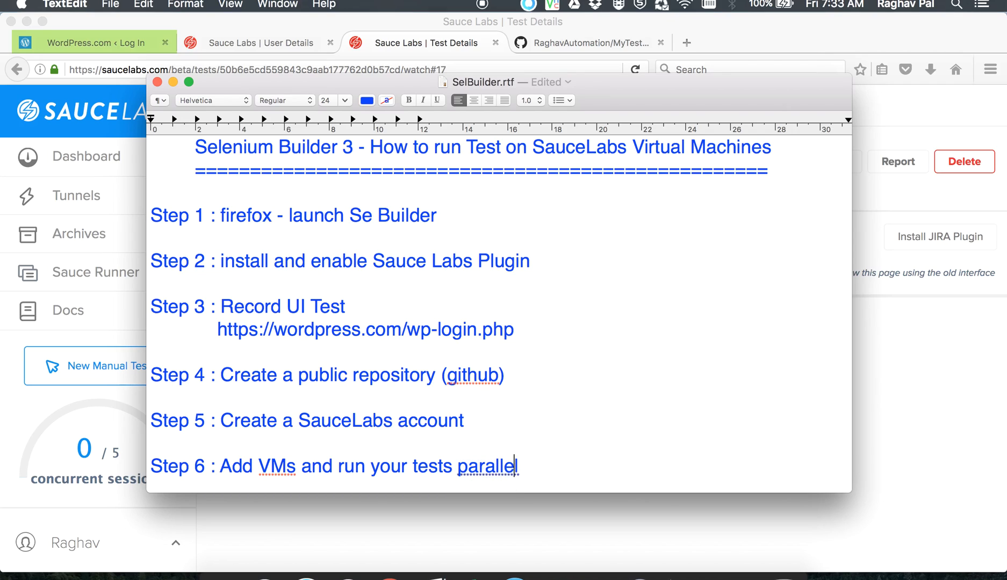
type("in")
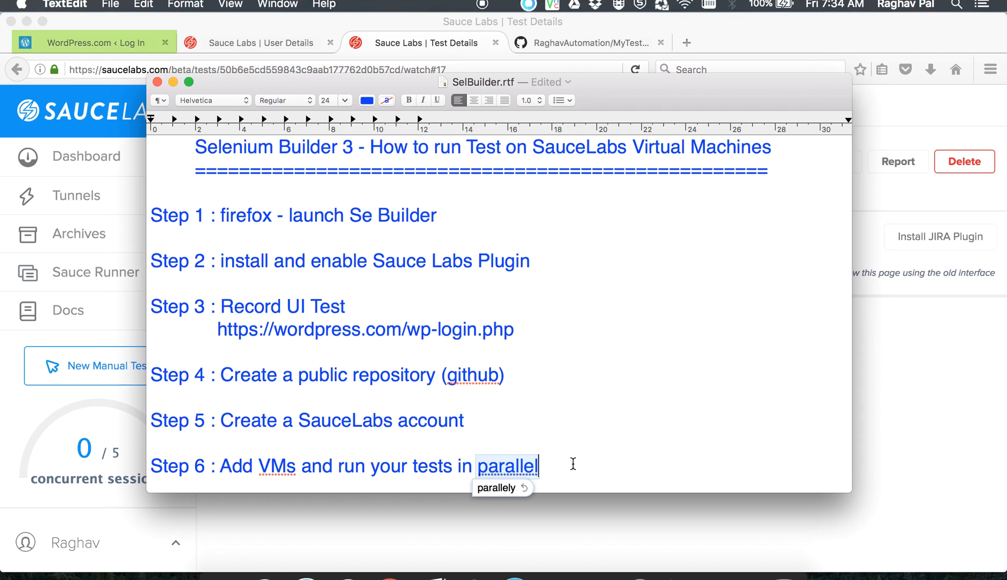
mouse_move(541, 290)
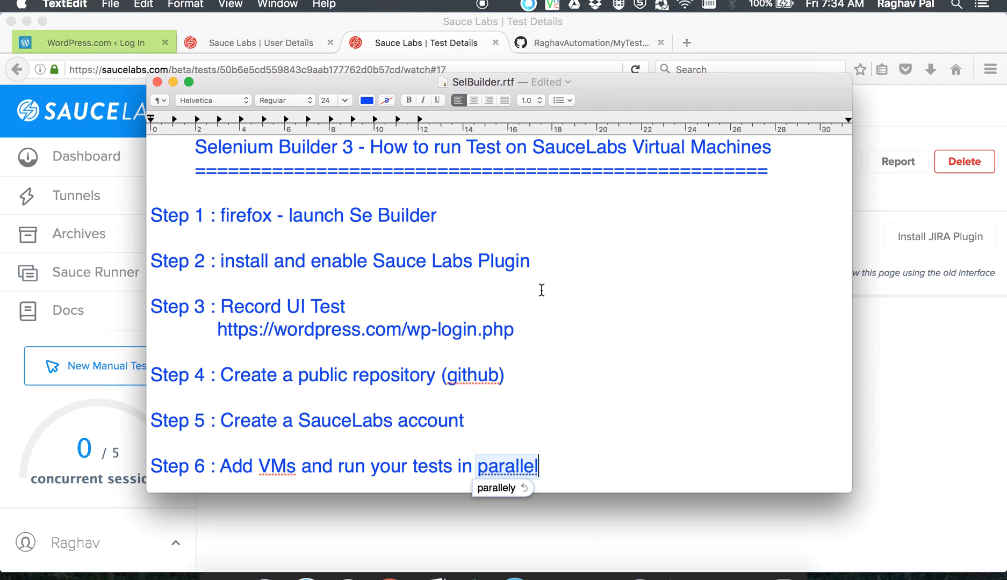